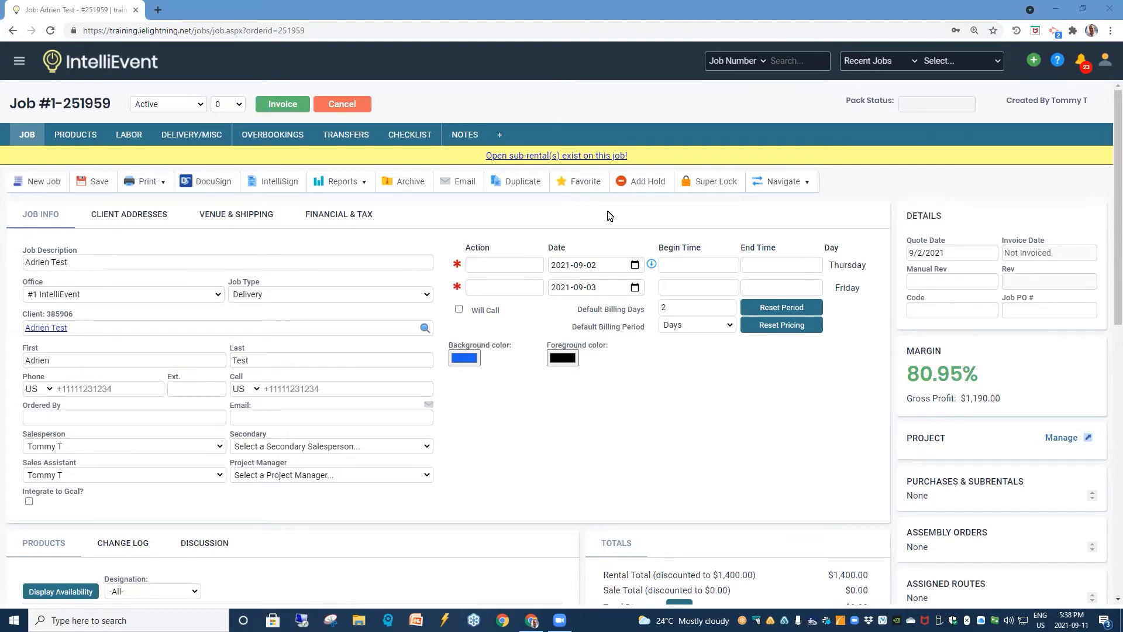
{"action": "mouse_move", "coordinate": [559, 251]}
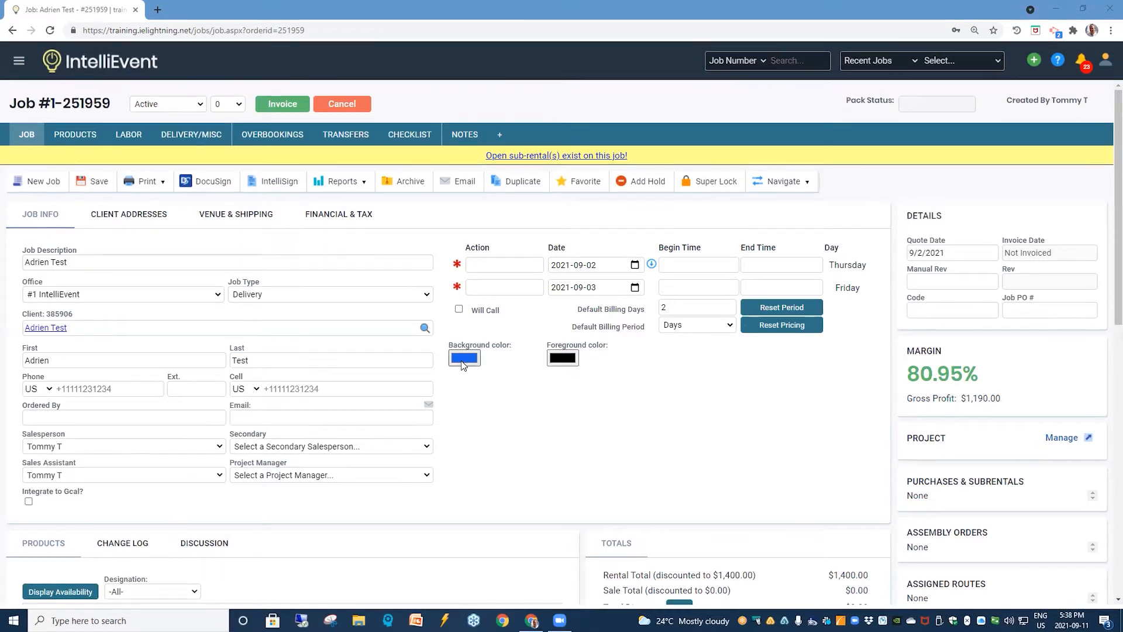
Step: Review the job's gantt chart colour settings and apply its background colour choice
{"action": "left_click", "coordinate": [463, 358]}
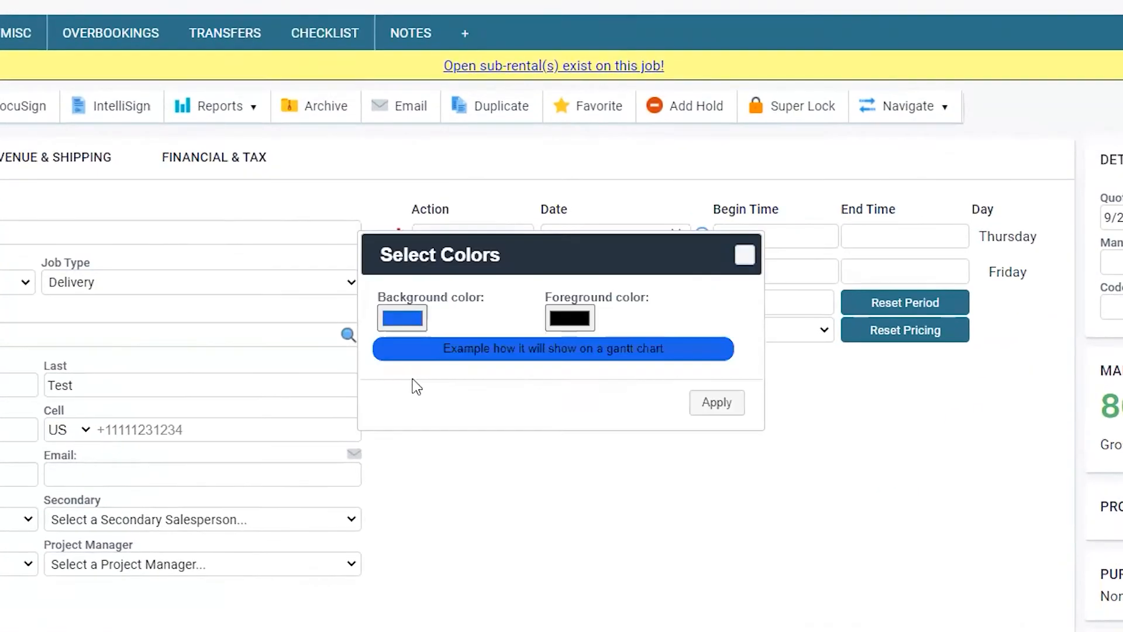
{"action": "left_click", "coordinate": [401, 317]}
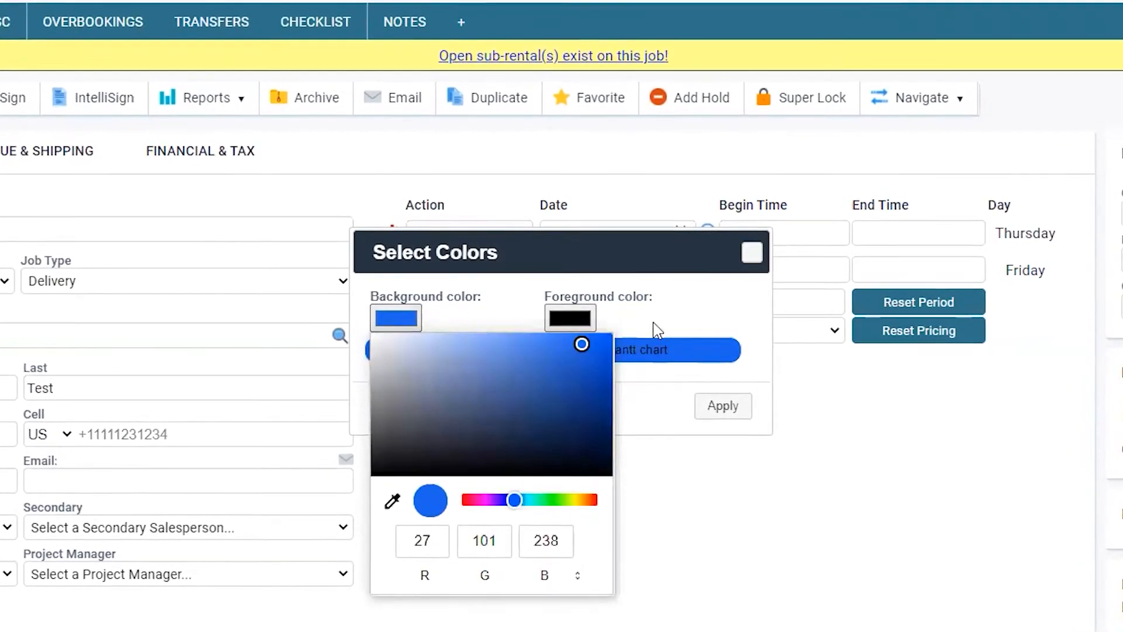
{"action": "left_click", "coordinate": [658, 326]}
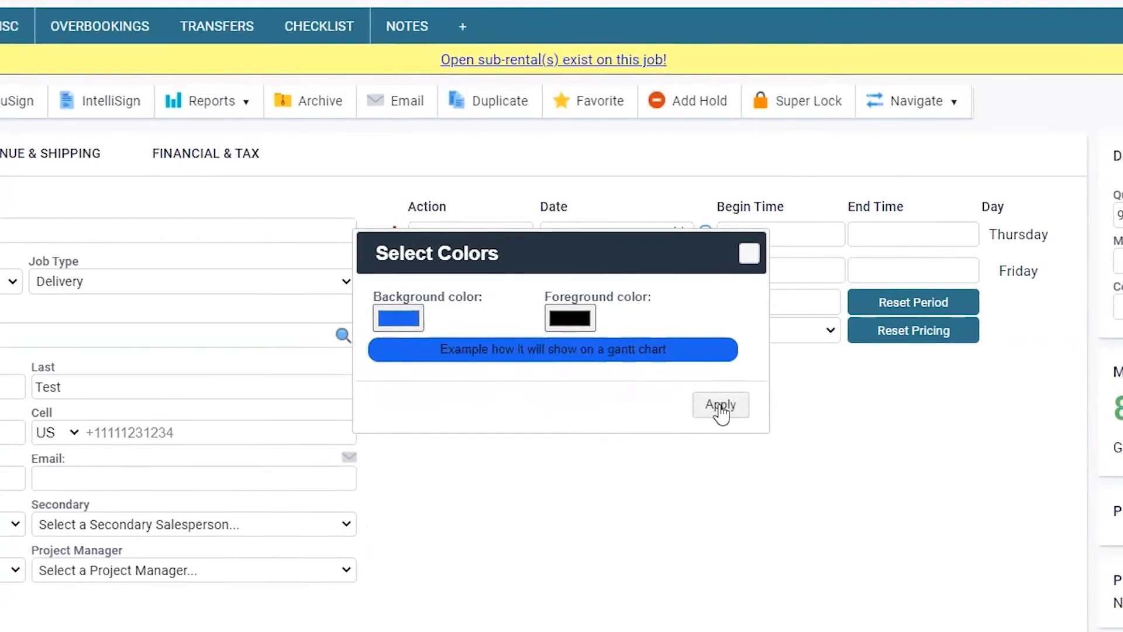
{"action": "left_click", "coordinate": [720, 405]}
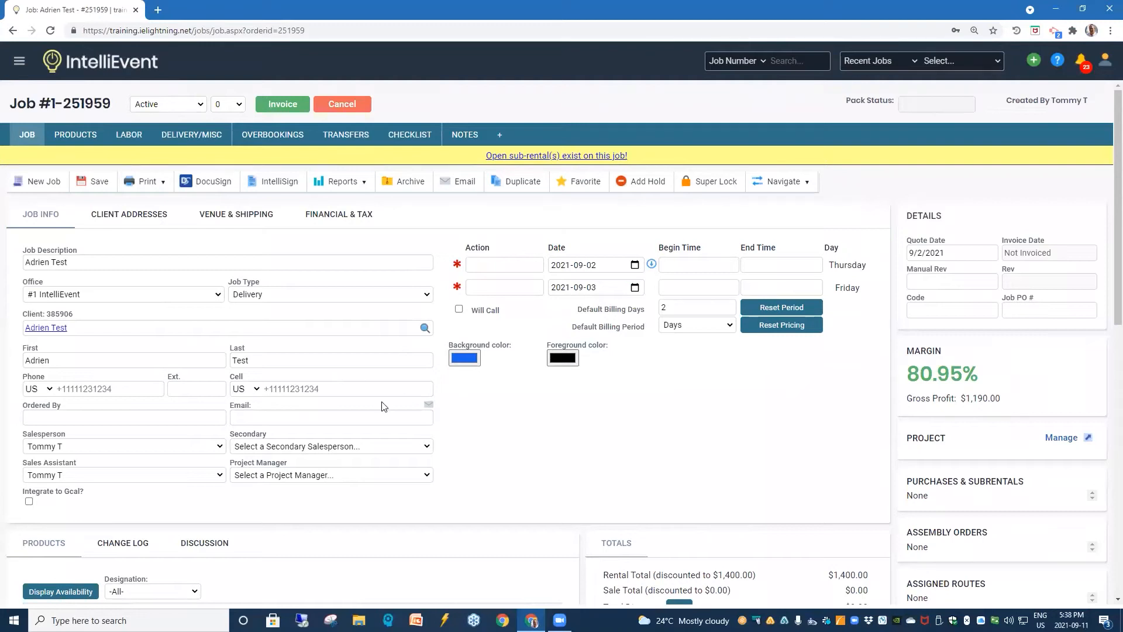
{"action": "mouse_move", "coordinate": [17, 66]}
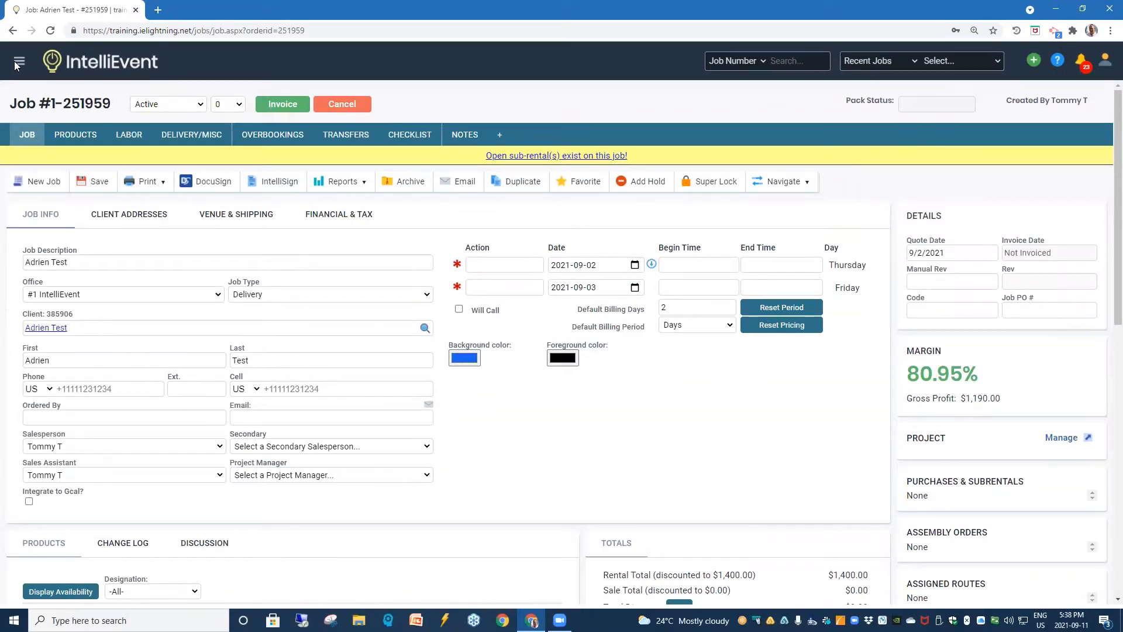
Step: Navigate via Management > System Options to the Job Types list
{"action": "left_click", "coordinate": [20, 61]}
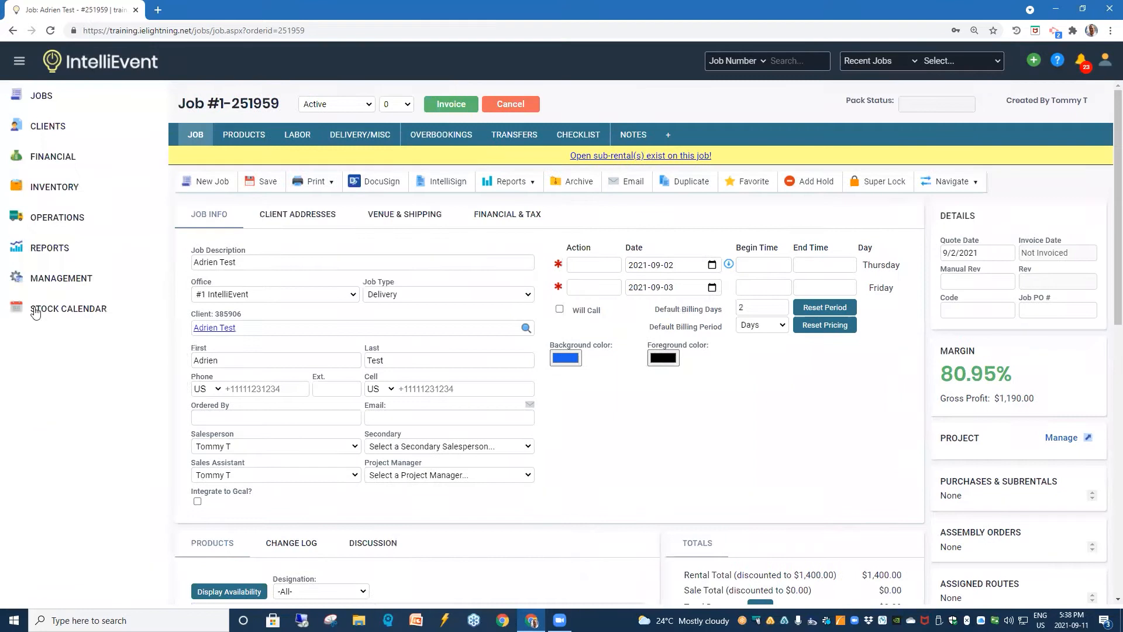
{"action": "mouse_move", "coordinate": [61, 278]}
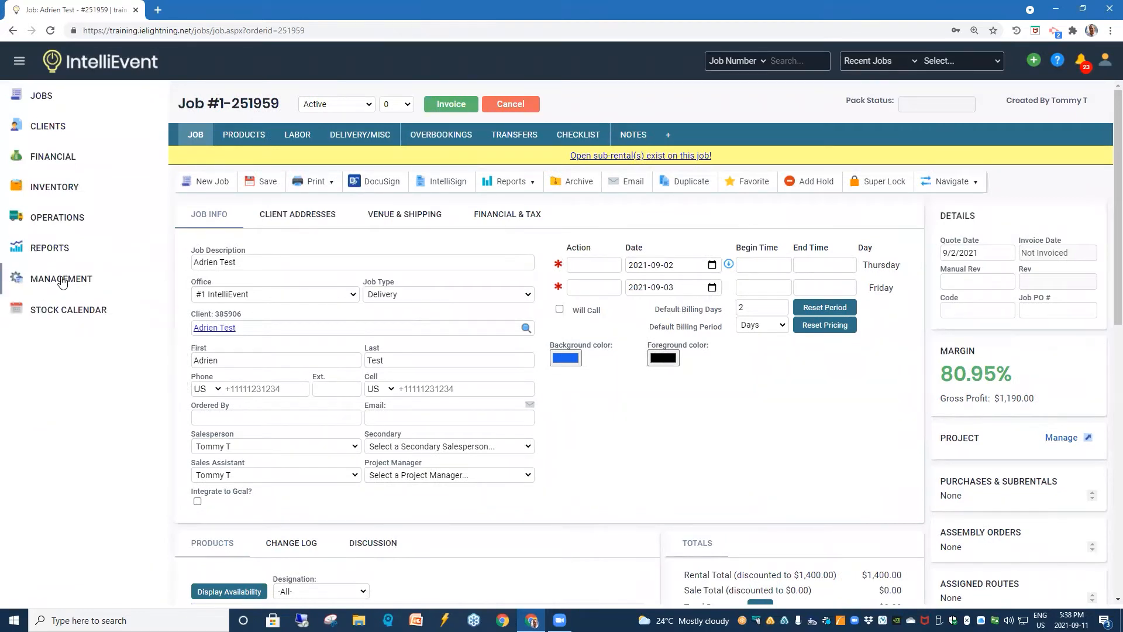
{"action": "left_click", "coordinate": [61, 278]}
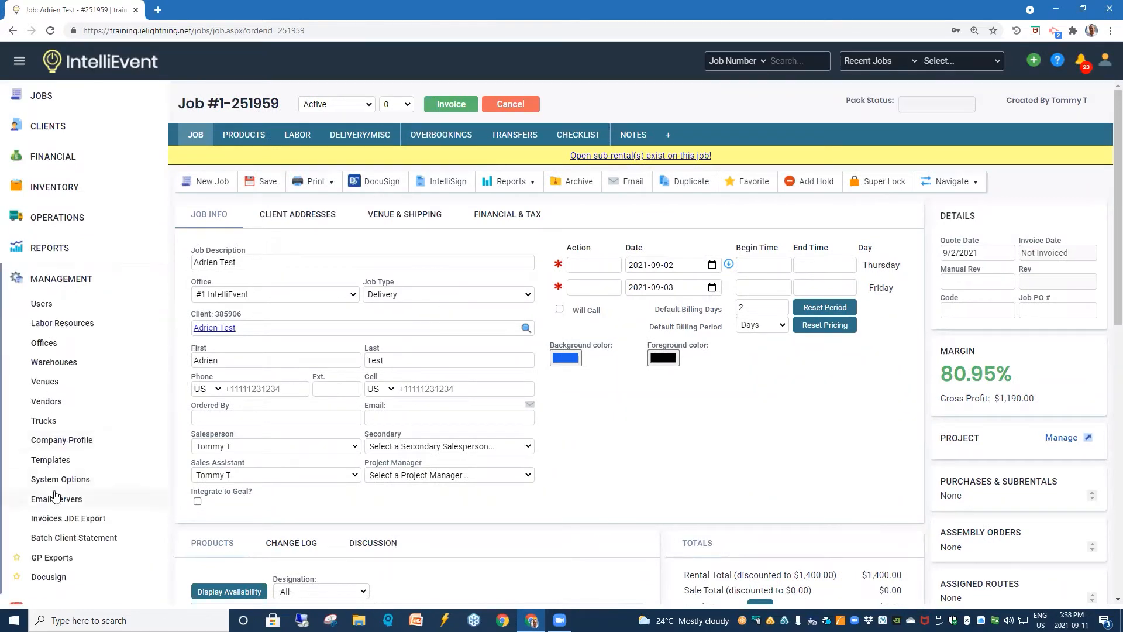
{"action": "left_click", "coordinate": [60, 478]}
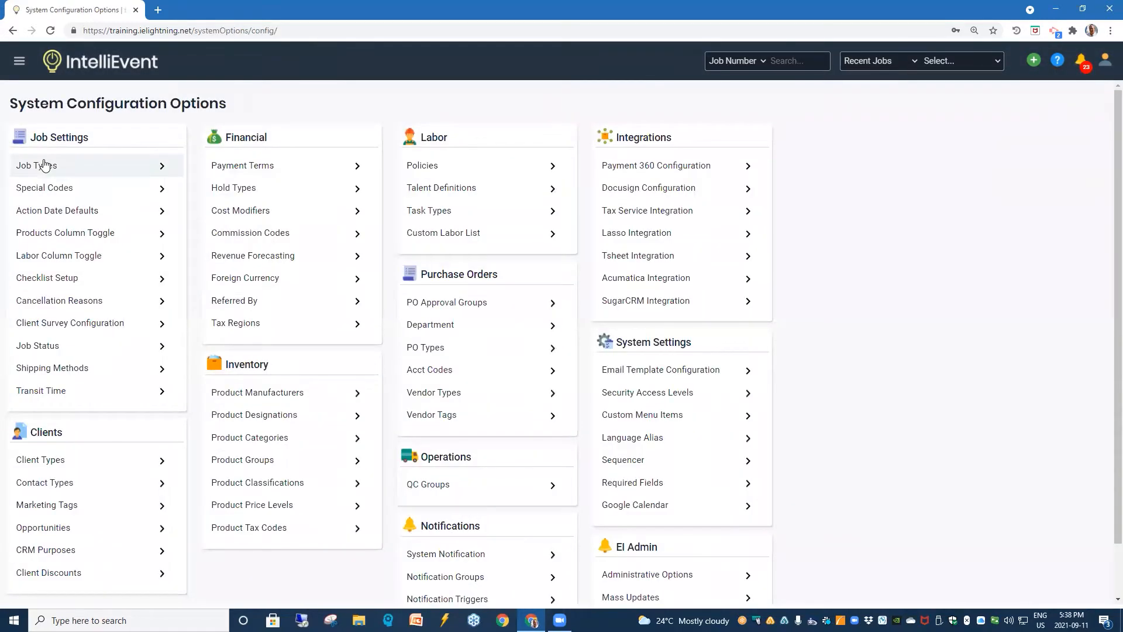
{"action": "left_click", "coordinate": [36, 165]}
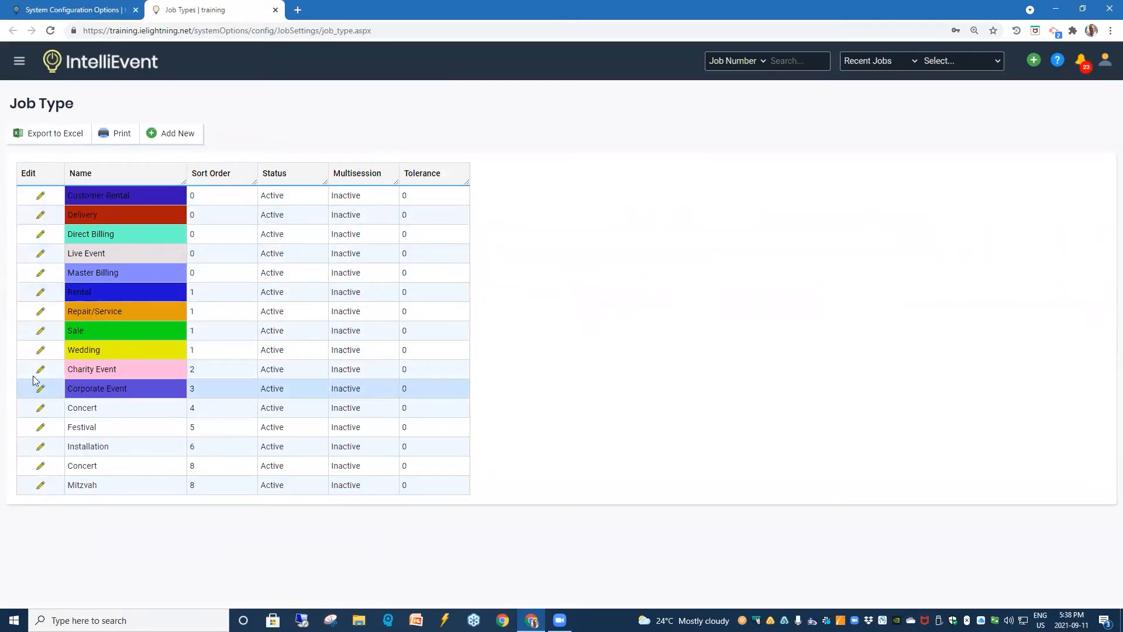
Step: Edit the Charity Event job type to a brighter pink background, then return to the Job Types list
{"action": "left_click", "coordinate": [40, 368]}
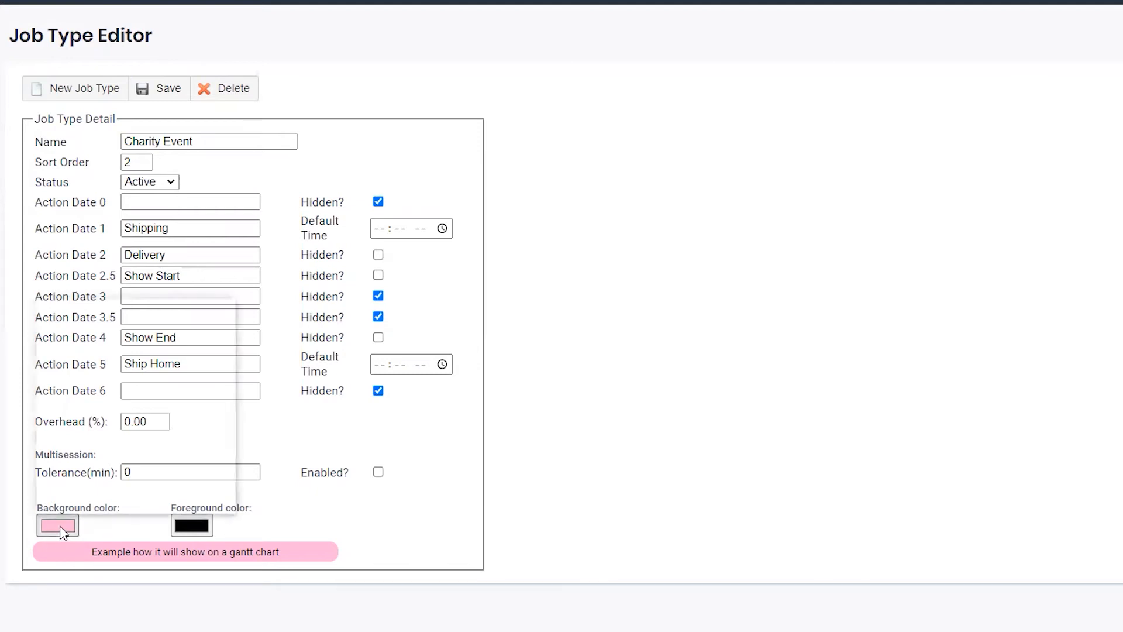
{"action": "left_click", "coordinate": [57, 525]}
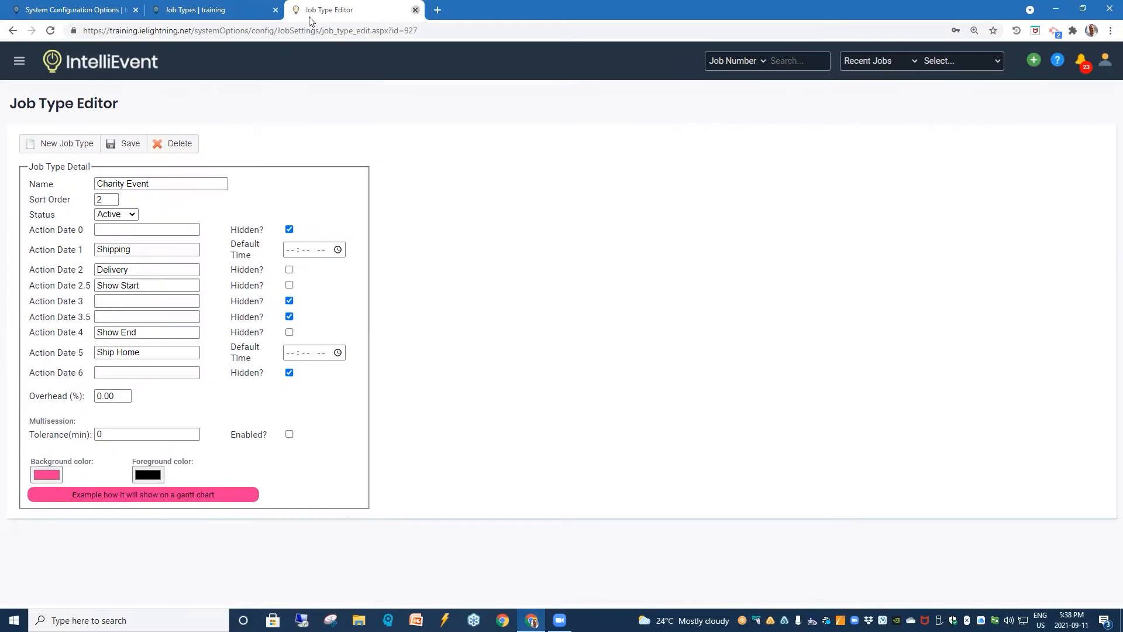
{"action": "left_click", "coordinate": [414, 9]}
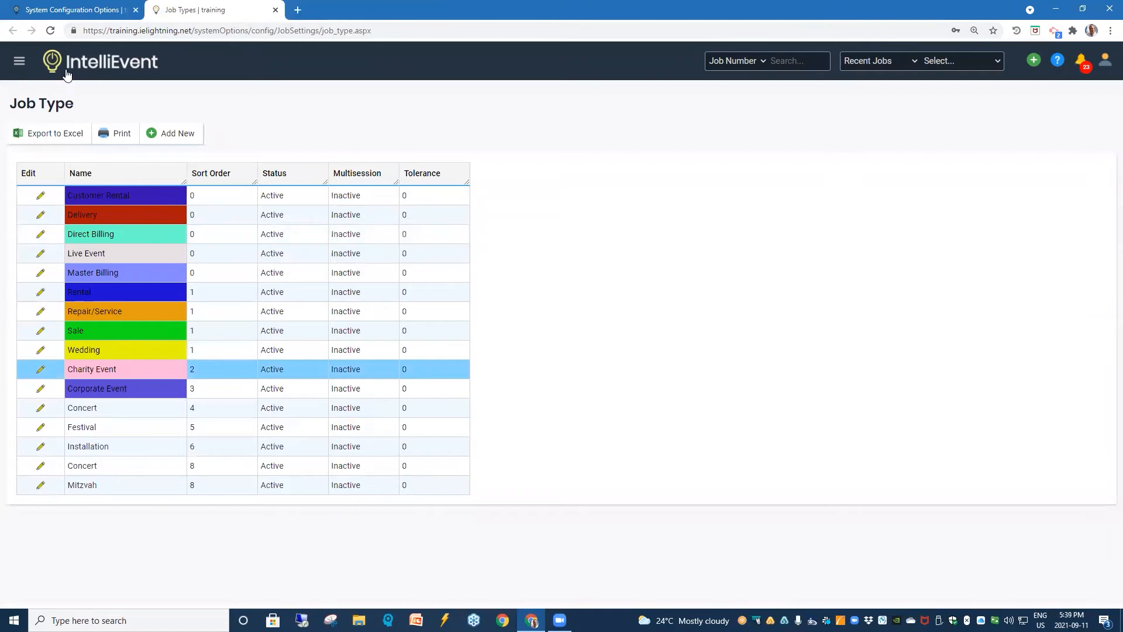
{"action": "mouse_move", "coordinate": [3, 78]}
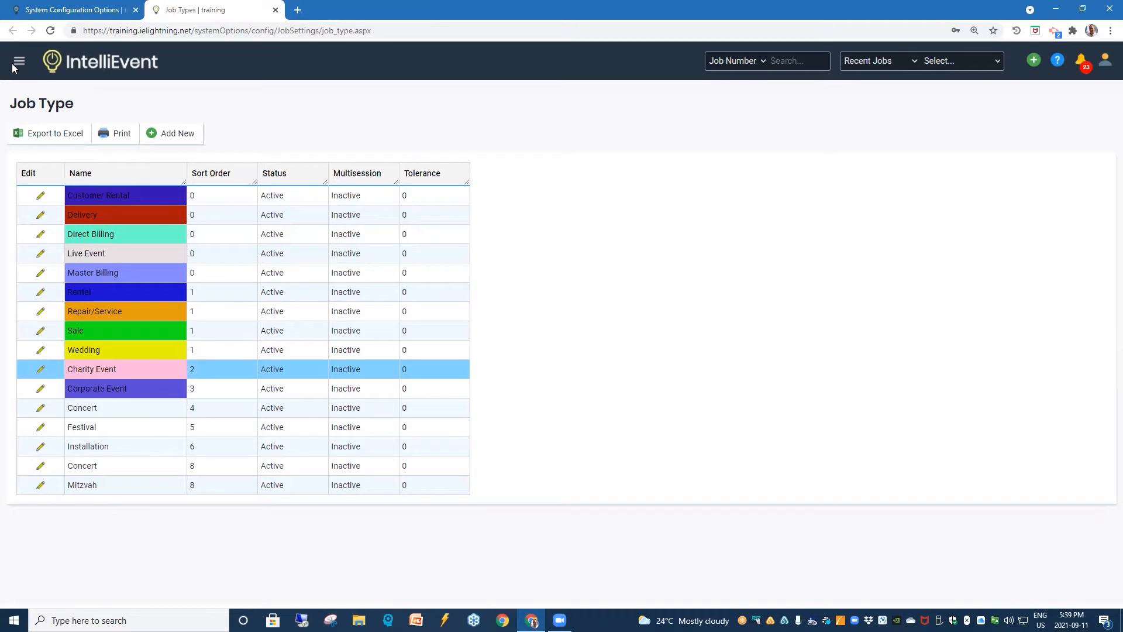
Step: Navigate via Management > System Options to the Talent Definitions list
{"action": "left_click", "coordinate": [18, 61]}
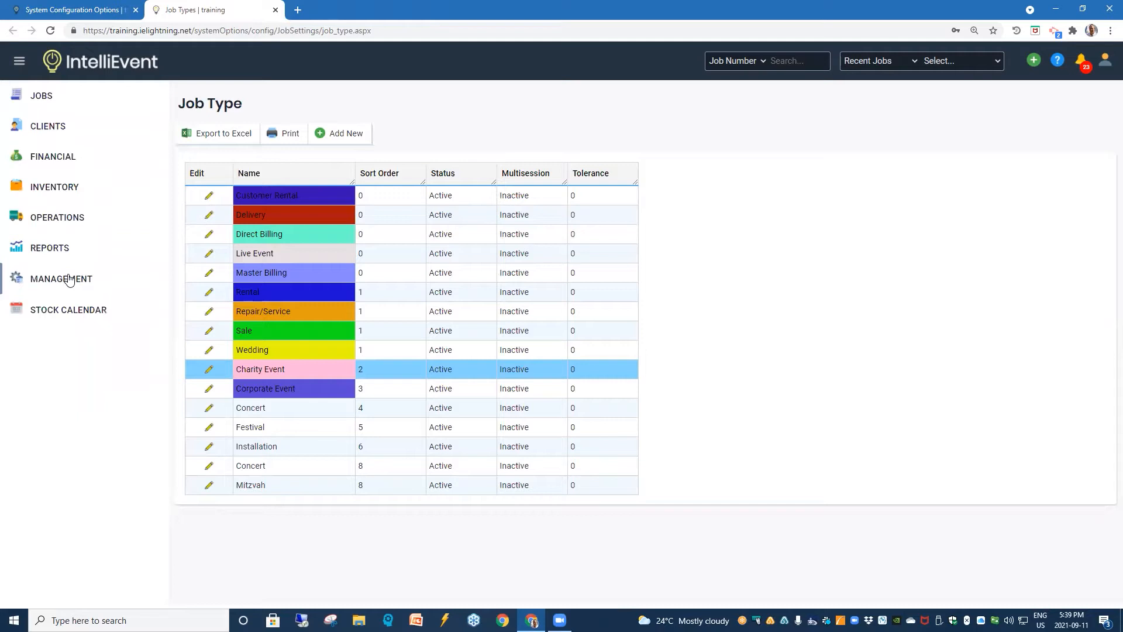
{"action": "left_click", "coordinate": [60, 279]}
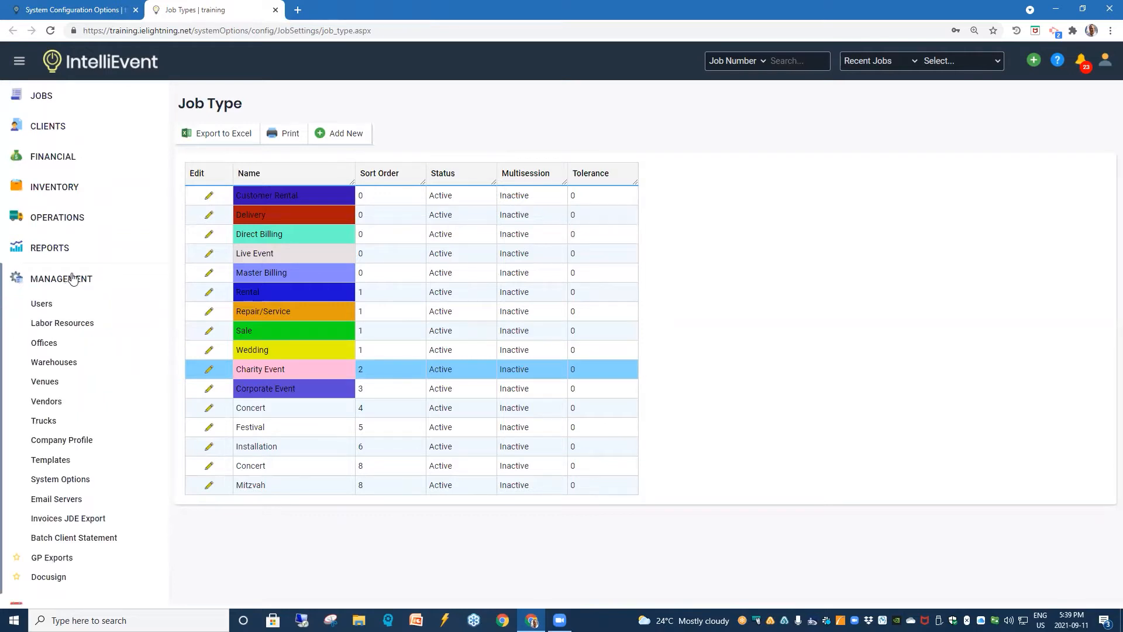
{"action": "mouse_move", "coordinate": [77, 483]}
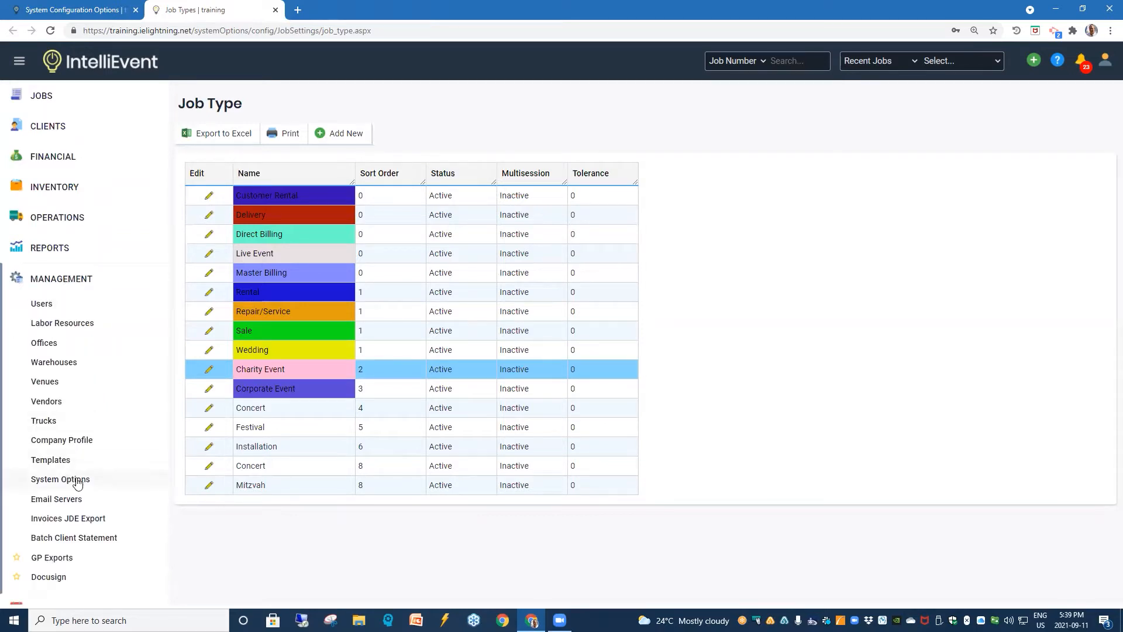
{"action": "left_click", "coordinate": [60, 479]}
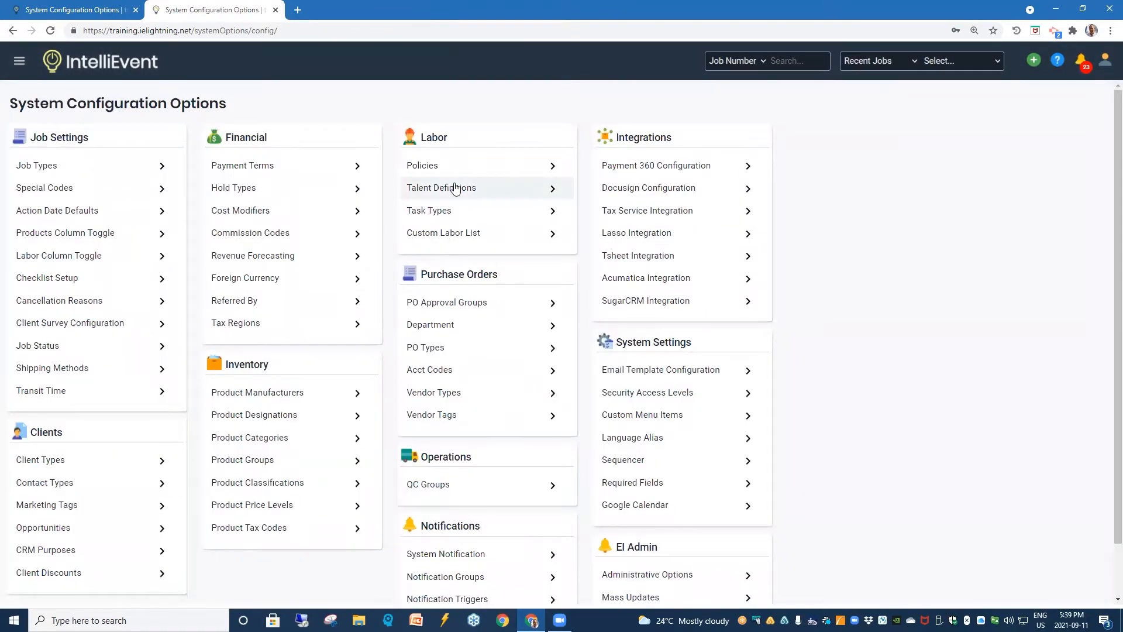
{"action": "left_click", "coordinate": [441, 187]}
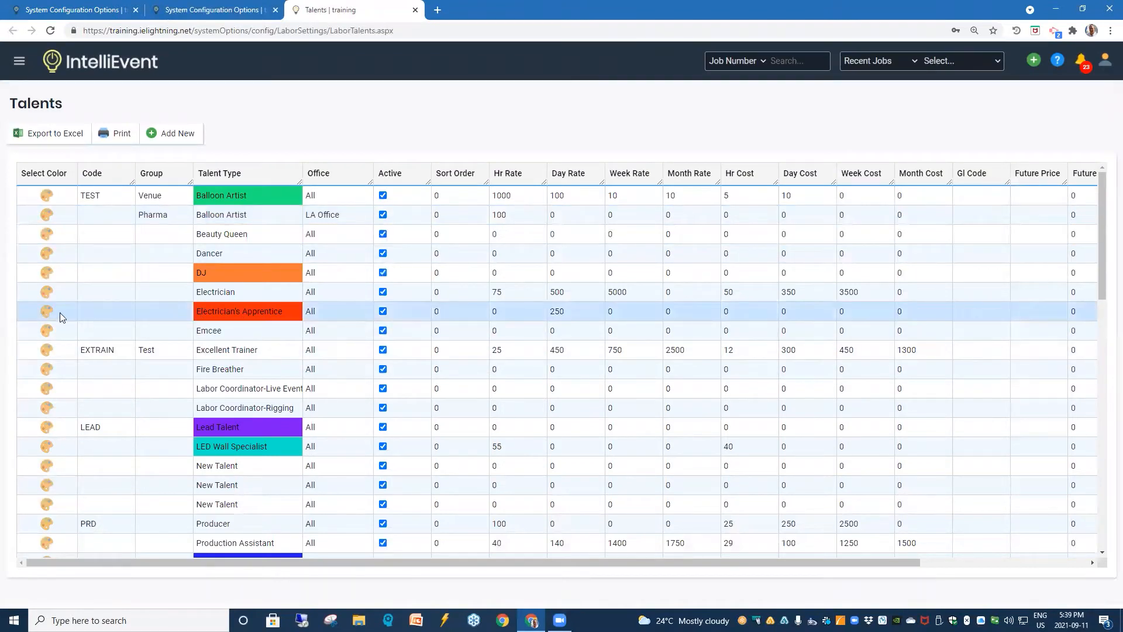
{"action": "mouse_move", "coordinate": [49, 316]}
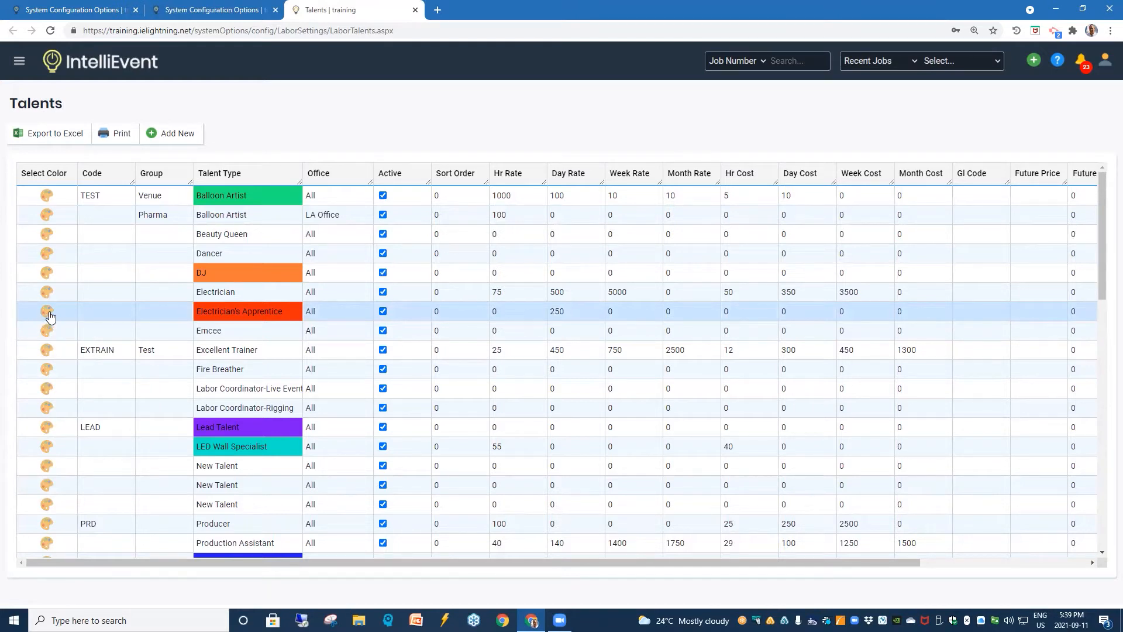
{"action": "mouse_move", "coordinate": [37, 314]}
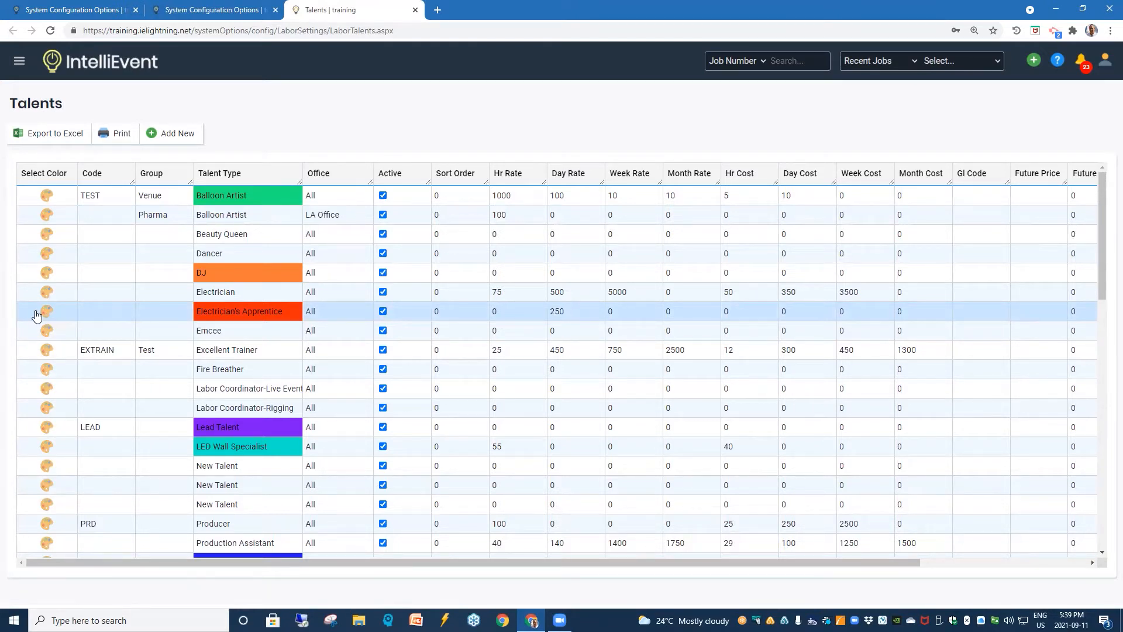
{"action": "left_click", "coordinate": [46, 311]}
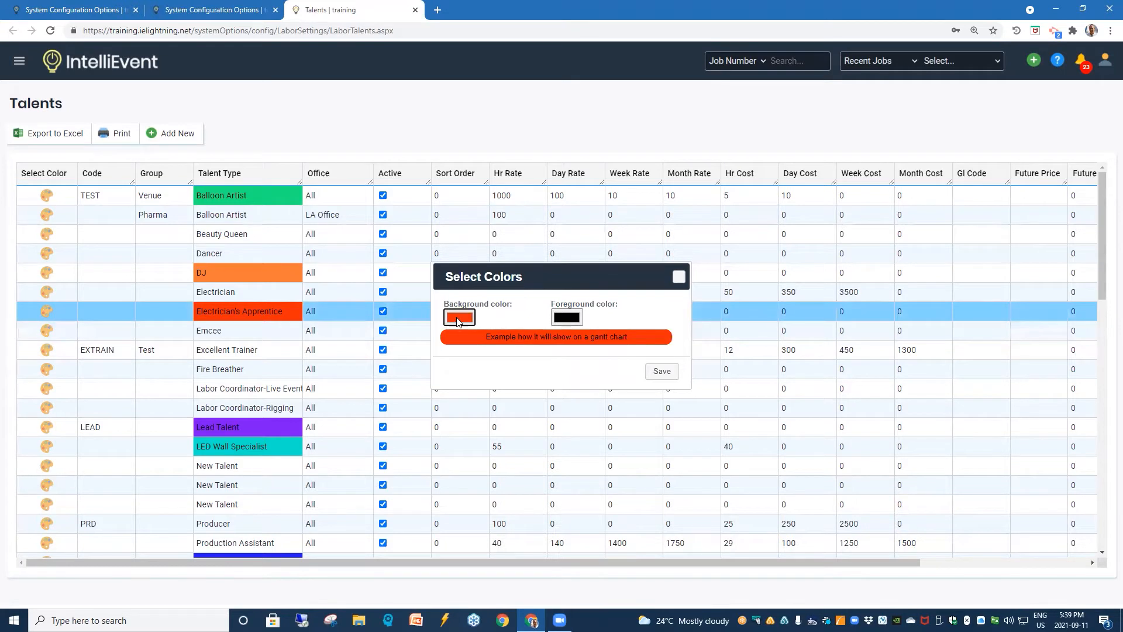
{"action": "left_click", "coordinate": [458, 317]}
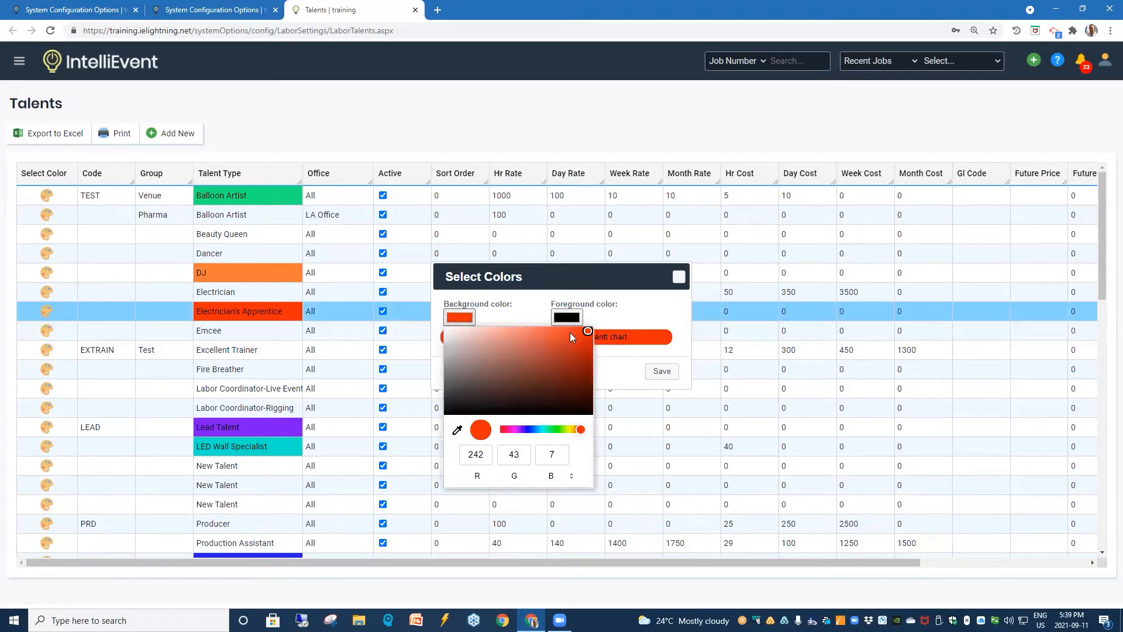
{"action": "mouse_move", "coordinate": [644, 311]}
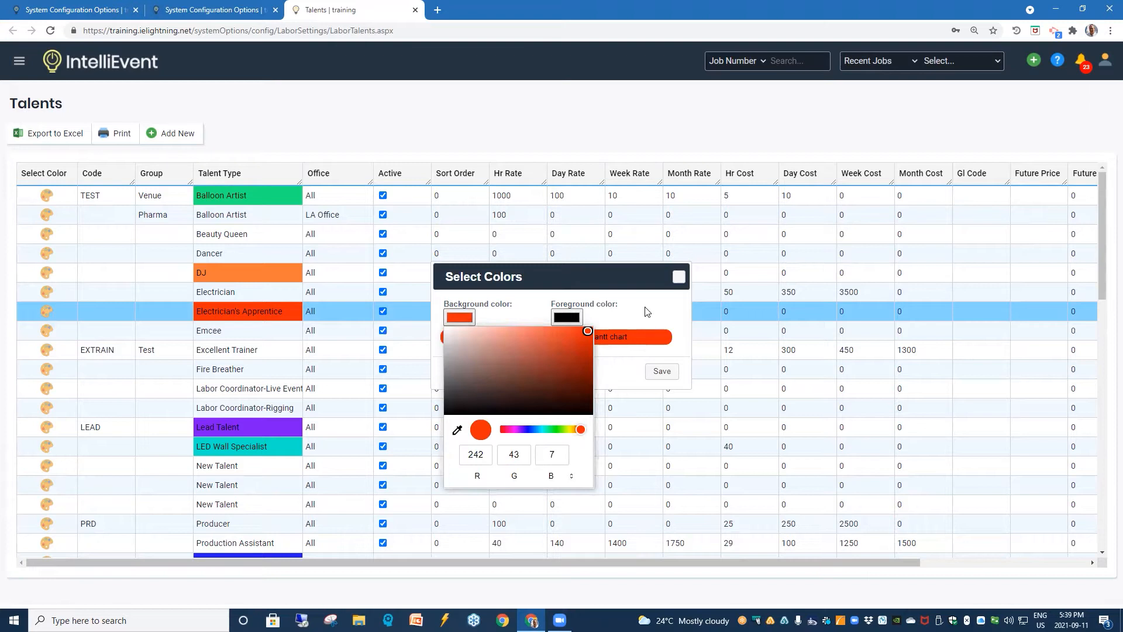
{"action": "left_click", "coordinate": [678, 276]}
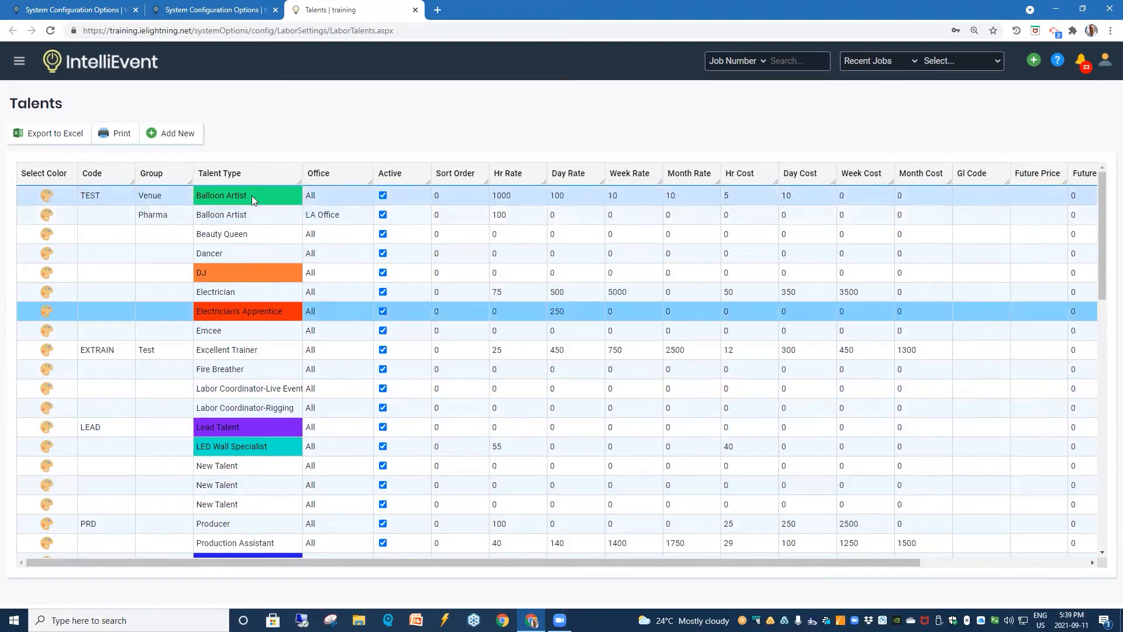
{"action": "mouse_move", "coordinate": [242, 187]}
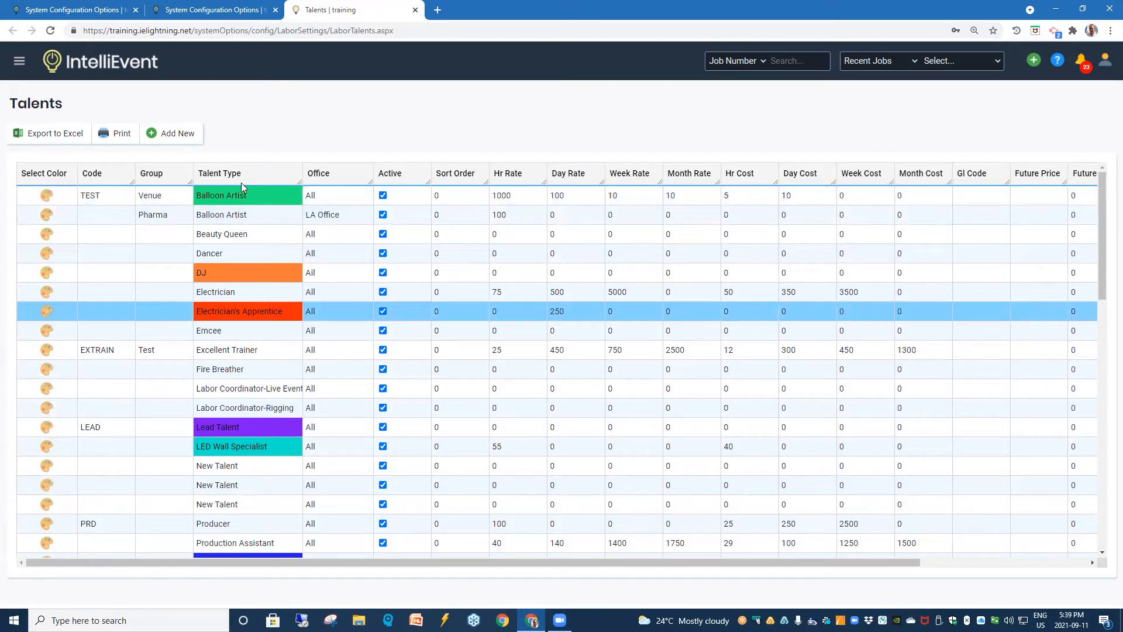
{"action": "mouse_move", "coordinate": [19, 61]}
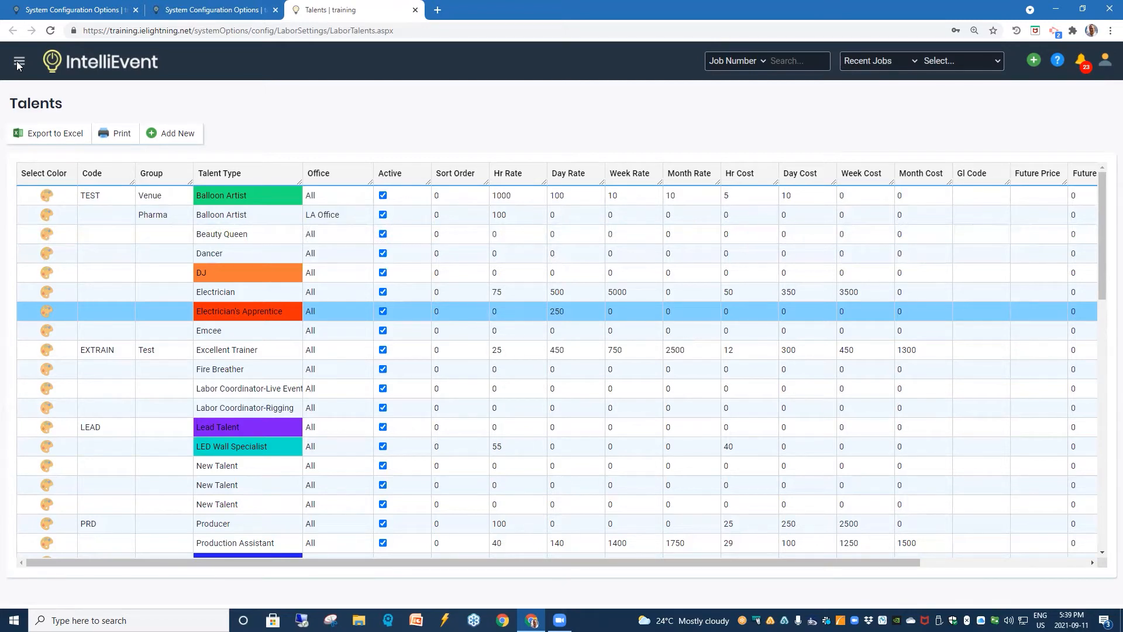
Step: Navigate via the Jobs section to the Weekly Agenda page
{"action": "left_click", "coordinate": [19, 61]}
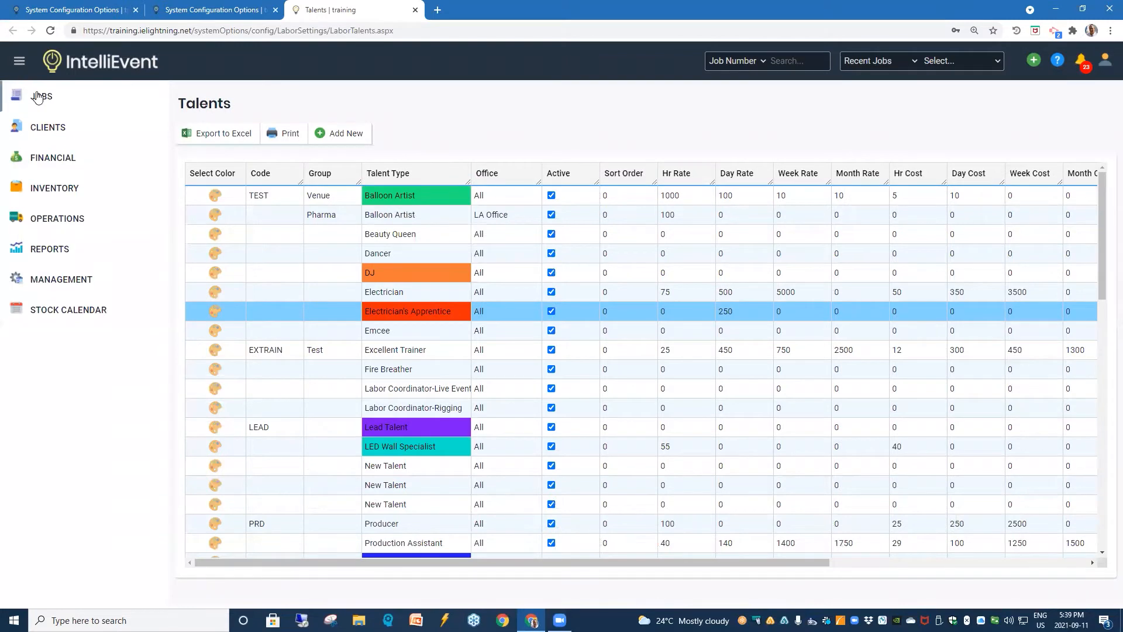
{"action": "left_click", "coordinate": [41, 96]}
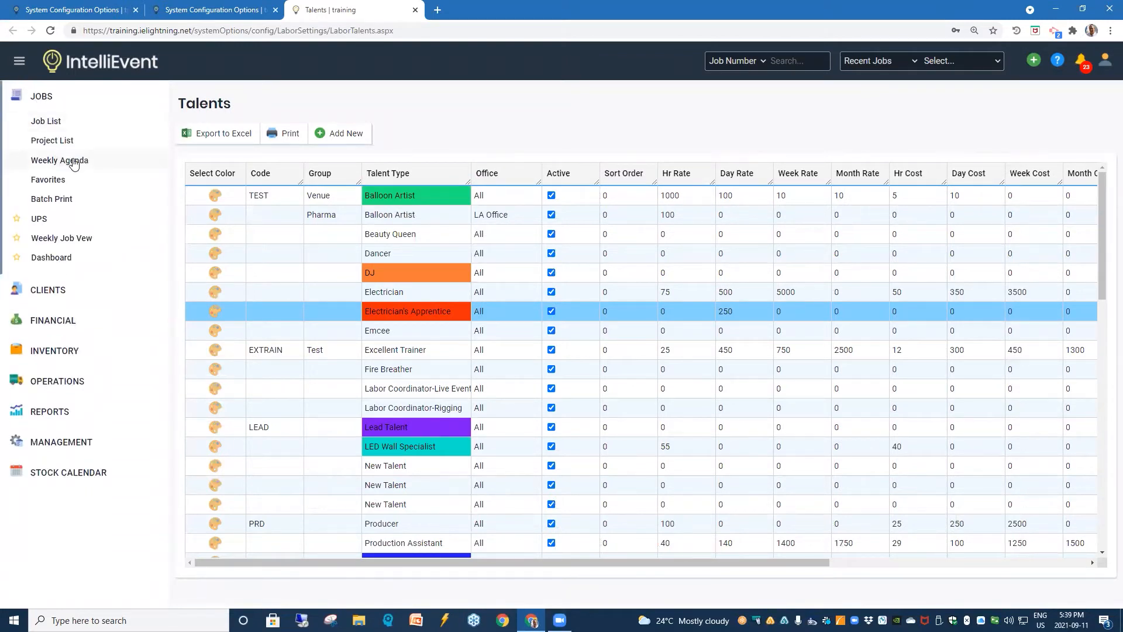
{"action": "left_click", "coordinate": [59, 160]}
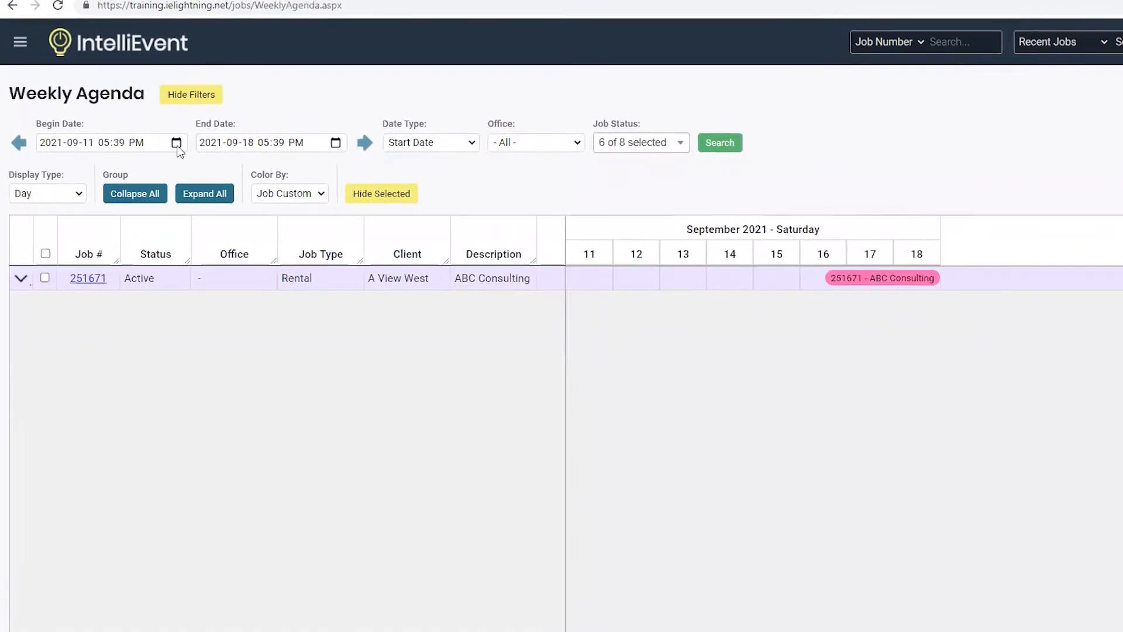
Step: Set the agenda begin date to 7 September 2021, colour by Job Status, and run the search
{"action": "left_click", "coordinate": [177, 143]}
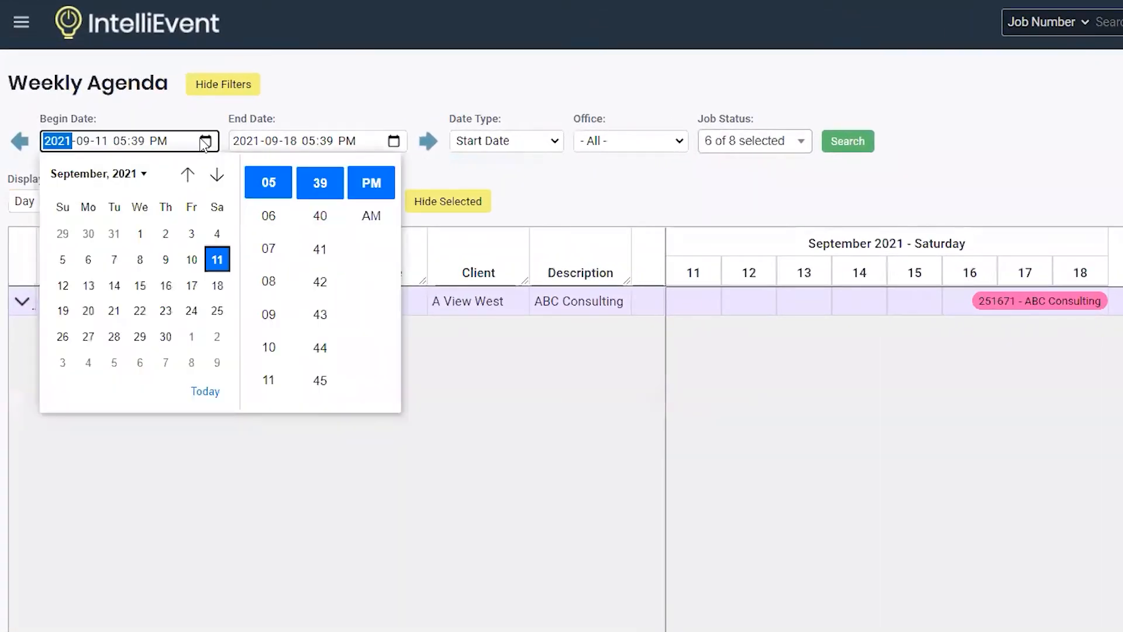
{"action": "left_click", "coordinate": [114, 260]}
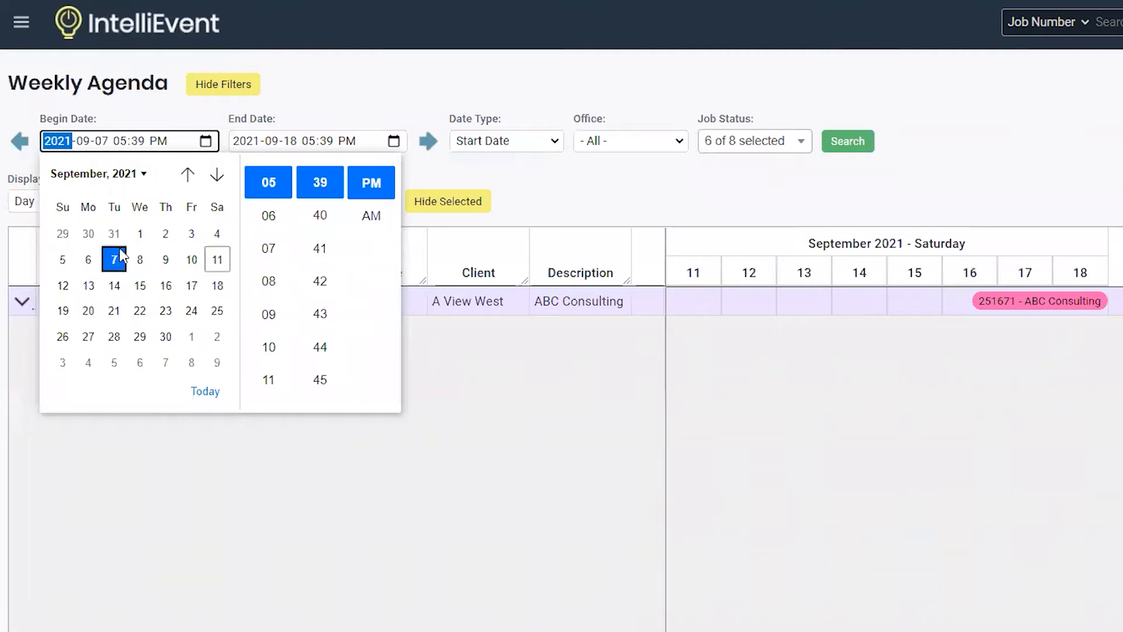
{"action": "left_click", "coordinate": [527, 107]}
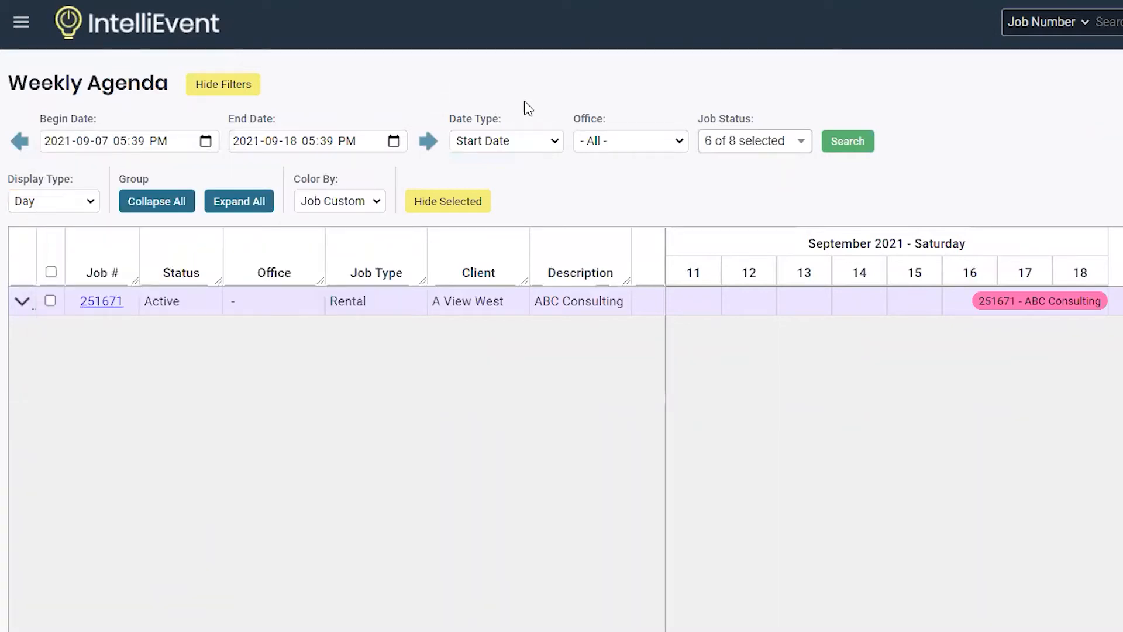
{"action": "mouse_move", "coordinate": [559, 147]}
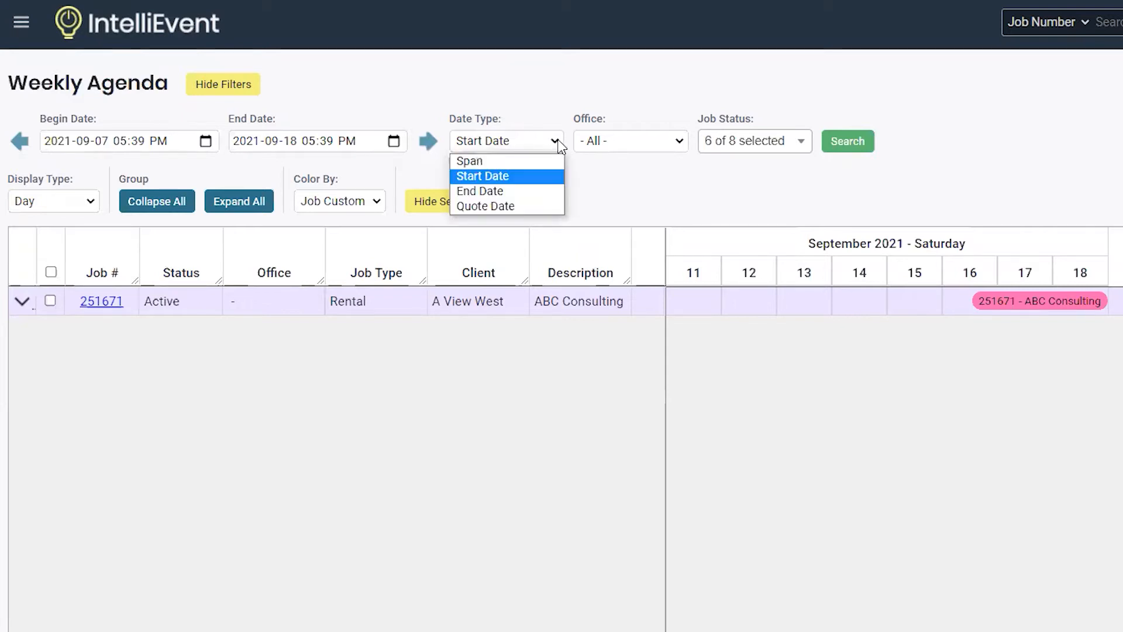
{"action": "mouse_move", "coordinate": [651, 144]}
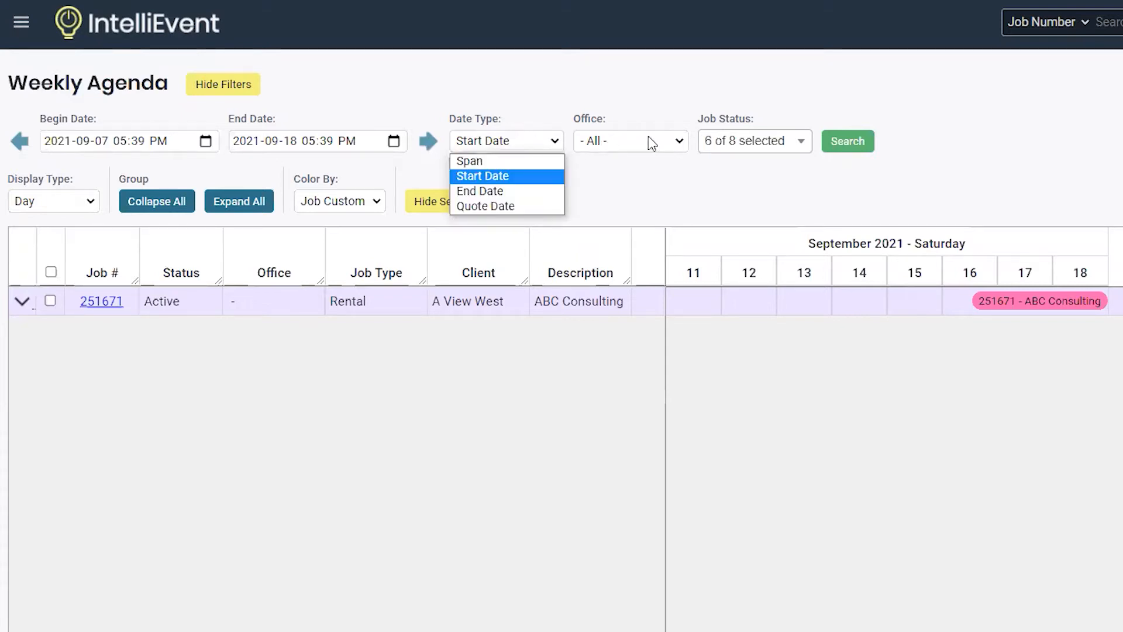
{"action": "left_click", "coordinate": [482, 175]}
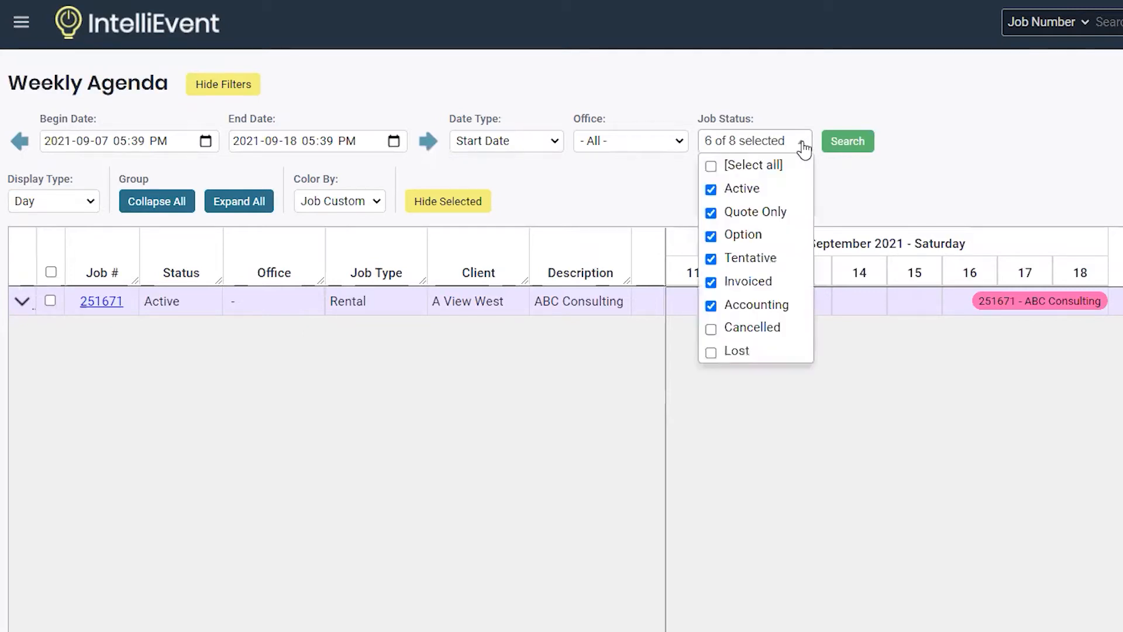
{"action": "mouse_move", "coordinate": [134, 213]}
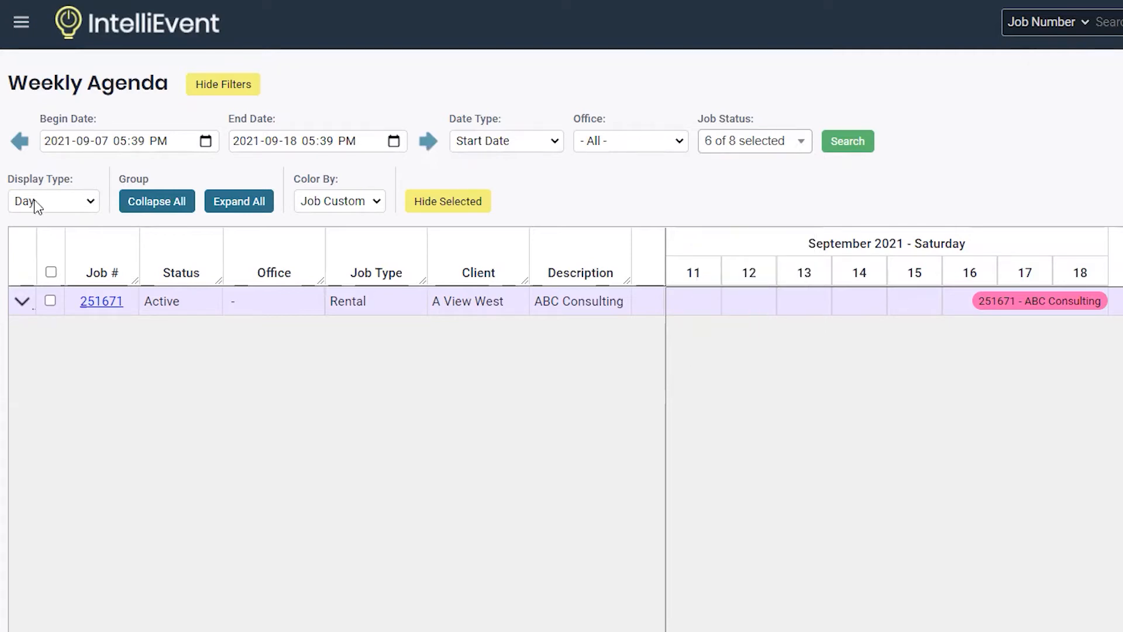
{"action": "left_click", "coordinate": [53, 200]}
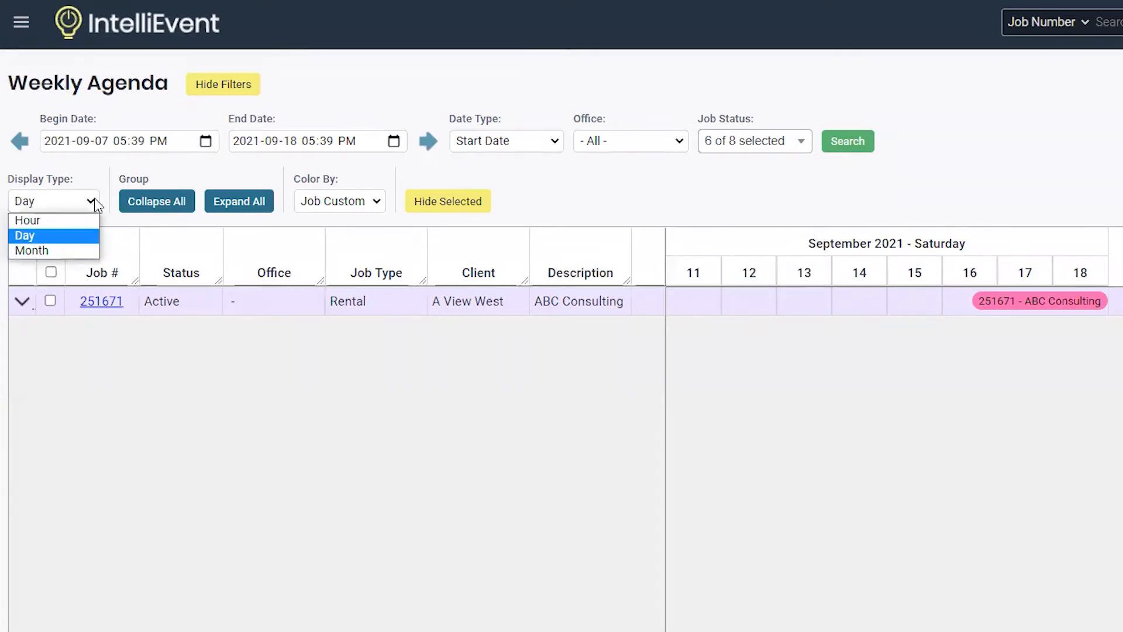
{"action": "mouse_move", "coordinate": [30, 250]}
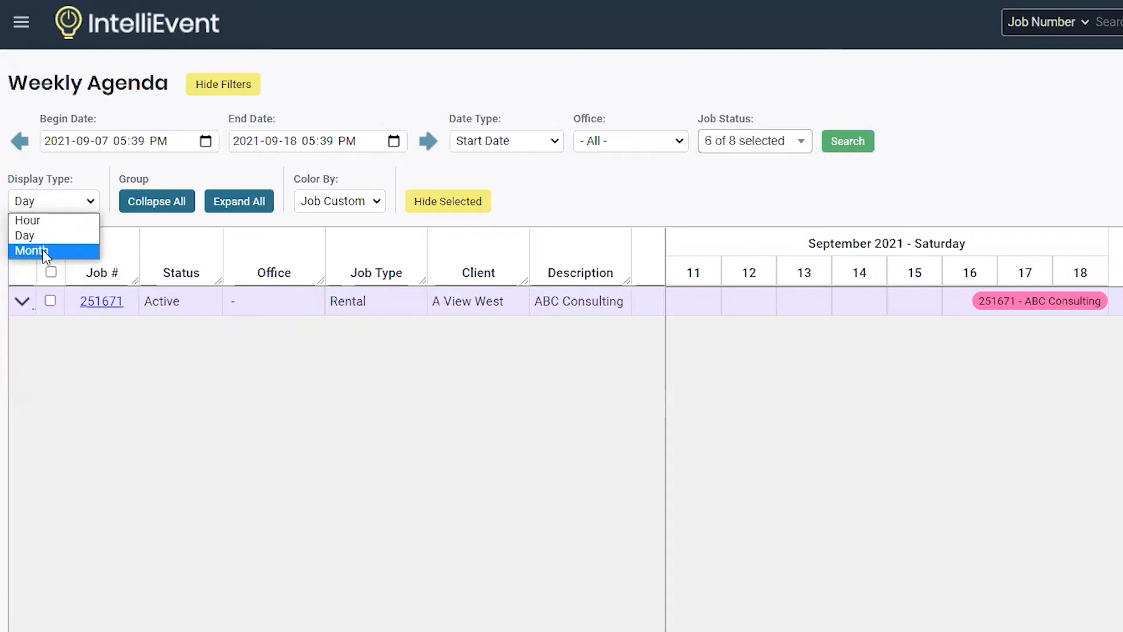
{"action": "mouse_move", "coordinate": [381, 206]}
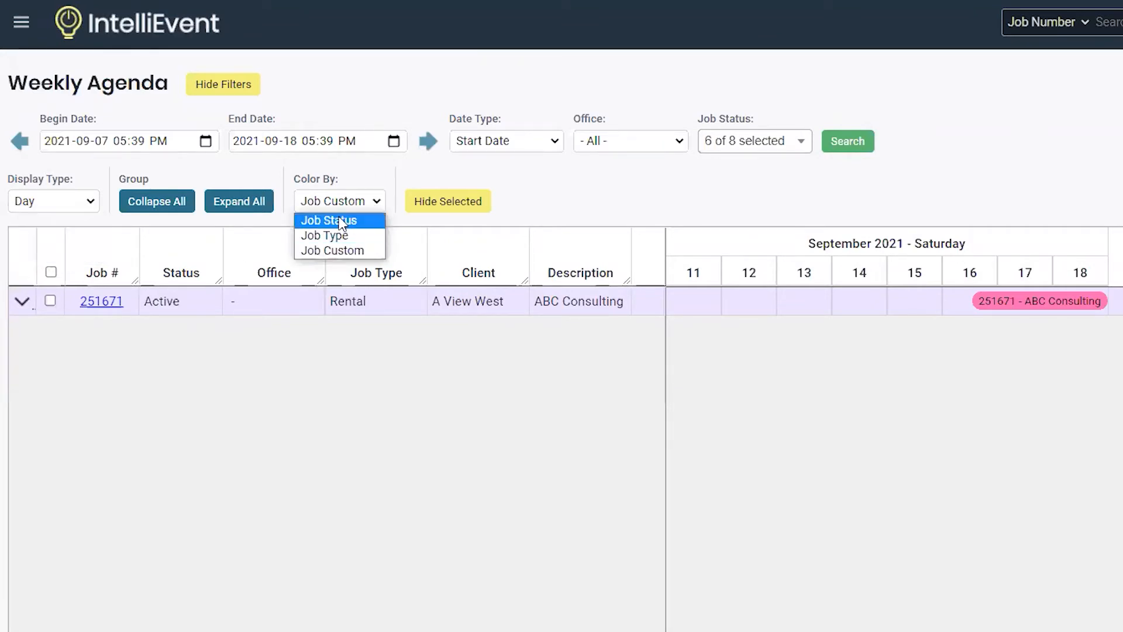
{"action": "mouse_move", "coordinate": [324, 235]}
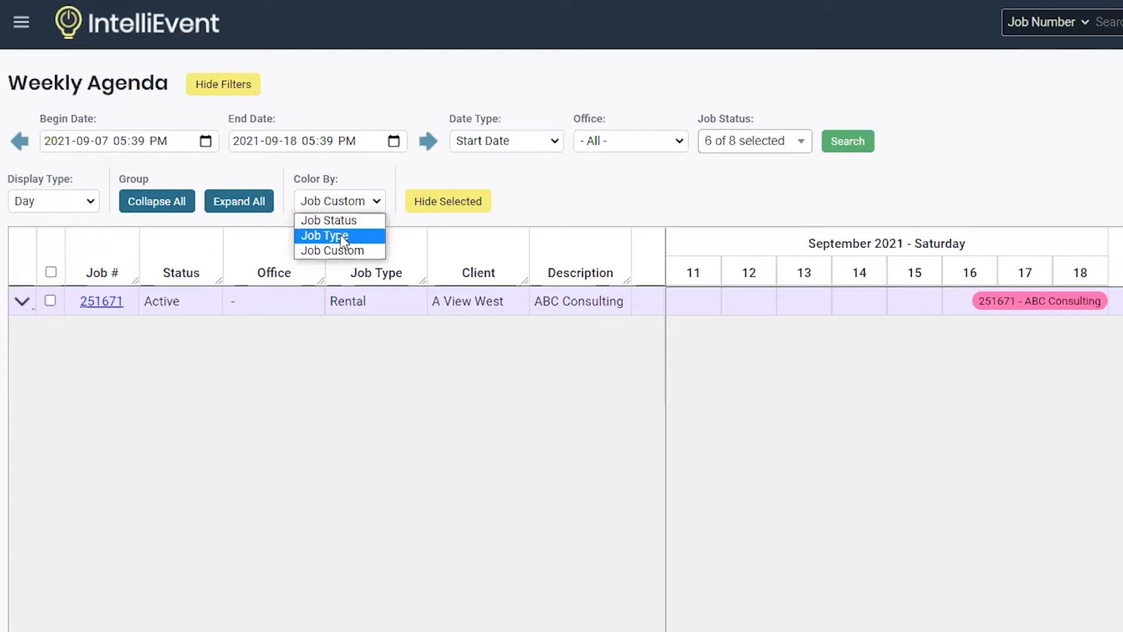
{"action": "left_click", "coordinate": [328, 220]}
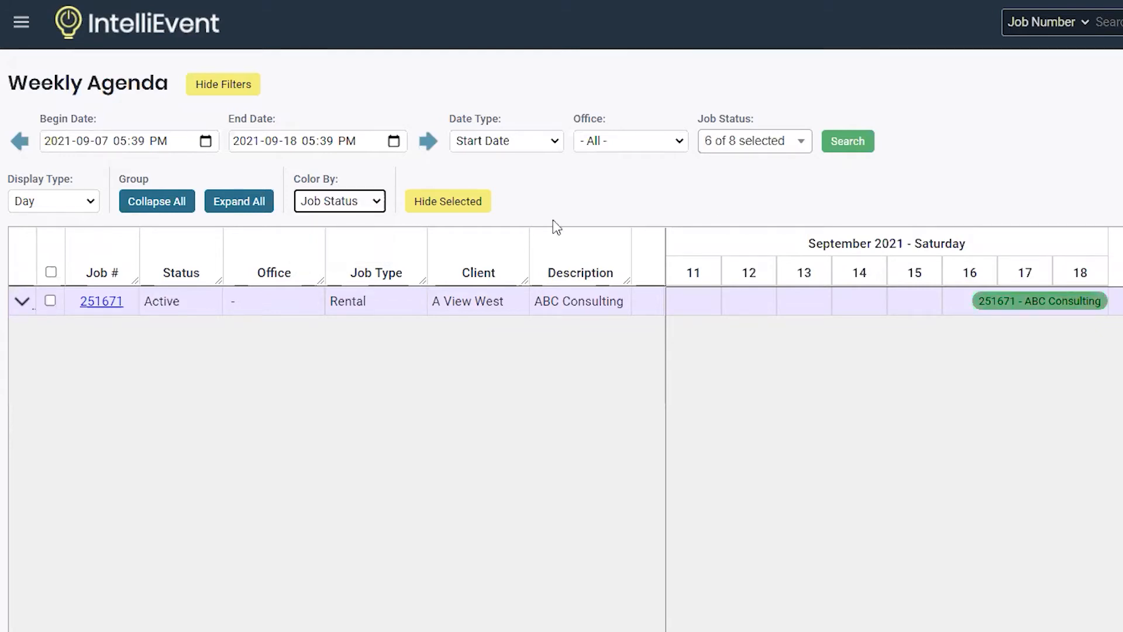
{"action": "left_click", "coordinate": [847, 140]}
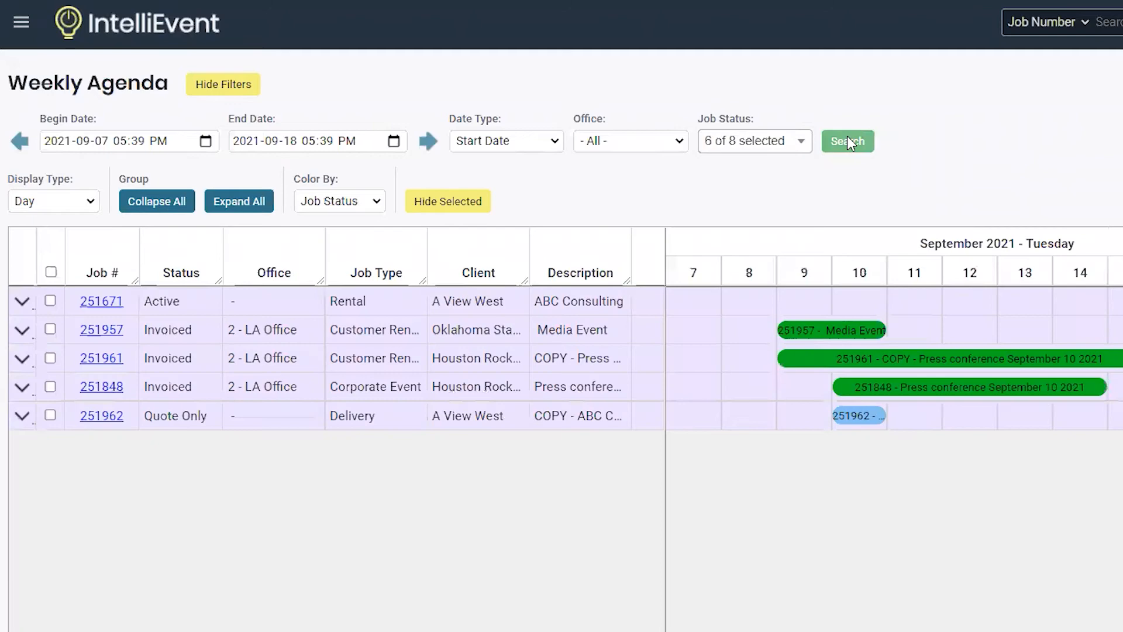
{"action": "left_click", "coordinate": [847, 142]}
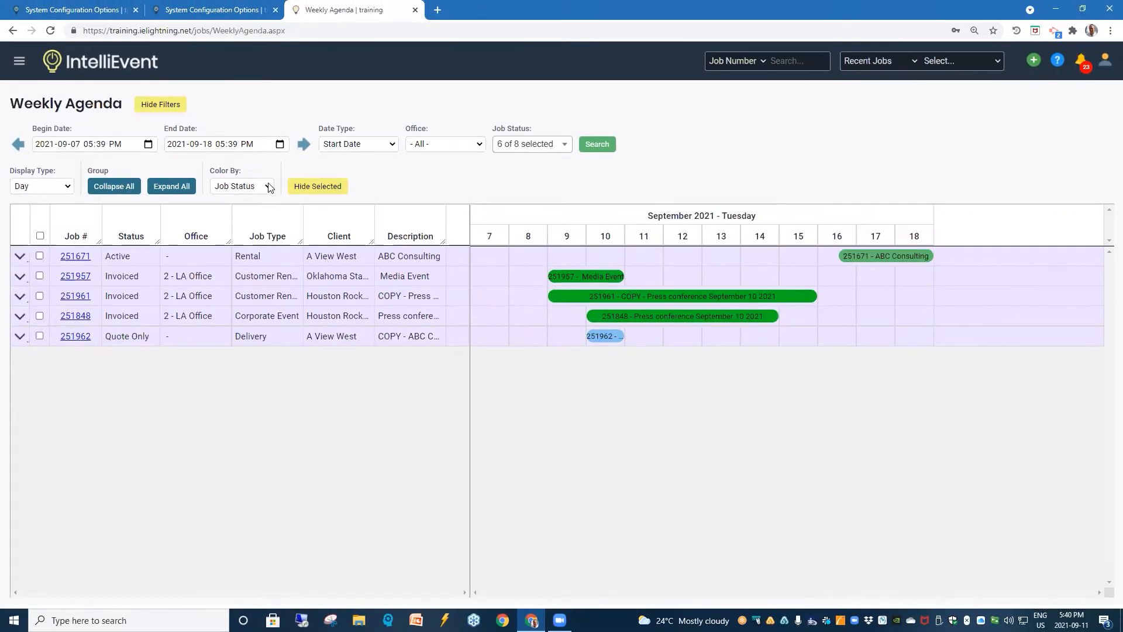
Step: Cycle the bar colouring through Job Type and Job Custom, ending on Job Type
{"action": "left_click", "coordinate": [241, 186]}
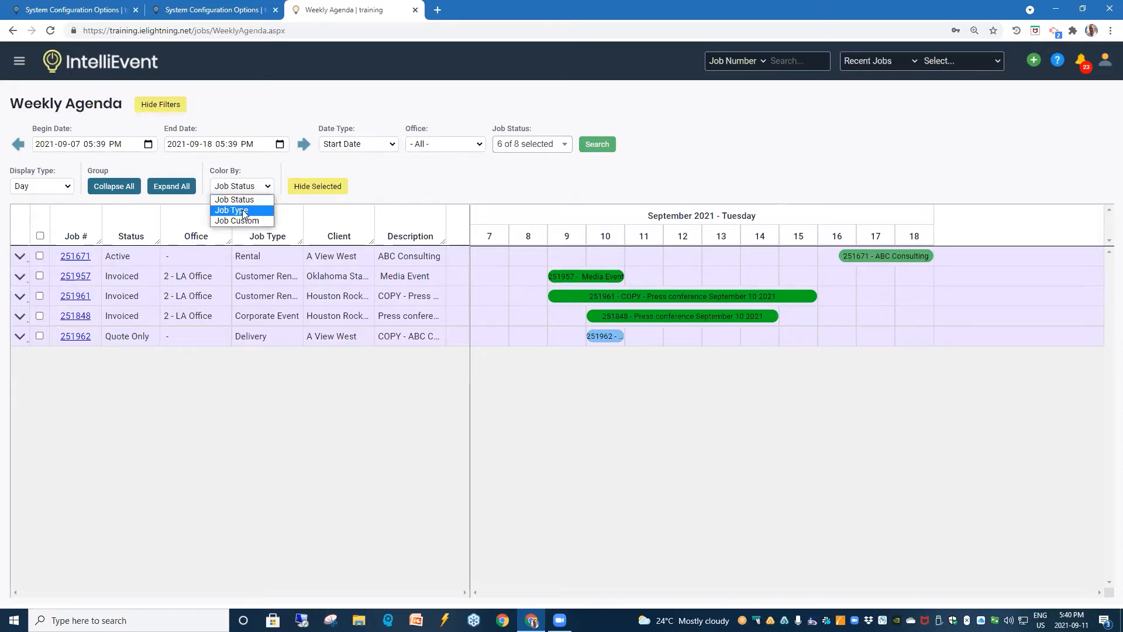
{"action": "left_click", "coordinate": [230, 209]}
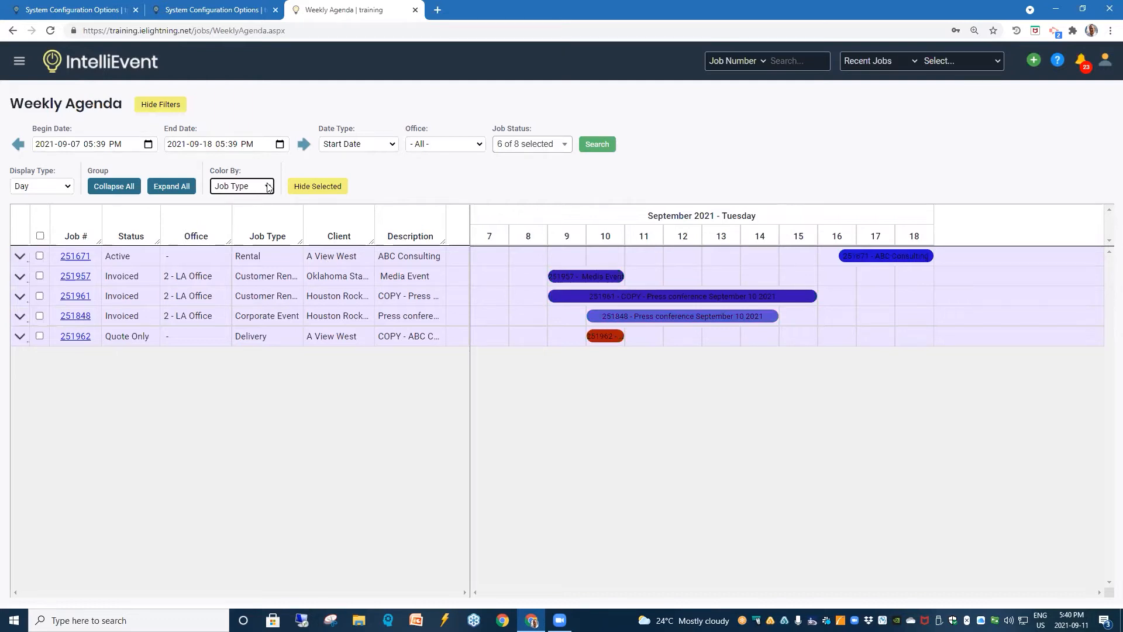
{"action": "left_click", "coordinate": [241, 186]}
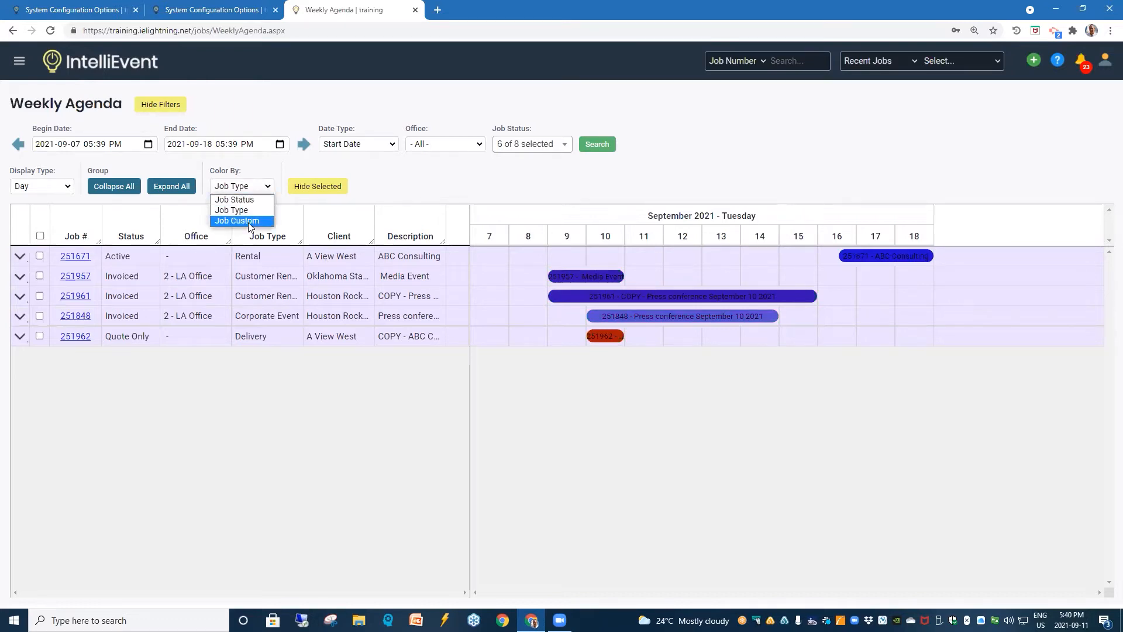
{"action": "left_click", "coordinate": [235, 221]}
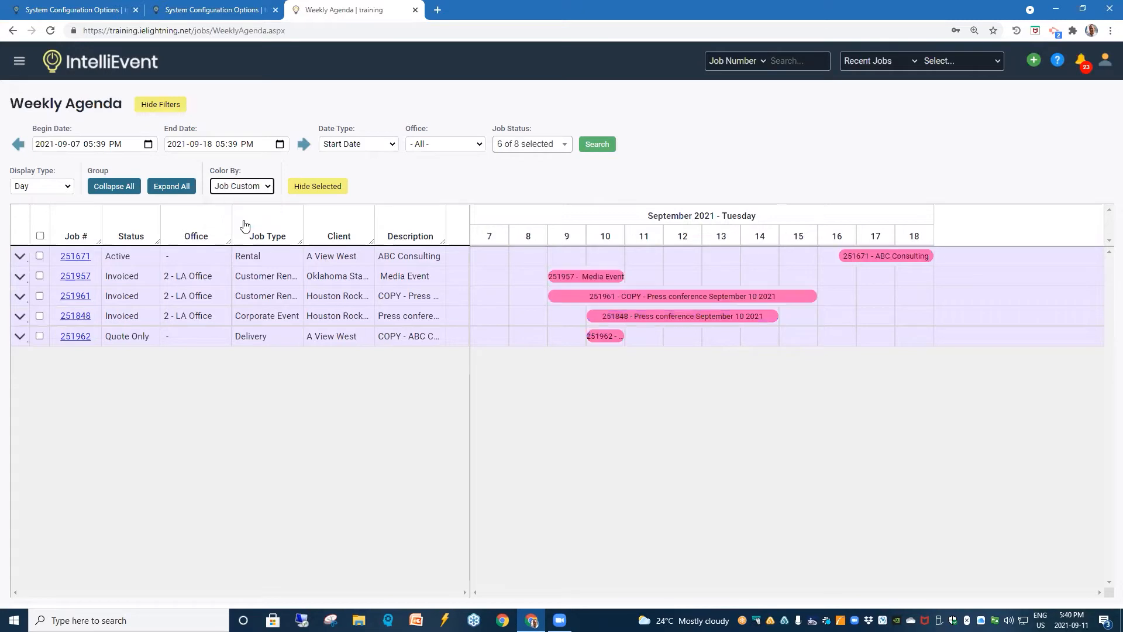
{"action": "mouse_move", "coordinate": [250, 229]}
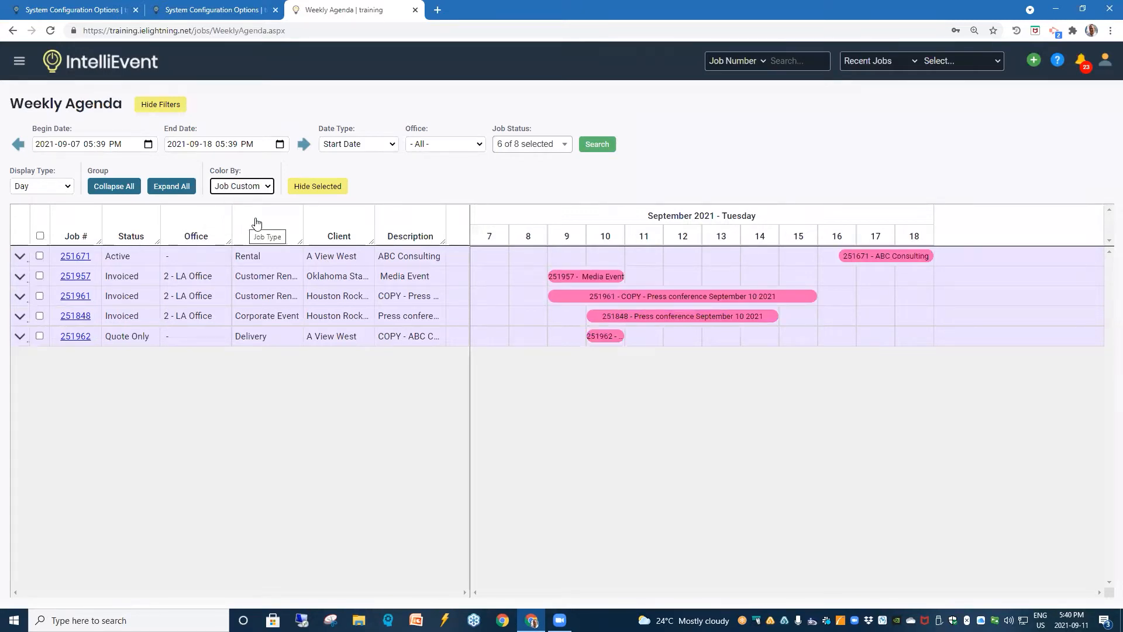
{"action": "left_click", "coordinate": [241, 186]}
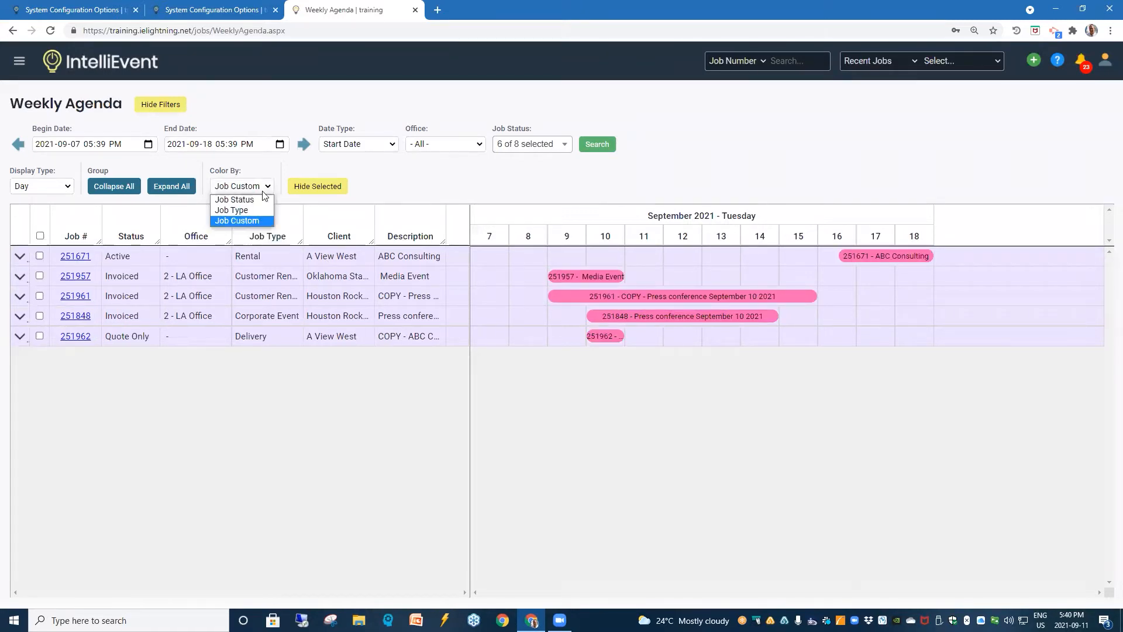
{"action": "left_click", "coordinate": [232, 210]}
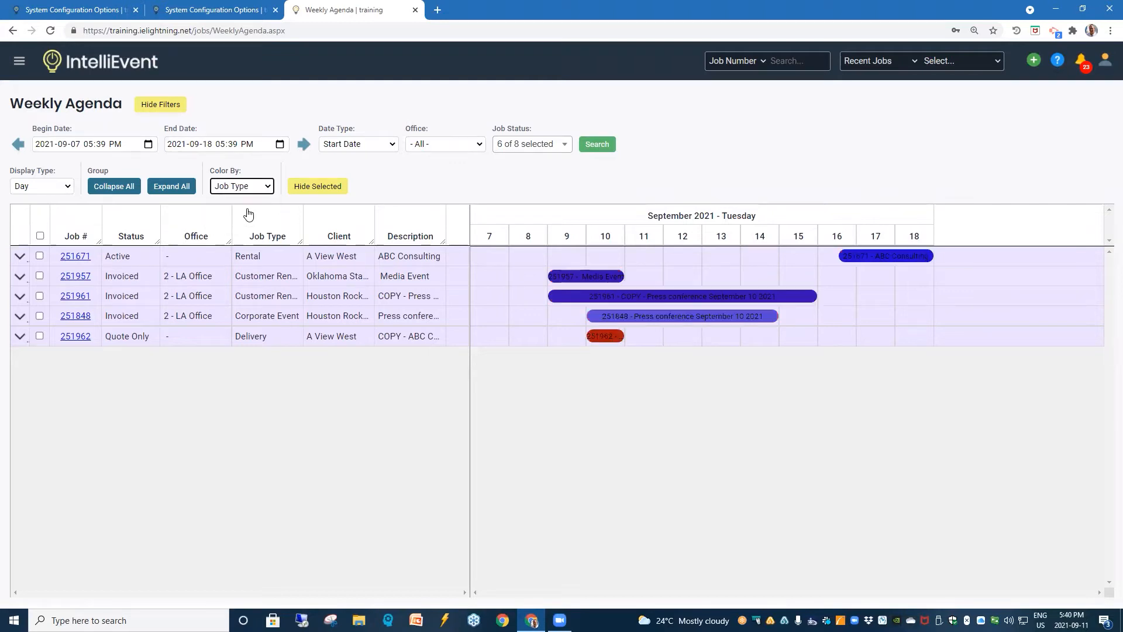
{"action": "mouse_move", "coordinate": [135, 299]}
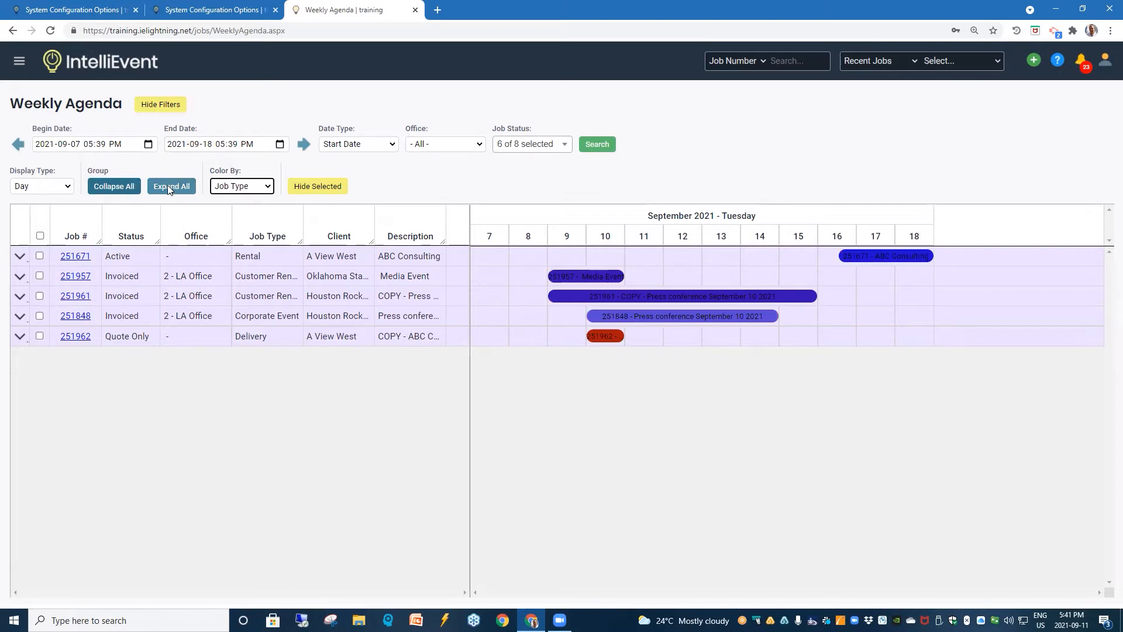
Step: Expand all job groups and colour the bars by Job Custom
{"action": "left_click", "coordinate": [170, 186]}
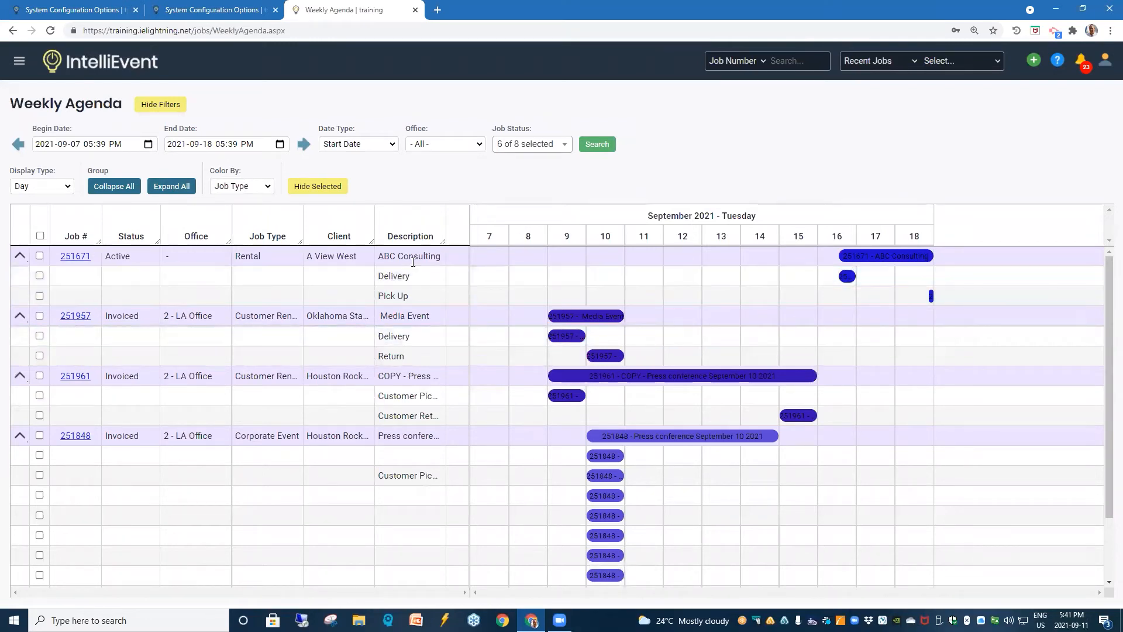
{"action": "mouse_move", "coordinate": [409, 256]}
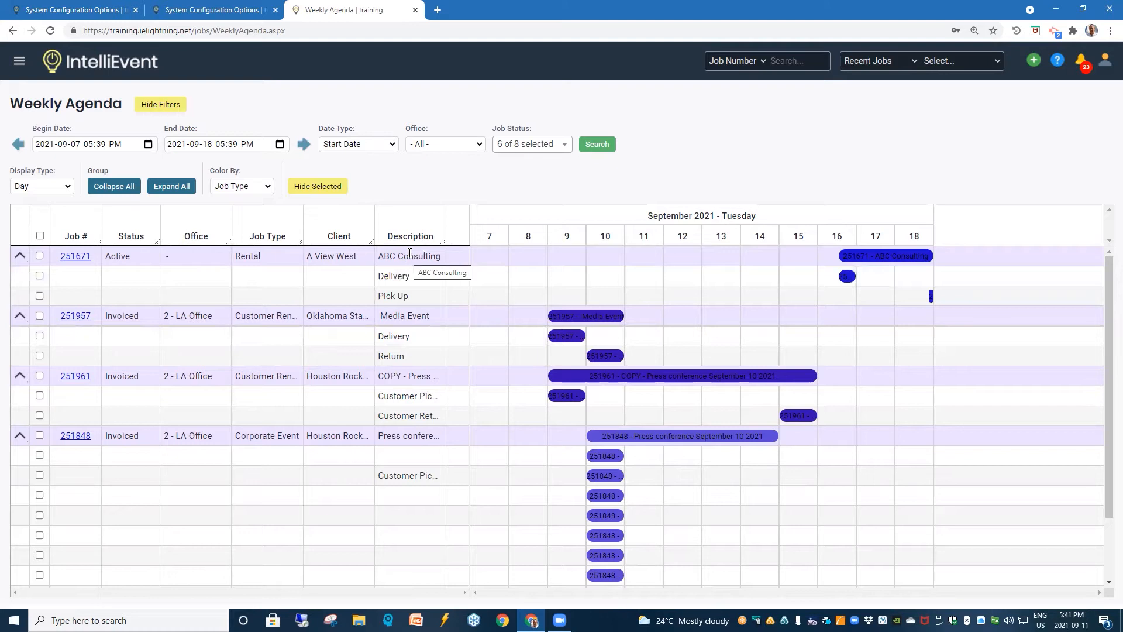
{"action": "mouse_move", "coordinate": [269, 189]}
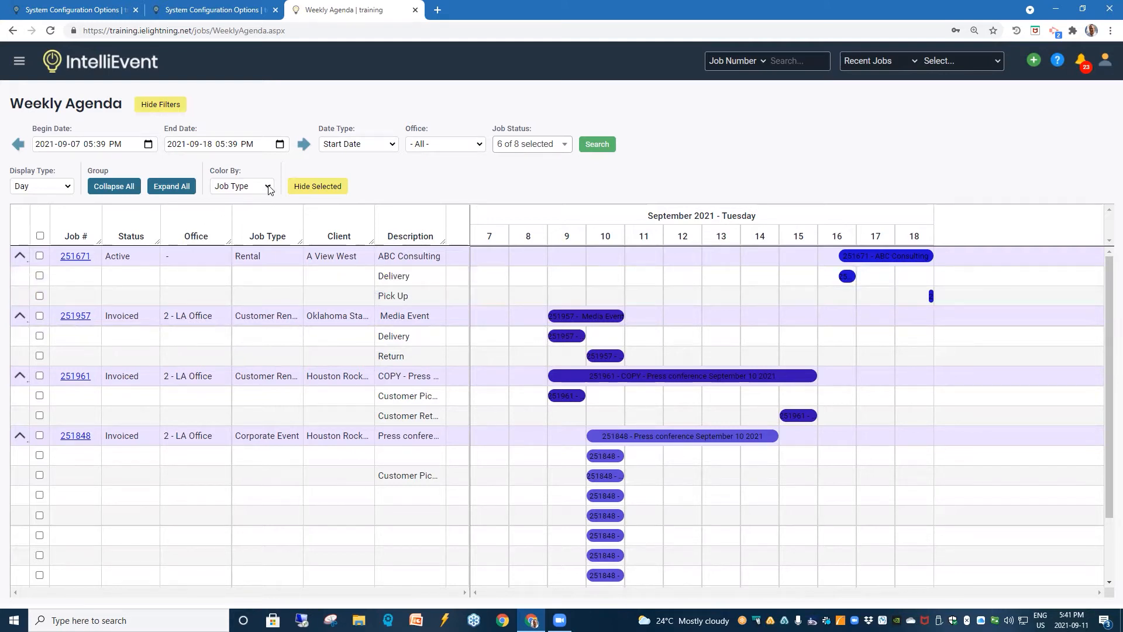
{"action": "left_click", "coordinate": [267, 186]}
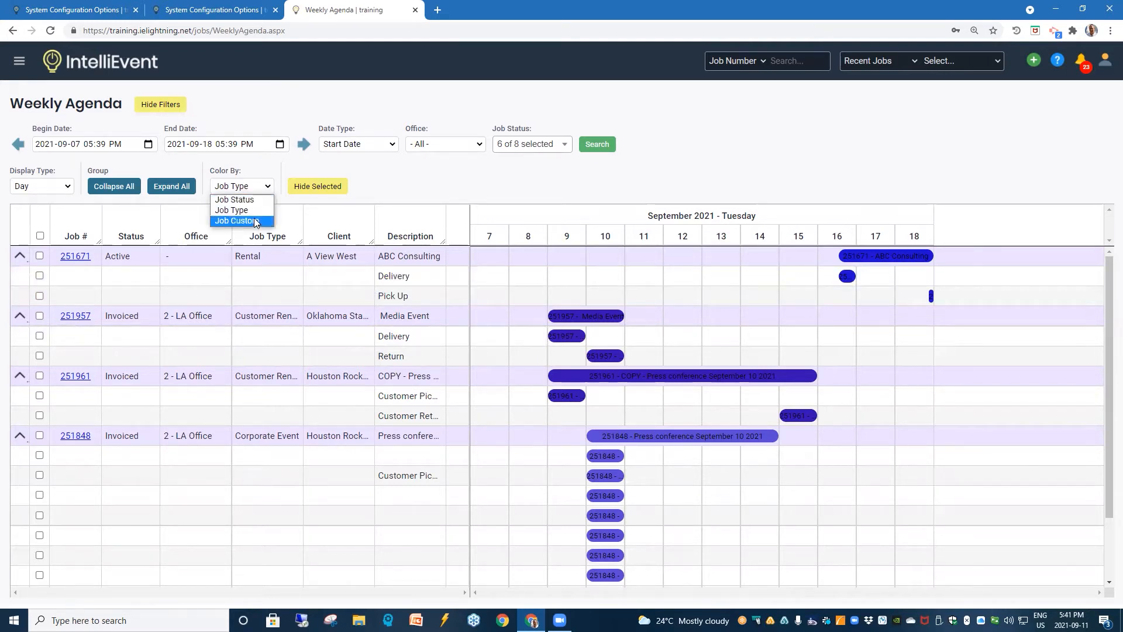
{"action": "left_click", "coordinate": [237, 221]}
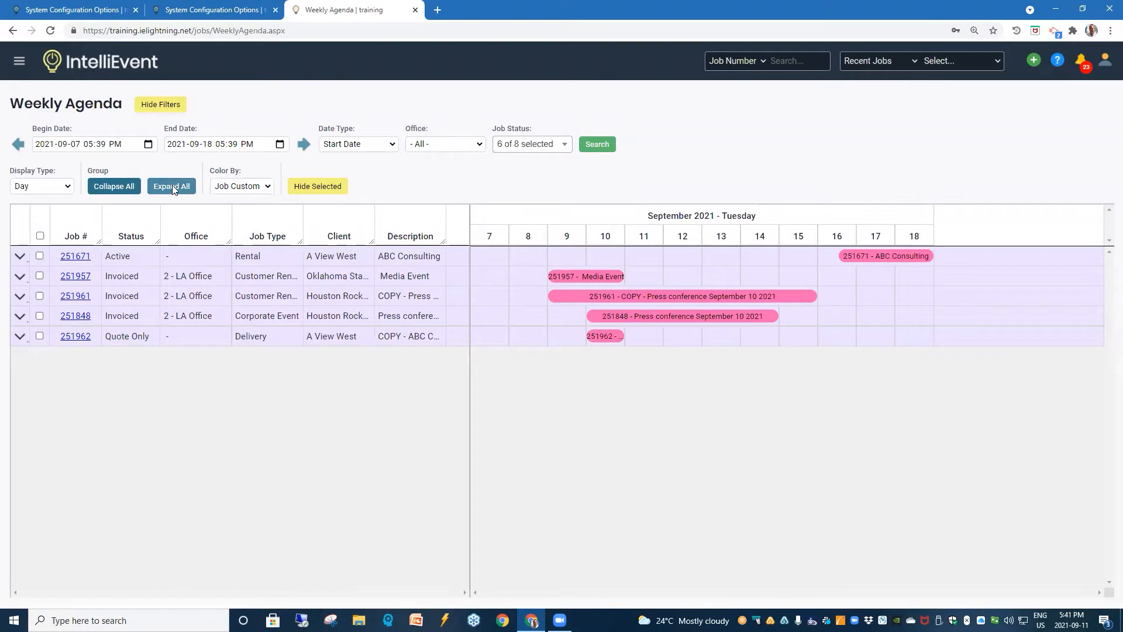
{"action": "left_click", "coordinate": [171, 186]}
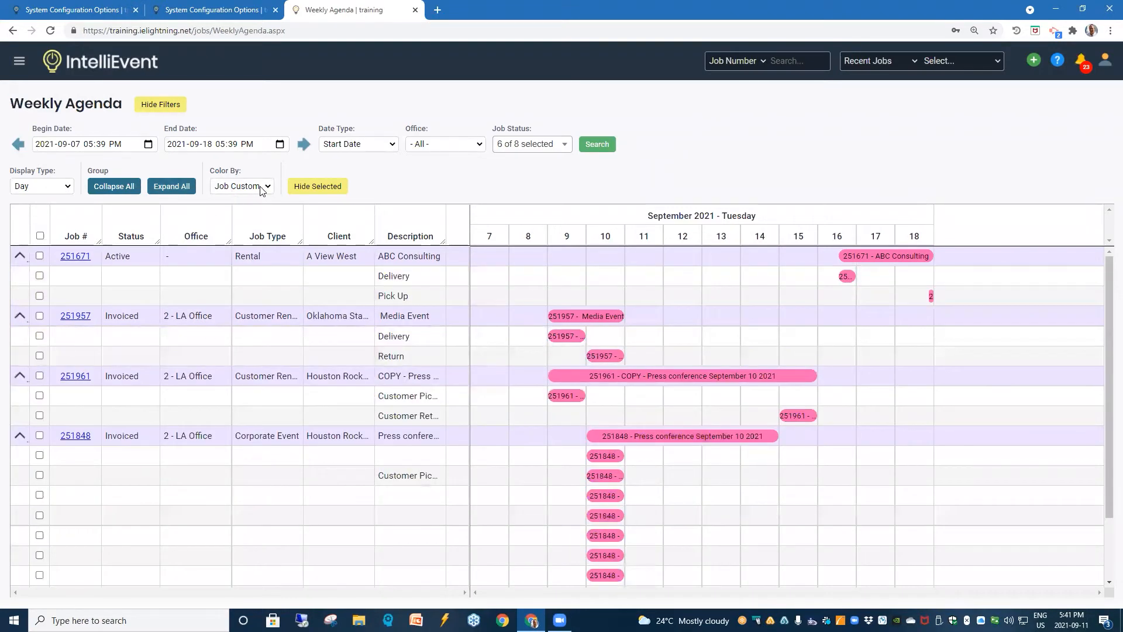
Step: Colour the bars by Job Status and expand all job groups again
{"action": "left_click", "coordinate": [241, 186]}
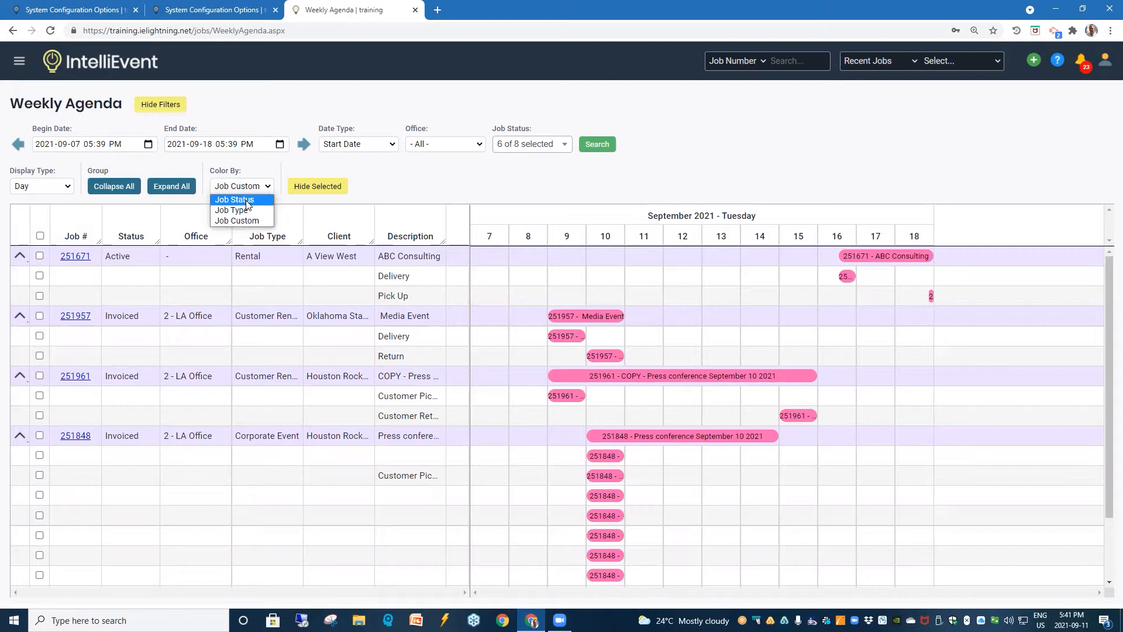
{"action": "left_click", "coordinate": [234, 199]}
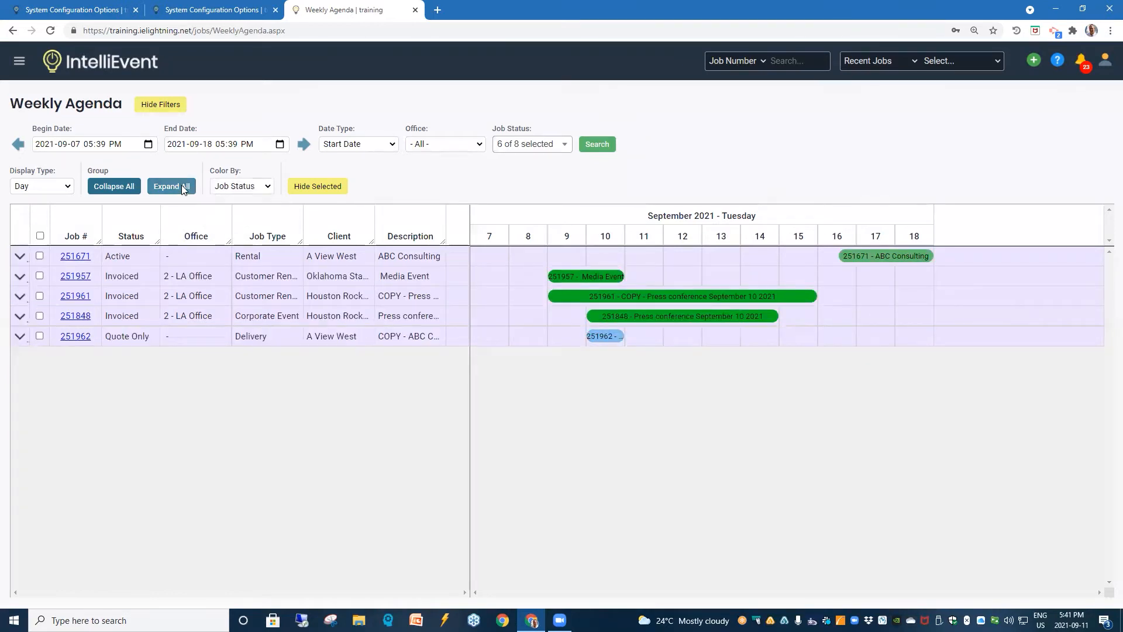
{"action": "left_click", "coordinate": [171, 186]}
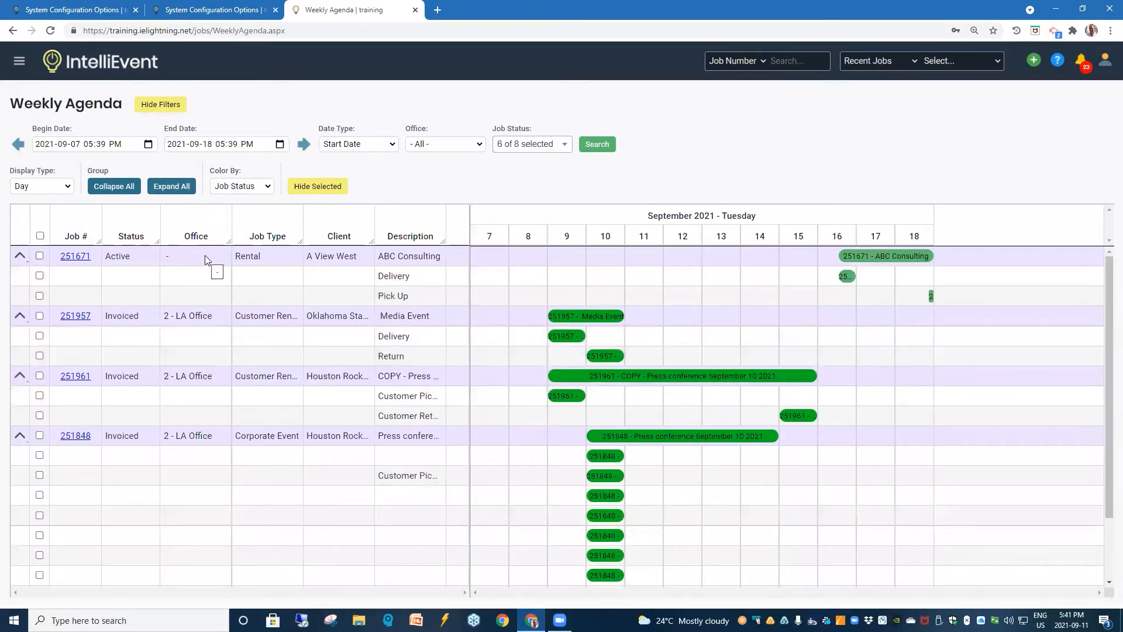
{"action": "mouse_move", "coordinate": [151, 267]}
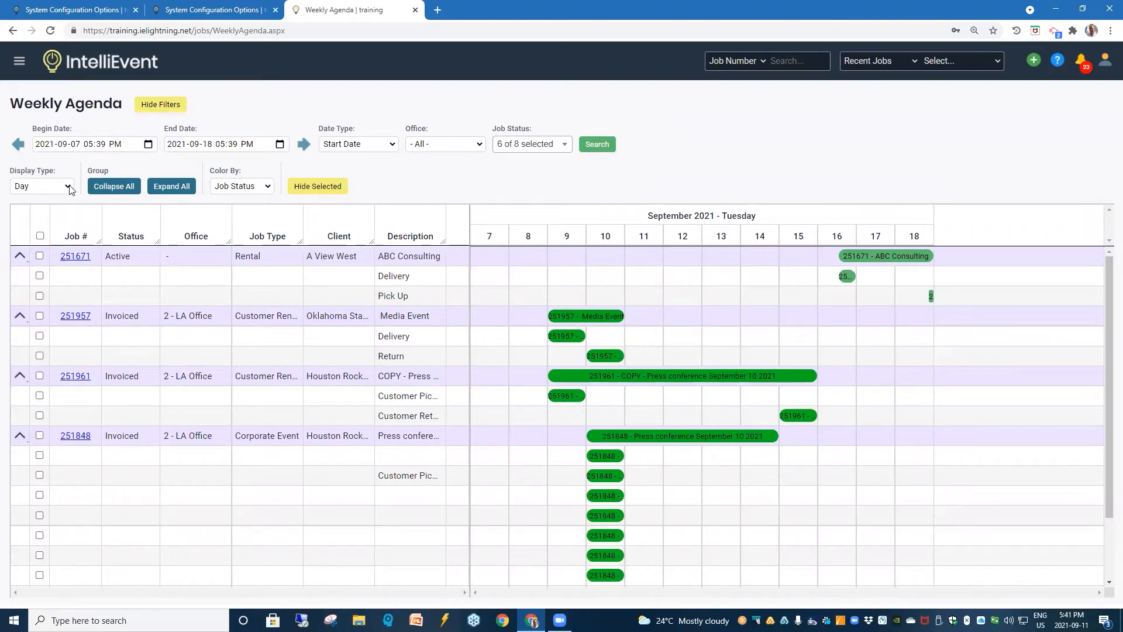
Step: Switch the agenda display type to Hour and expand all job groups
{"action": "left_click", "coordinate": [41, 186]}
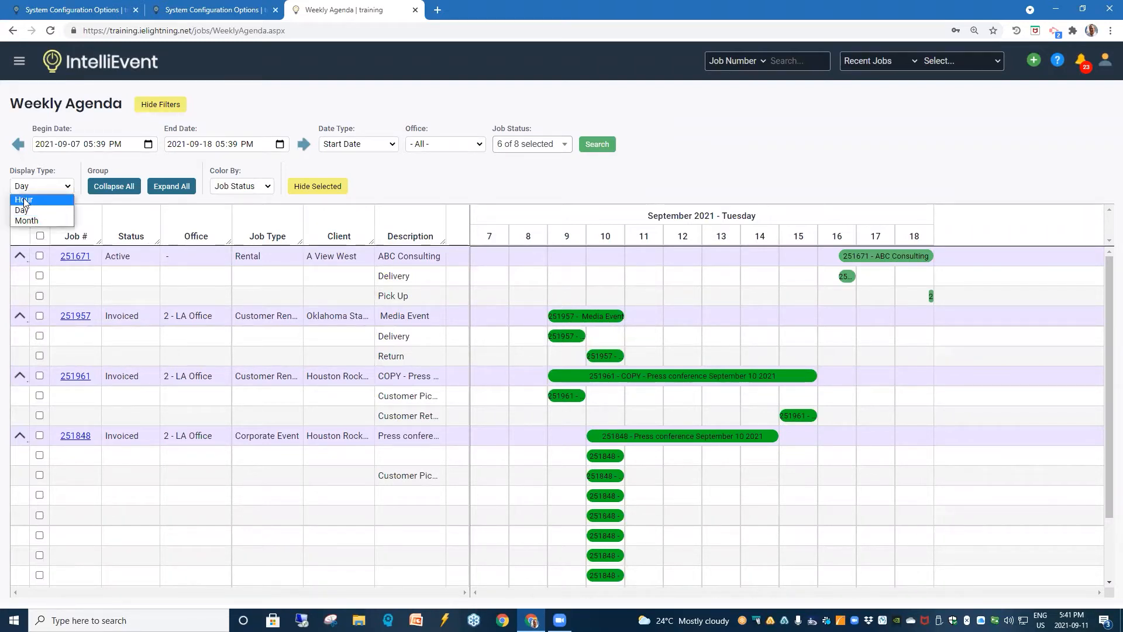
{"action": "left_click", "coordinate": [23, 199]}
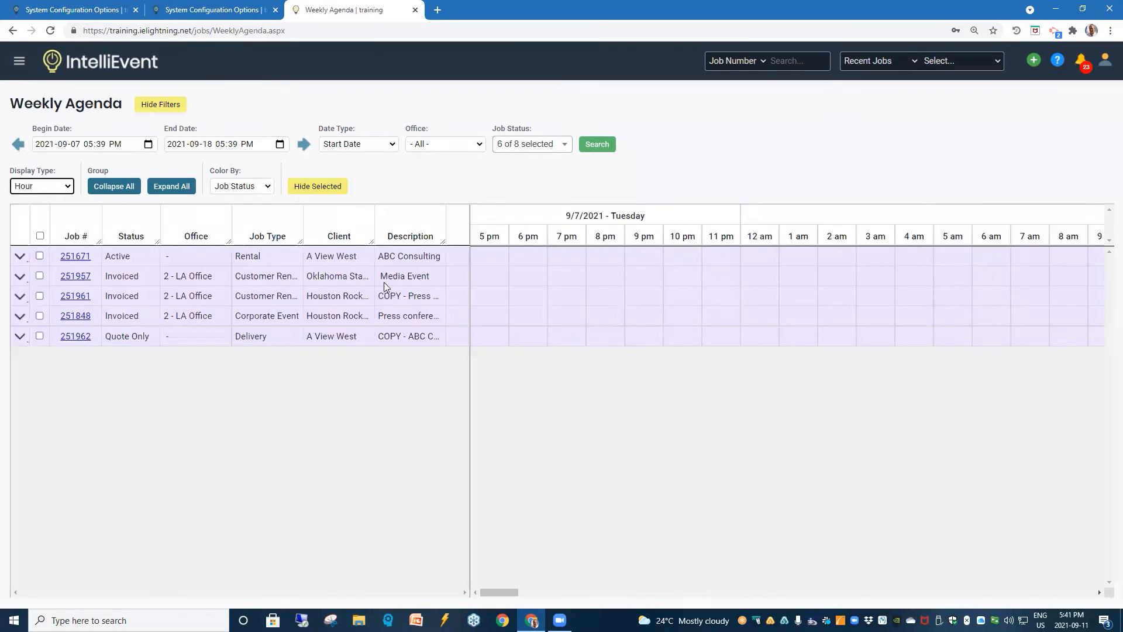
{"action": "mouse_move", "coordinate": [502, 592]}
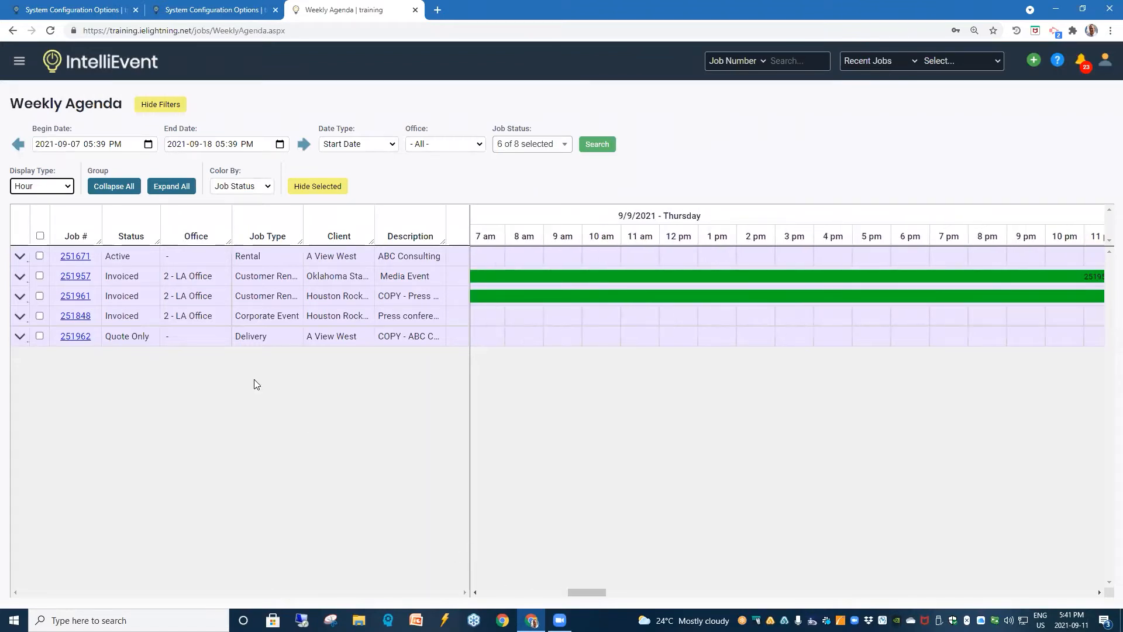
{"action": "mouse_move", "coordinate": [171, 185]}
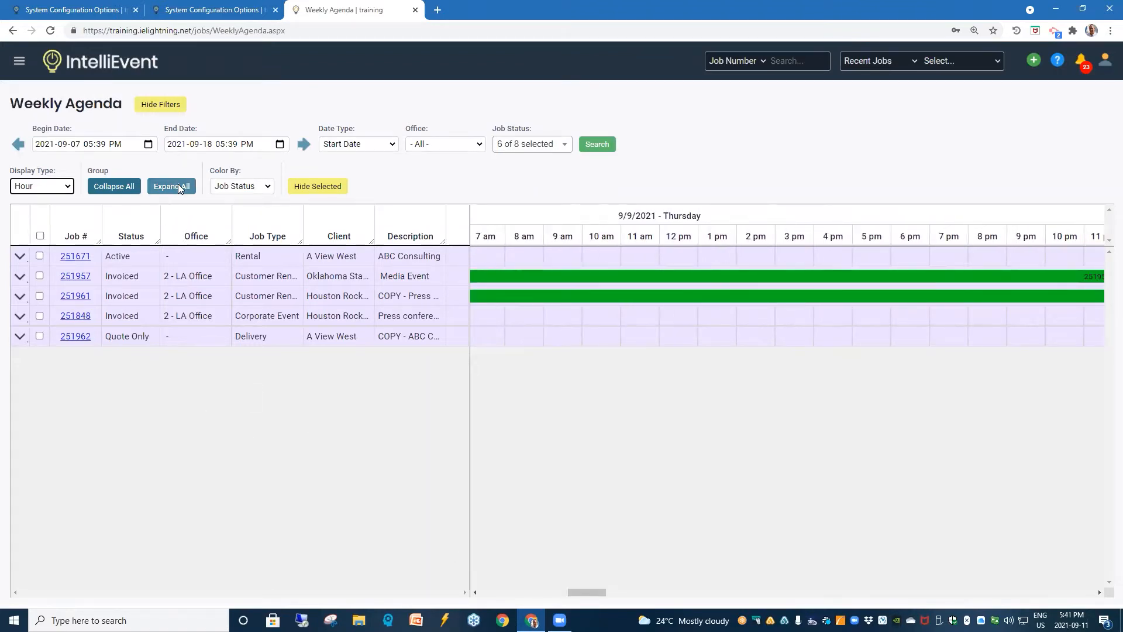
{"action": "left_click", "coordinate": [171, 186]}
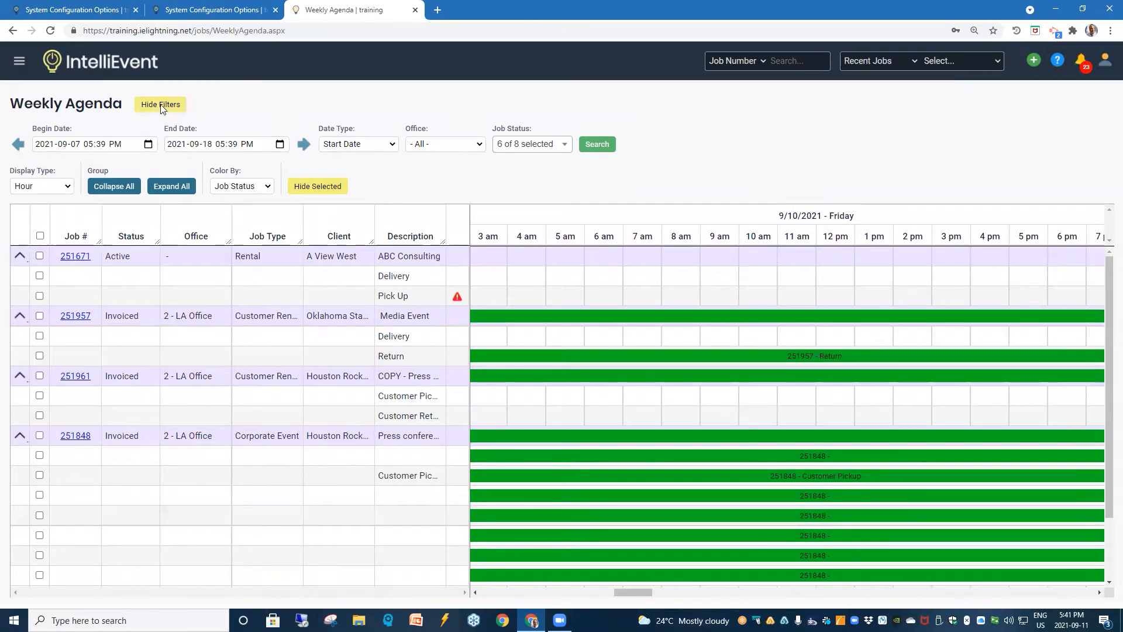
Step: Toggle the filter area off and on, then colour the bars by Job Type with groups expanded
{"action": "left_click", "coordinate": [161, 104]}
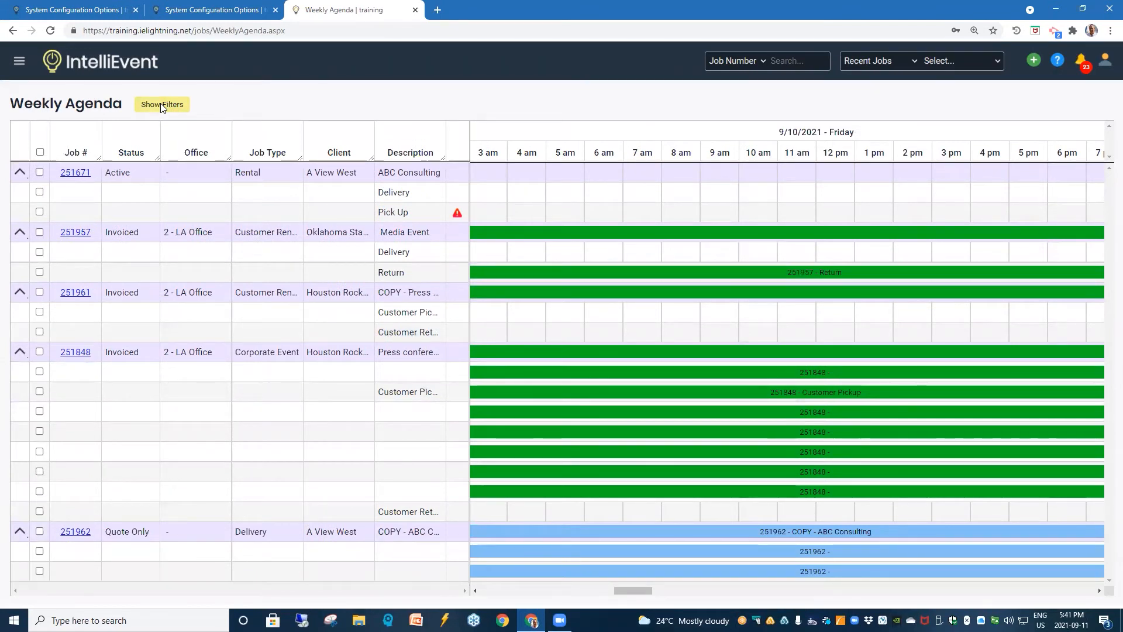
{"action": "left_click", "coordinate": [160, 104]}
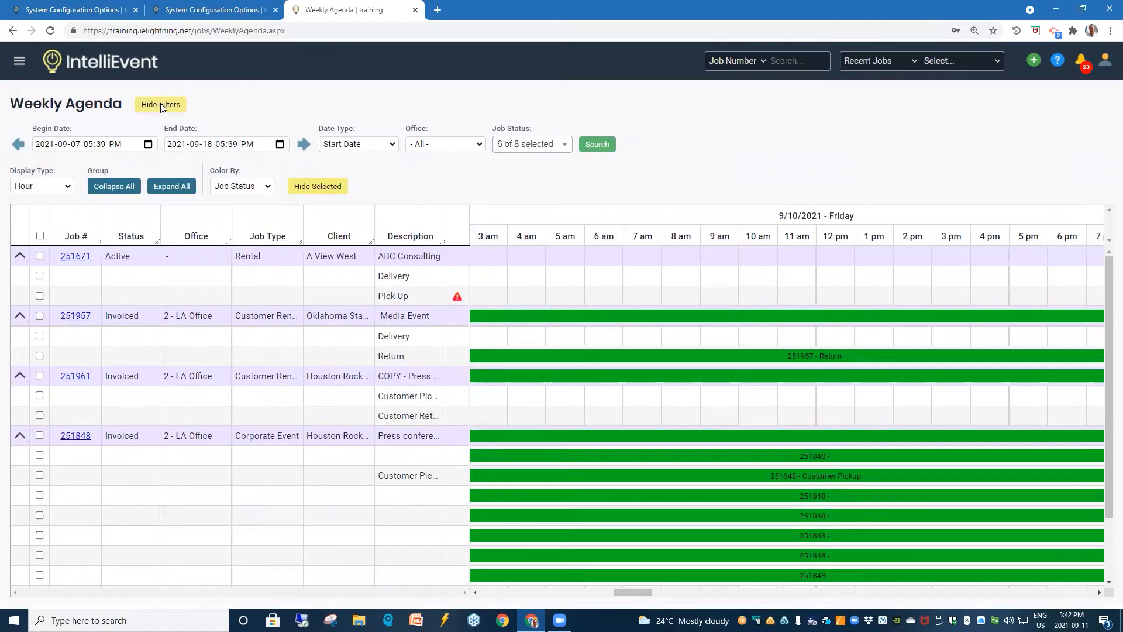
{"action": "mouse_move", "coordinate": [174, 93]}
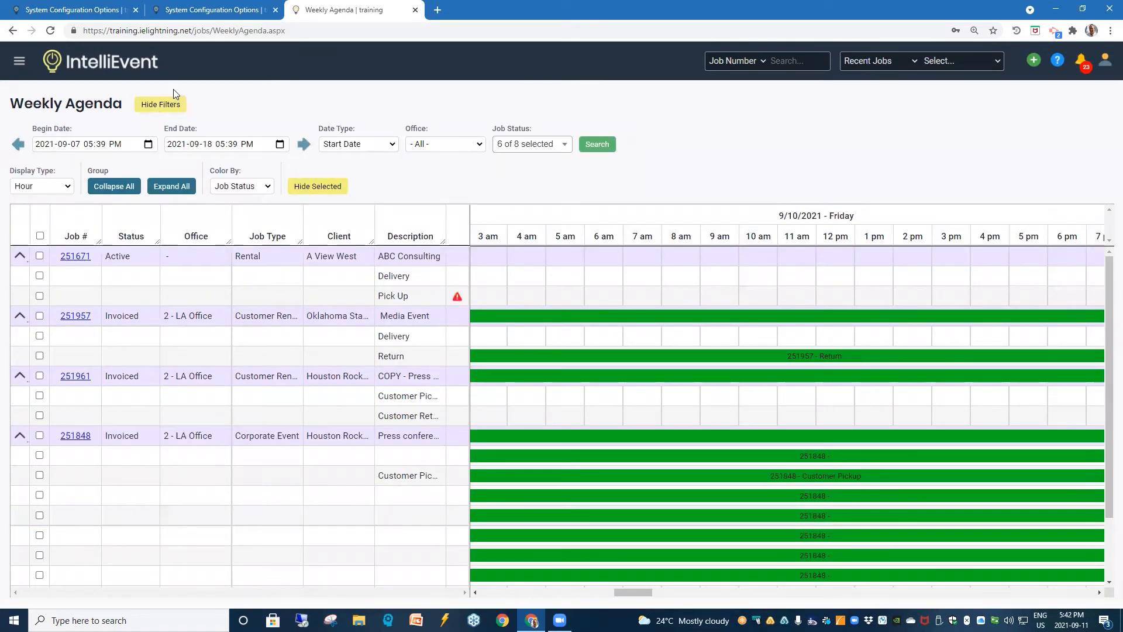
{"action": "mouse_move", "coordinate": [176, 105]}
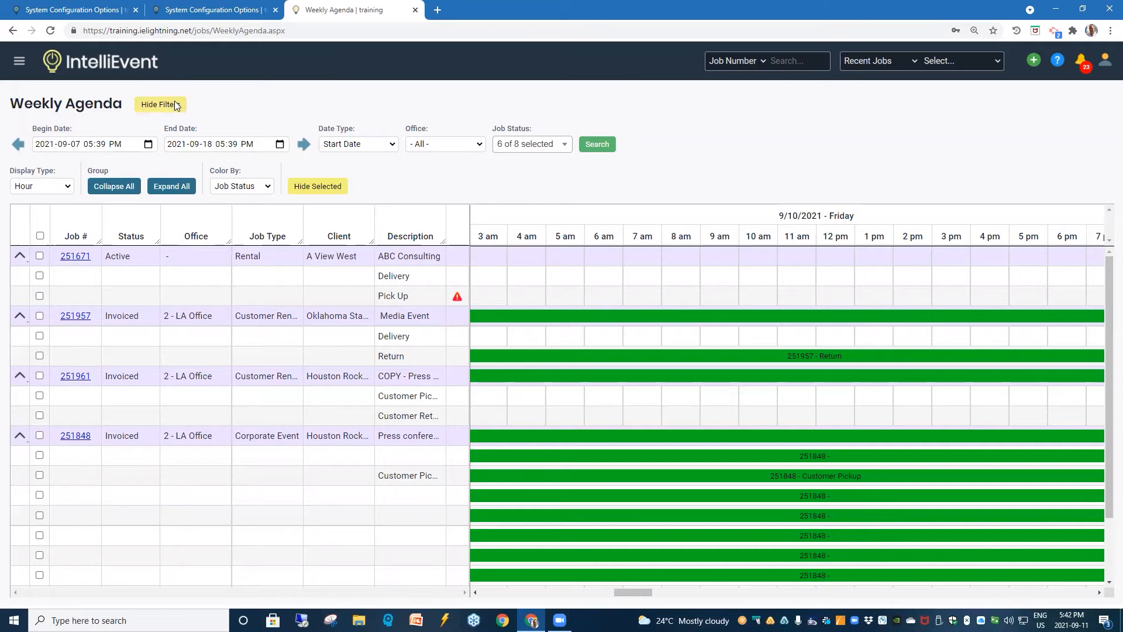
{"action": "mouse_move", "coordinate": [254, 186]}
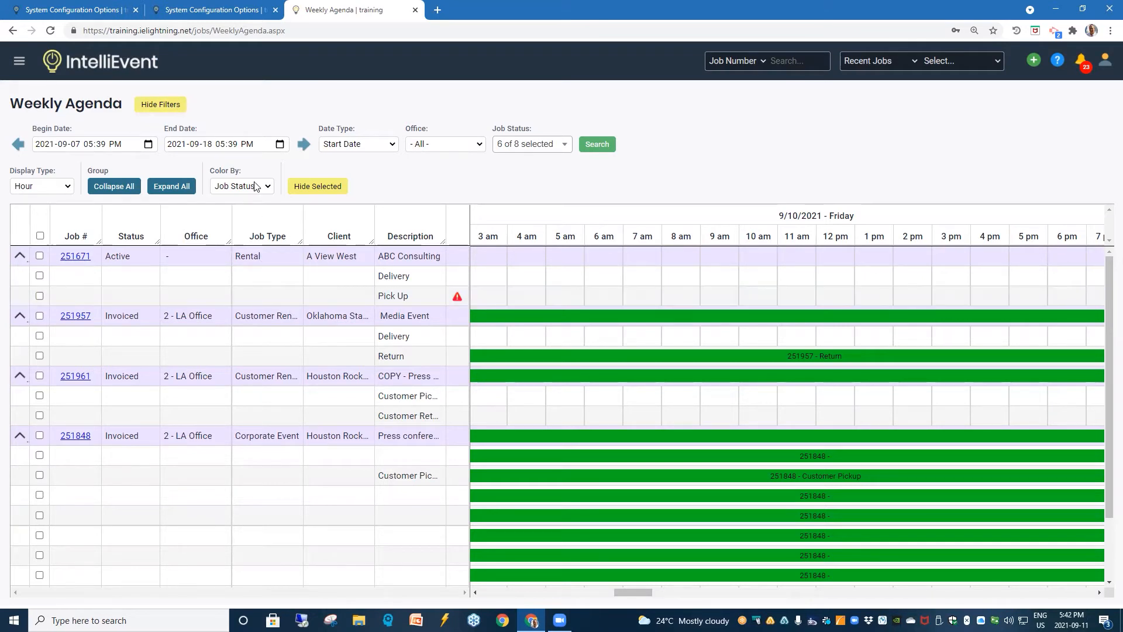
{"action": "left_click", "coordinate": [241, 186]}
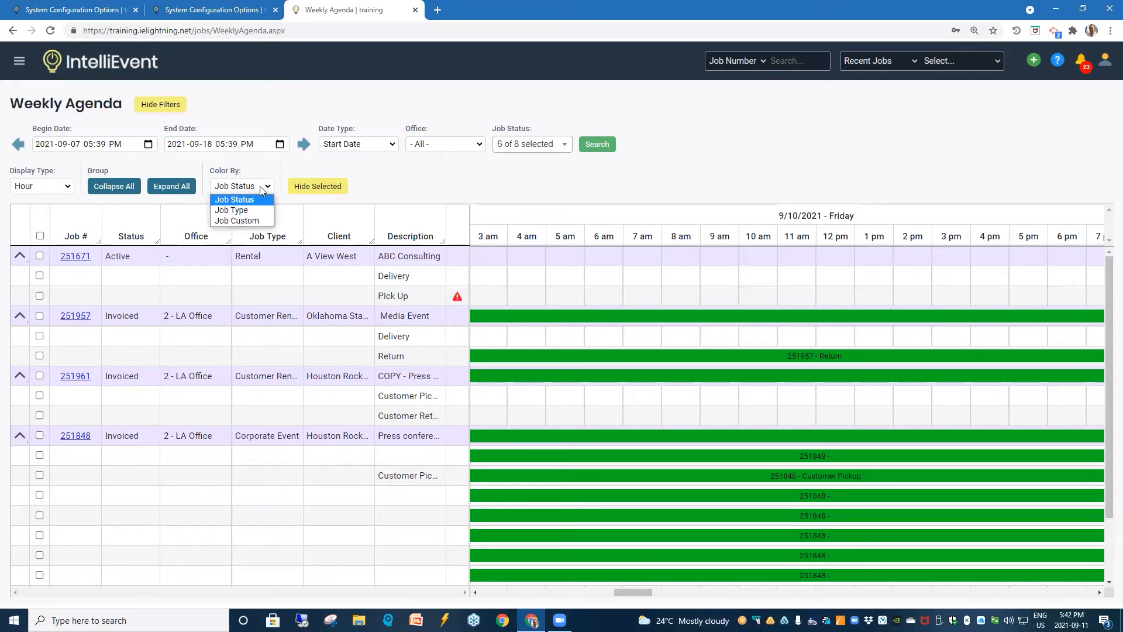
{"action": "mouse_move", "coordinate": [230, 209]}
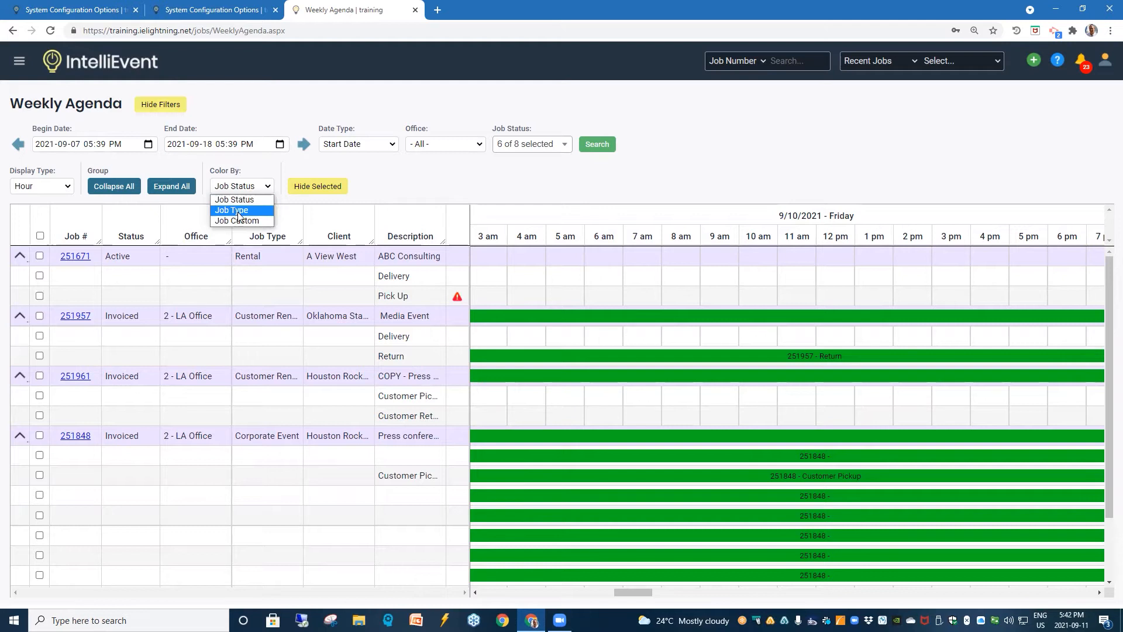
{"action": "left_click", "coordinate": [232, 209]}
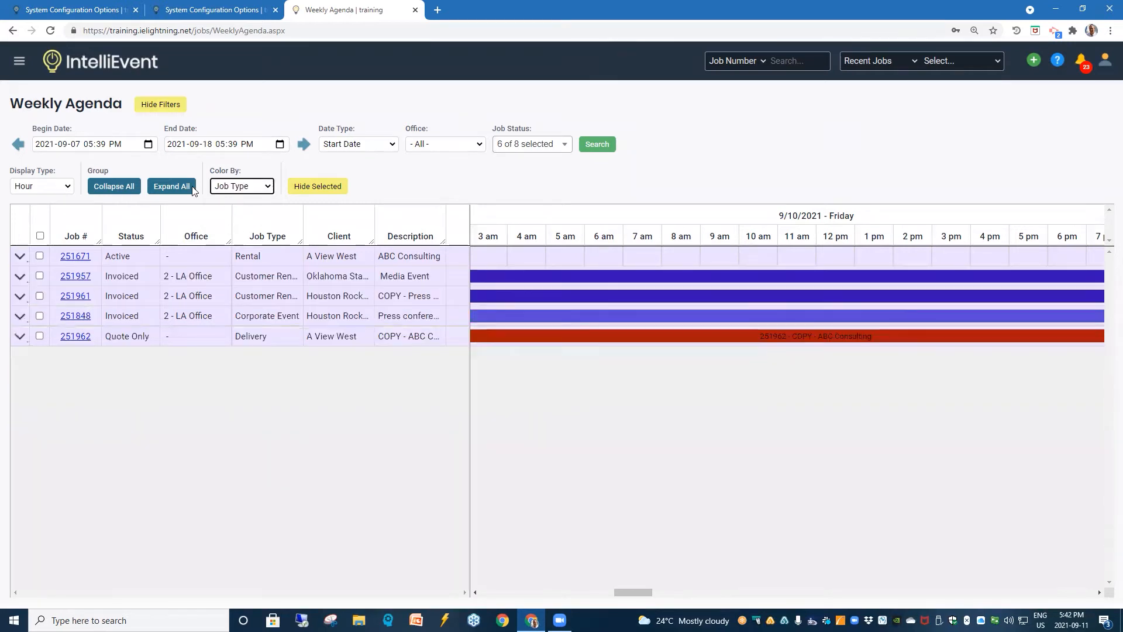
{"action": "left_click", "coordinate": [171, 186]}
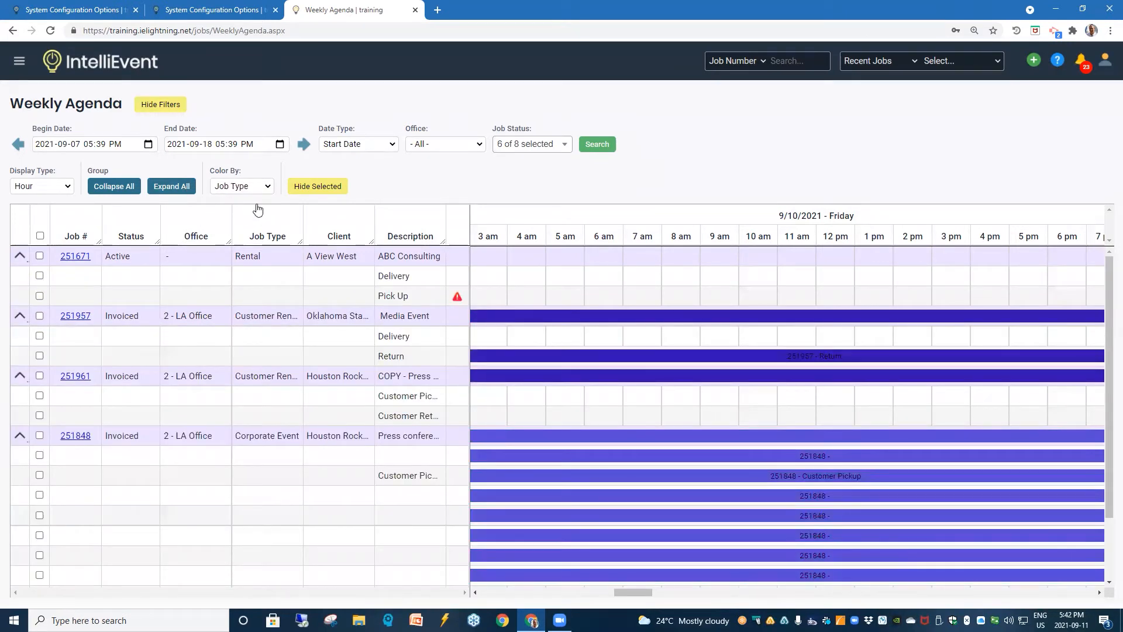
Step: Colour the bars by Job Custom (pink) and expand all job groups
{"action": "left_click", "coordinate": [241, 186]}
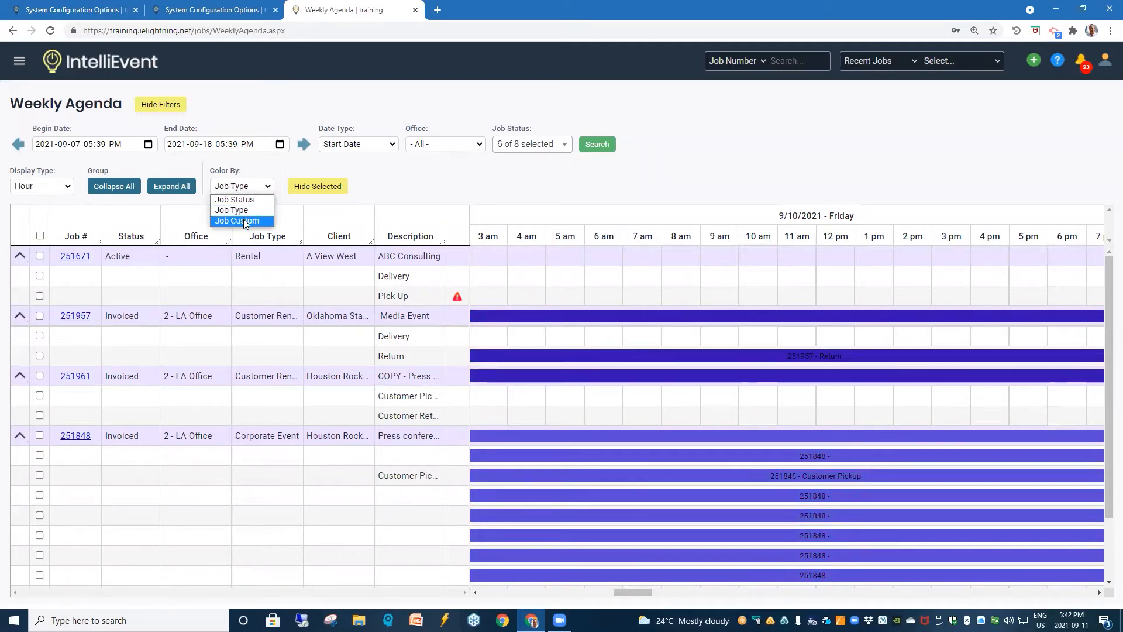
{"action": "left_click", "coordinate": [238, 221]}
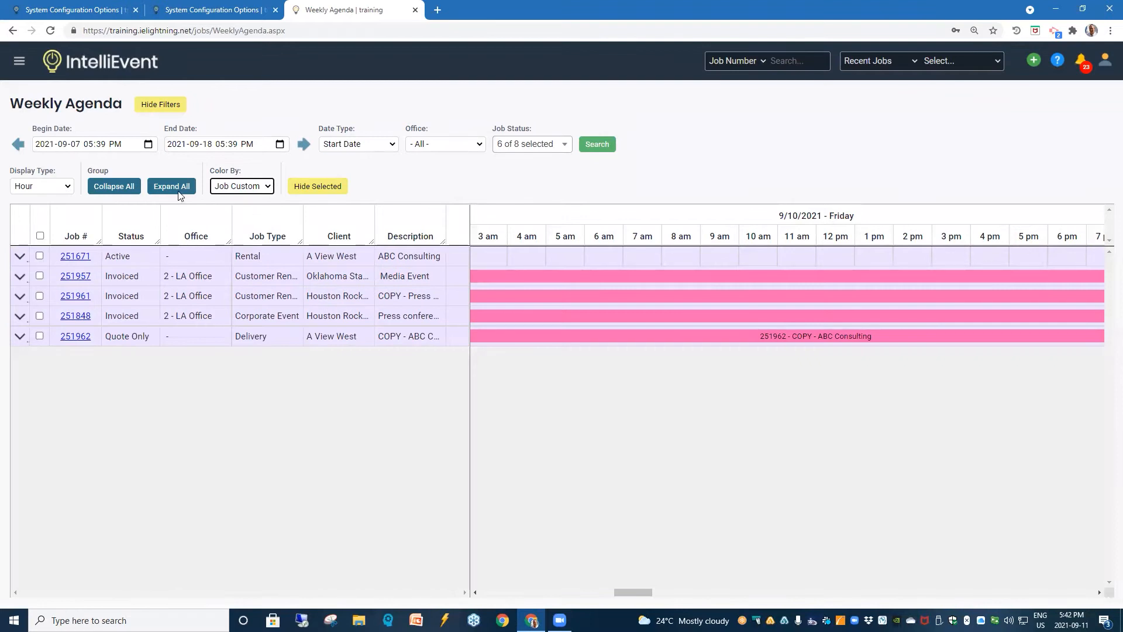
{"action": "left_click", "coordinate": [171, 186]}
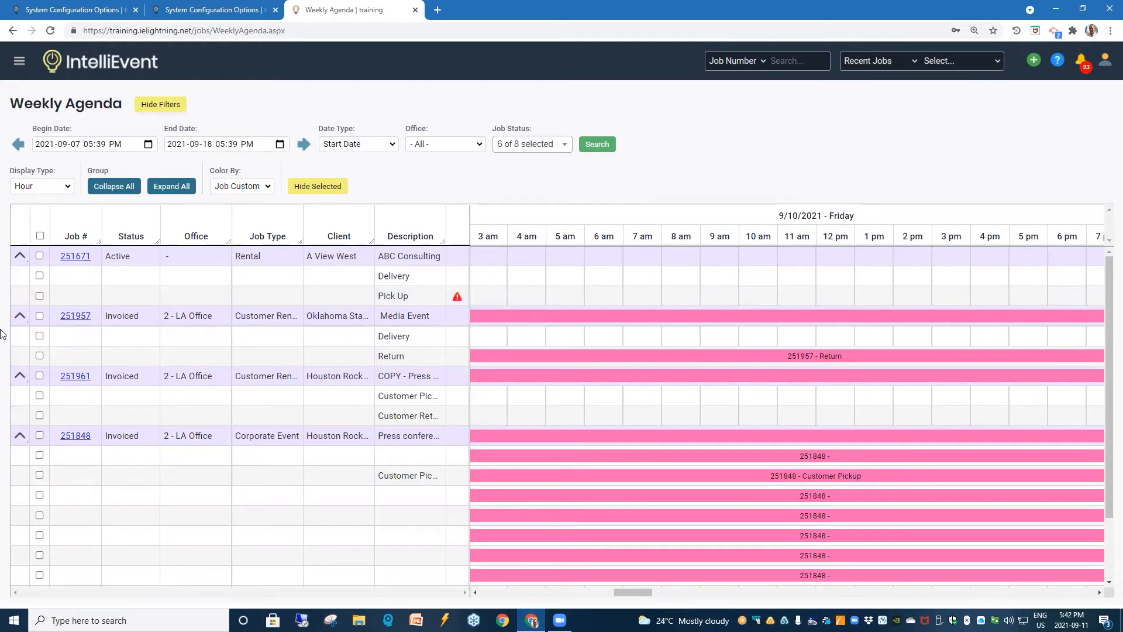
{"action": "mouse_move", "coordinate": [19, 65]}
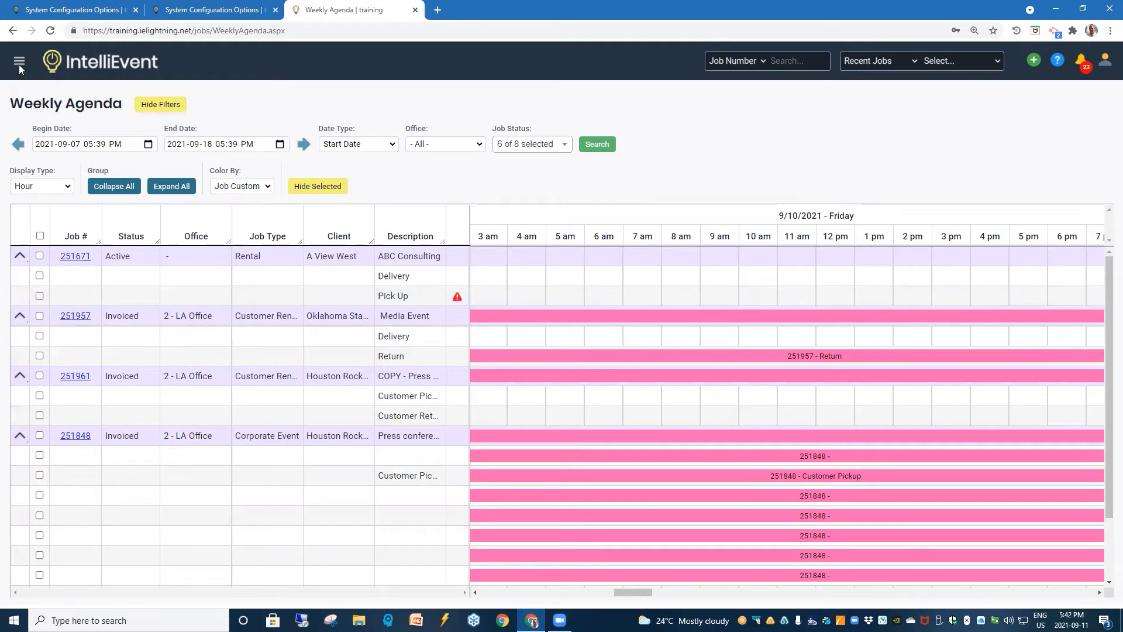
Step: Navigate via Reports > Labor to the Labor Gantt View report
{"action": "left_click", "coordinate": [20, 60]}
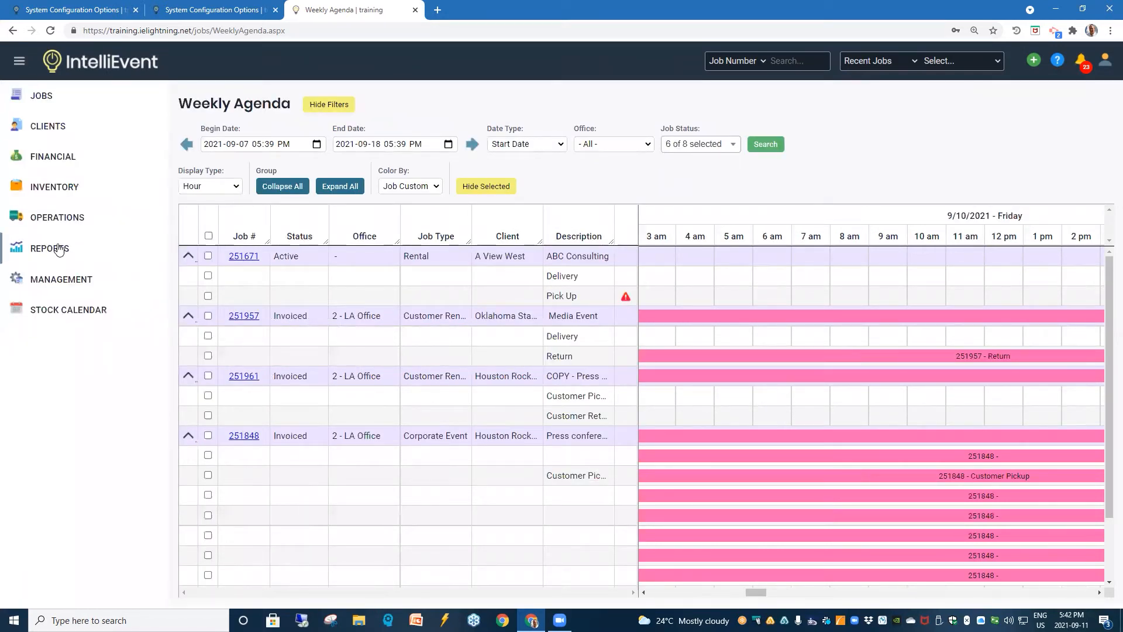
{"action": "left_click", "coordinate": [49, 248]}
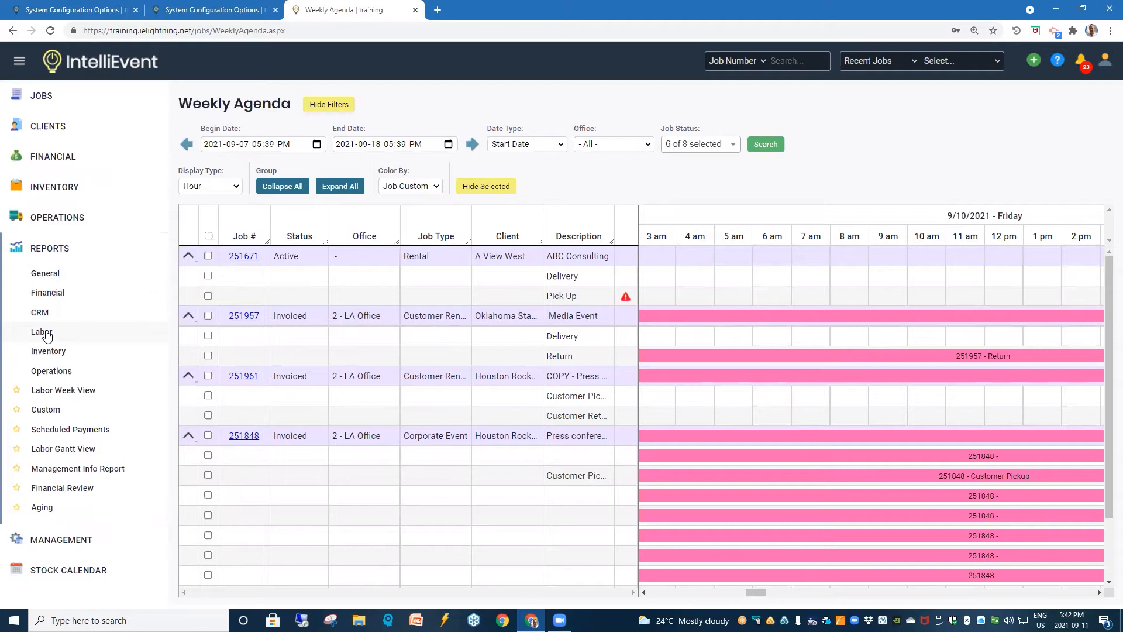
{"action": "left_click", "coordinate": [41, 331]}
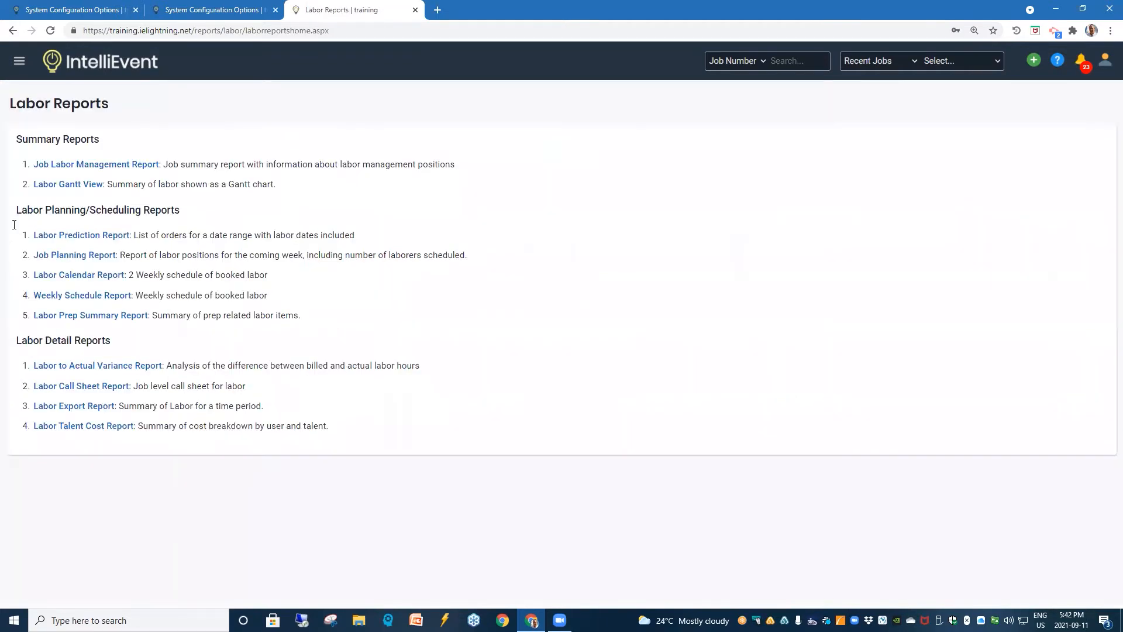
{"action": "left_click", "coordinate": [68, 184]}
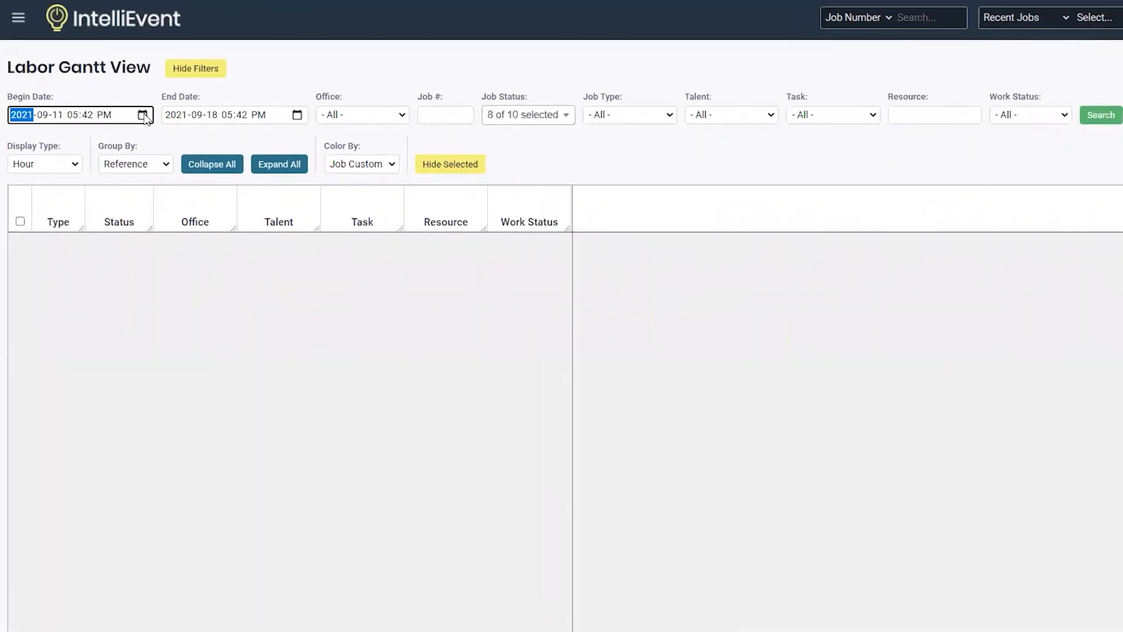
Step: Set the Labor Gantt View date range to 7–16 September 2021 and keep the job status selection
{"action": "left_click", "coordinate": [143, 114]}
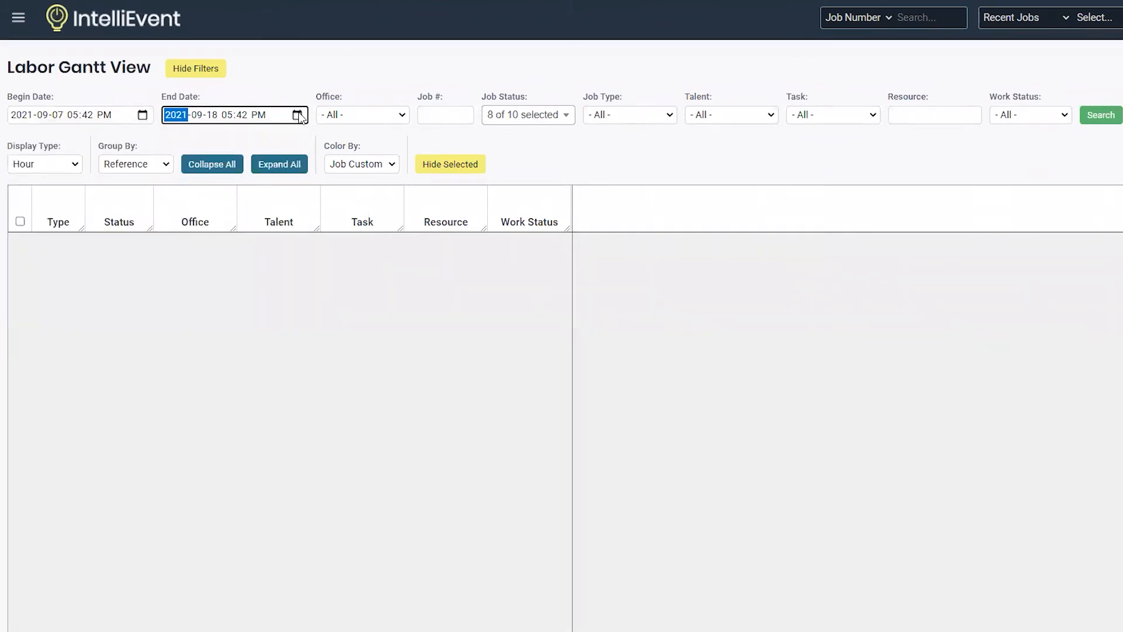
{"action": "left_click", "coordinate": [299, 115]}
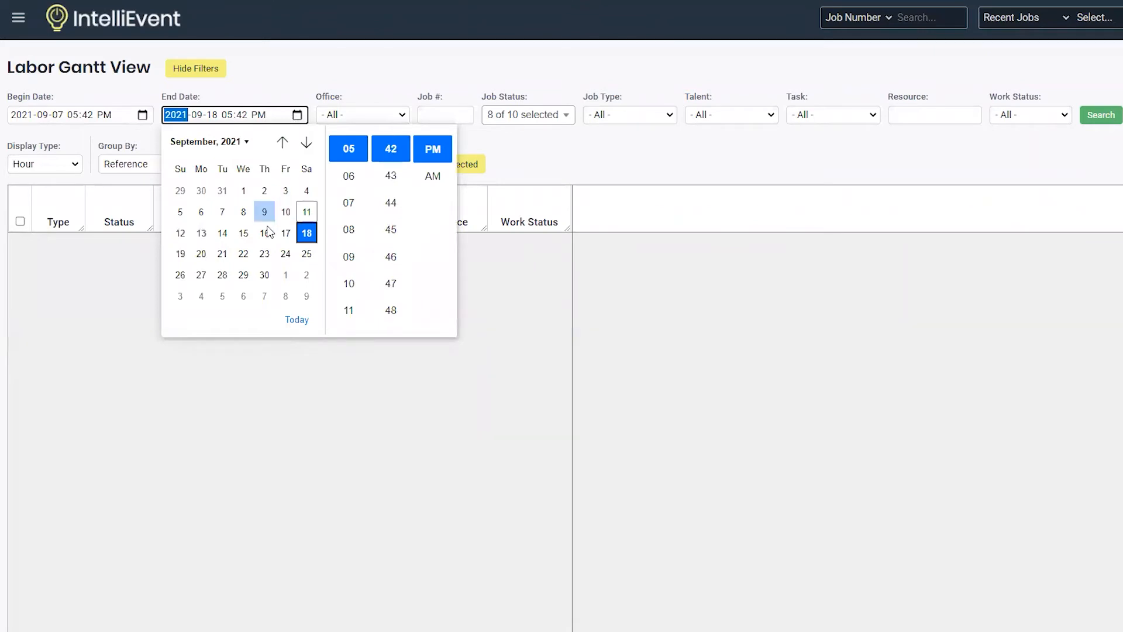
{"action": "left_click", "coordinate": [264, 233]}
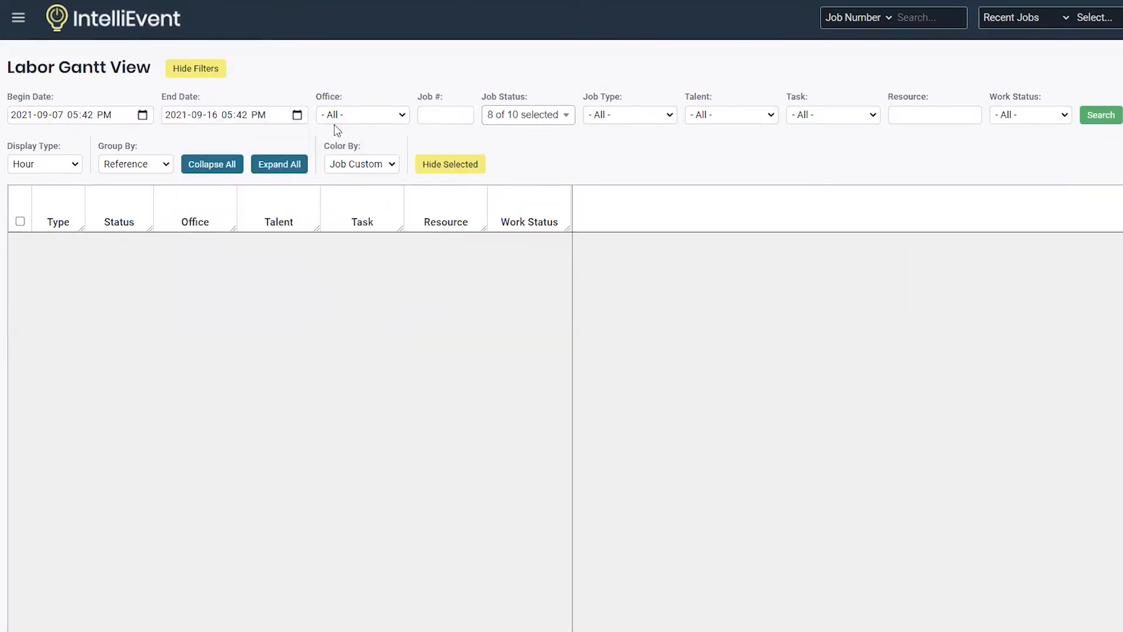
{"action": "mouse_move", "coordinate": [402, 119]}
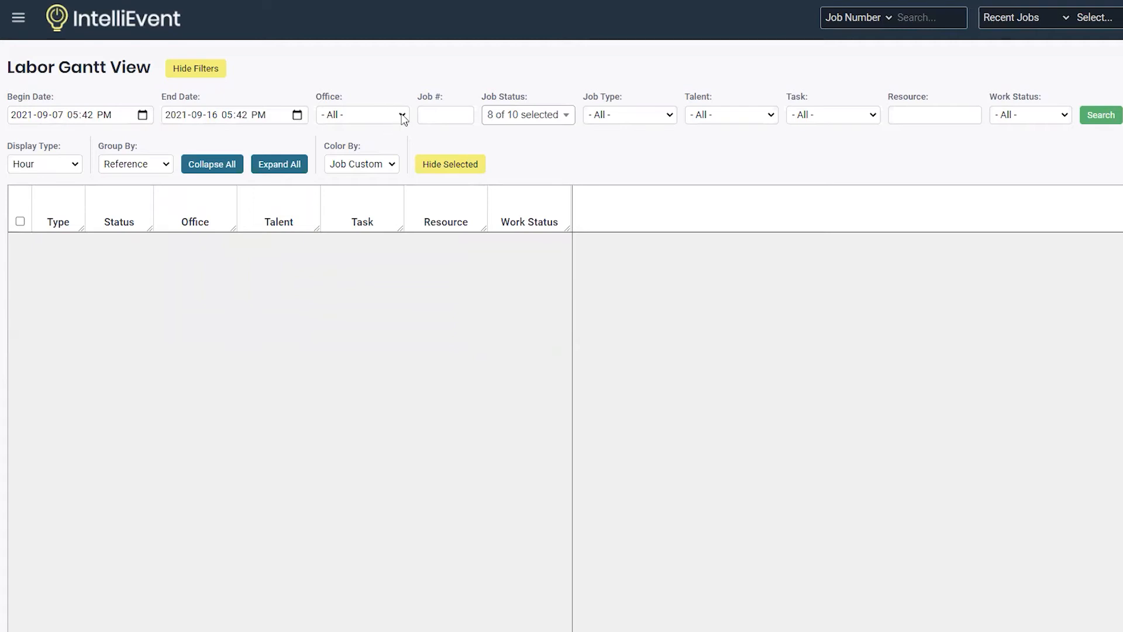
{"action": "mouse_move", "coordinate": [569, 124]}
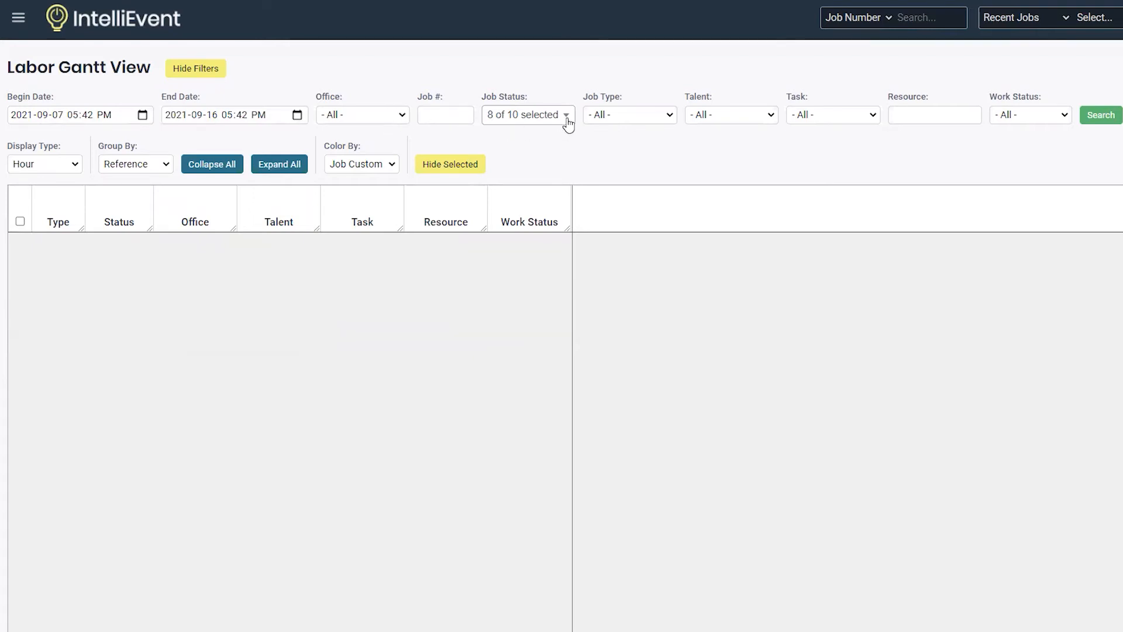
{"action": "left_click", "coordinate": [528, 115]}
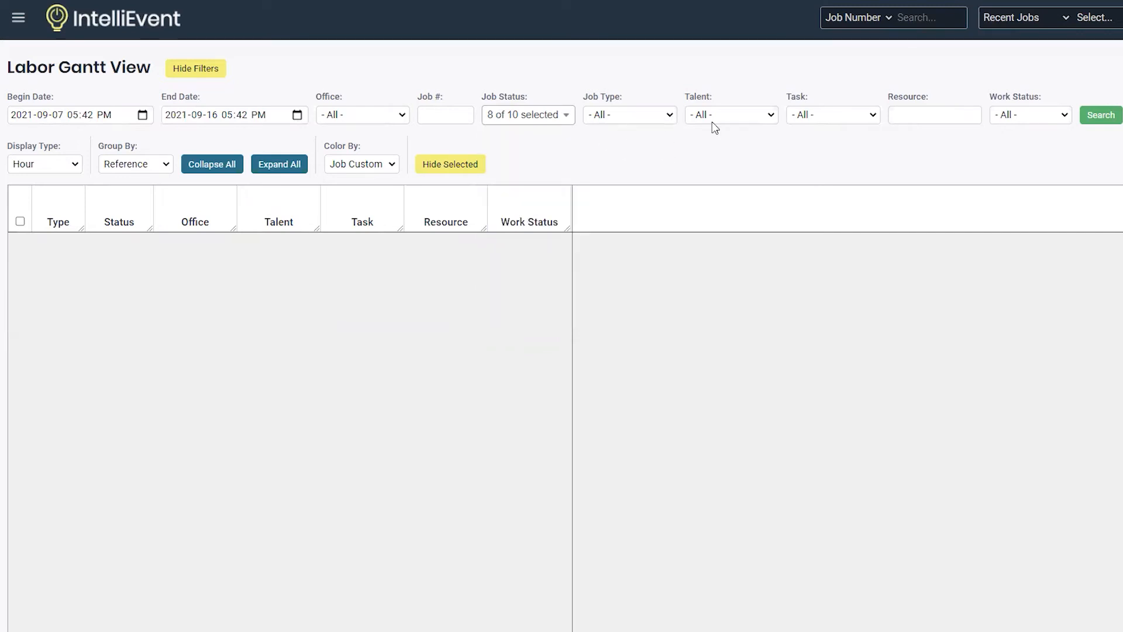
{"action": "mouse_move", "coordinate": [774, 118]}
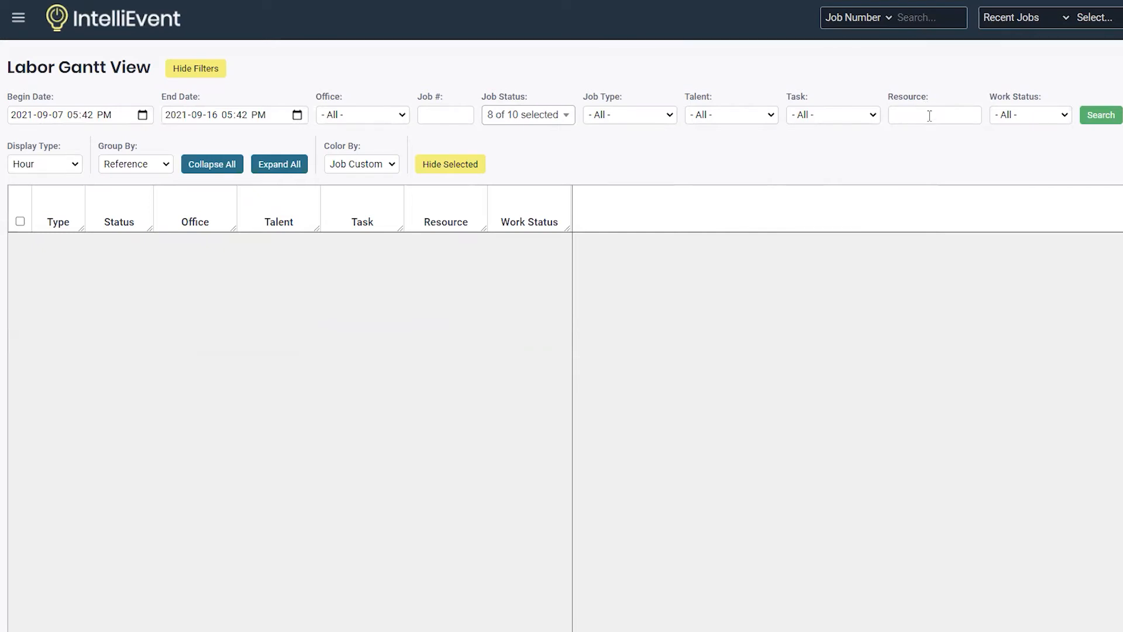
{"action": "mouse_move", "coordinate": [1073, 120]}
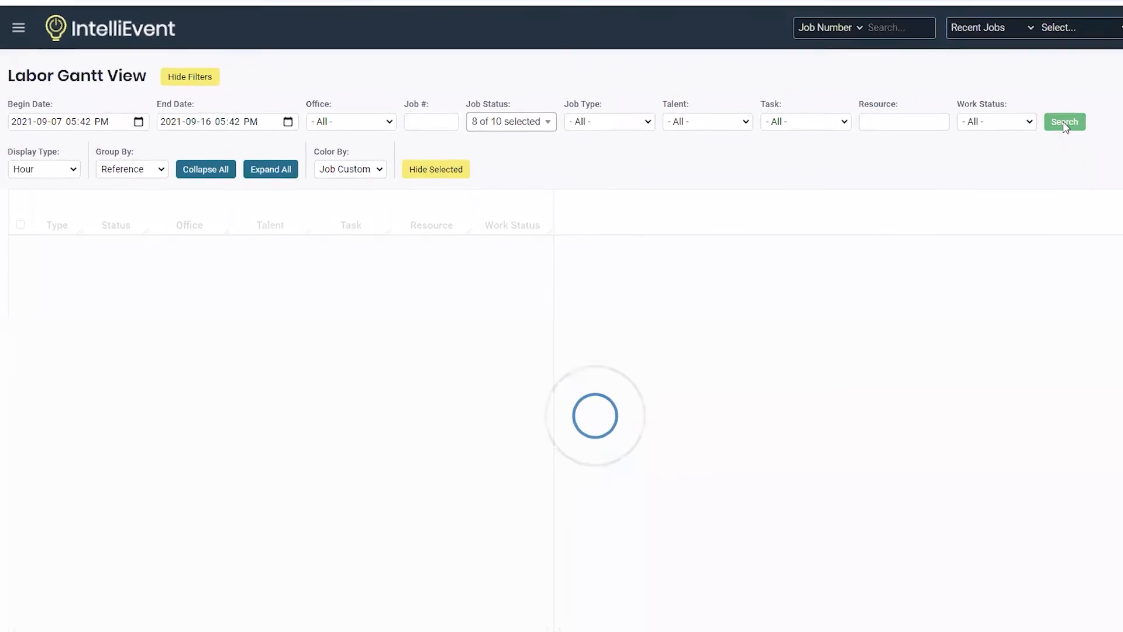
Step: Switch the labor chart's Display Type to Day, then Month, then back to Hour, and collapse all groups
{"action": "left_click", "coordinate": [1064, 120]}
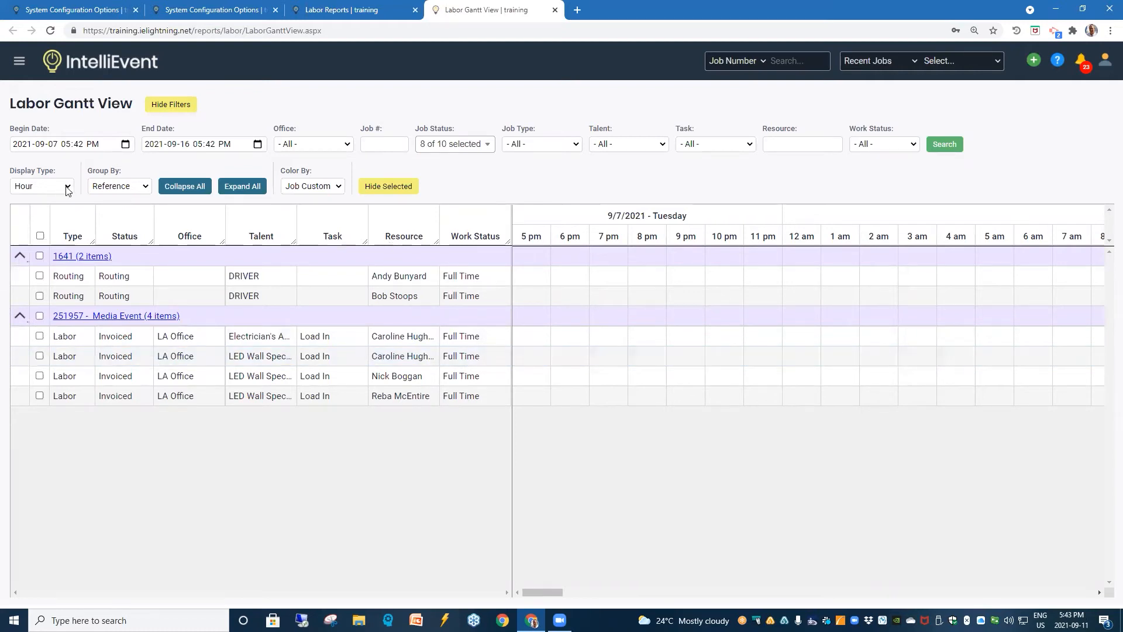
{"action": "left_click", "coordinate": [41, 186]}
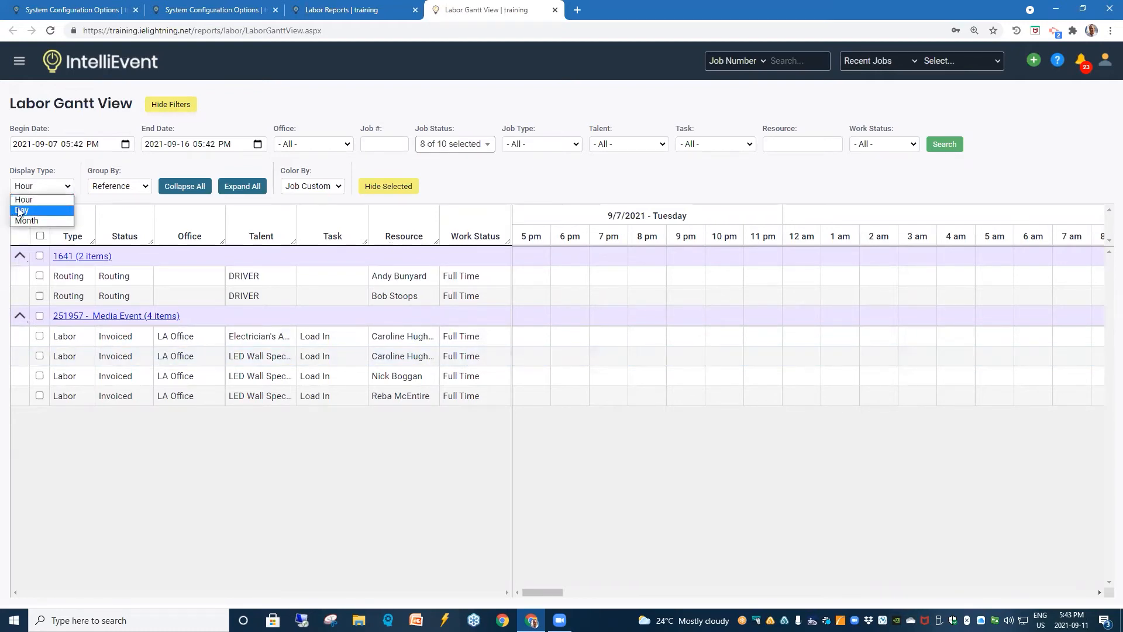
{"action": "left_click", "coordinate": [21, 209]}
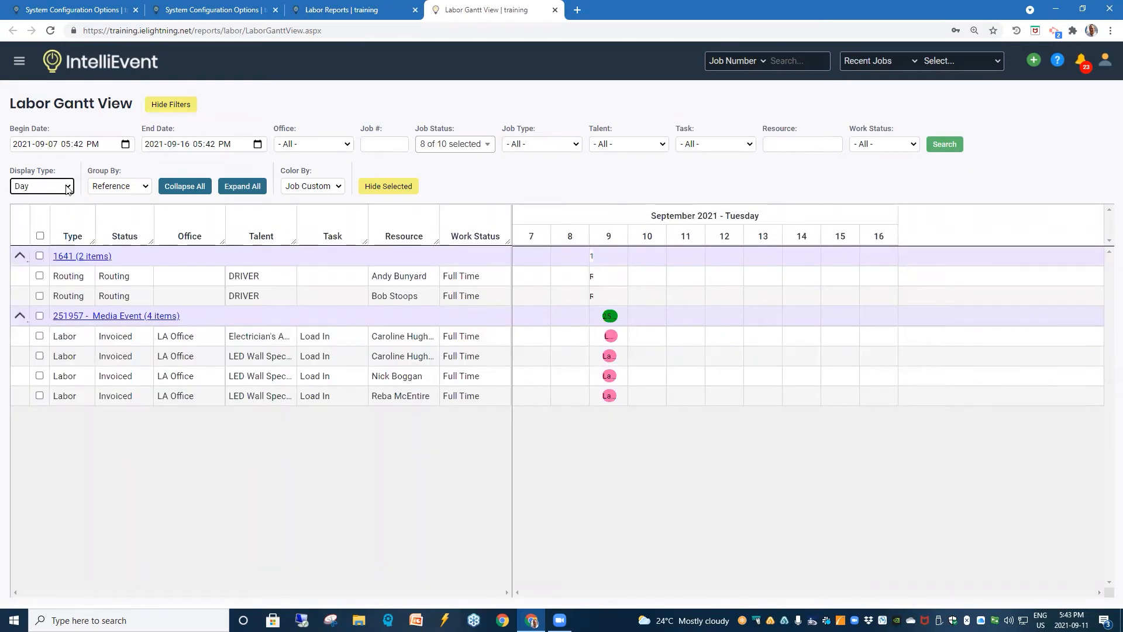
{"action": "left_click", "coordinate": [41, 186]}
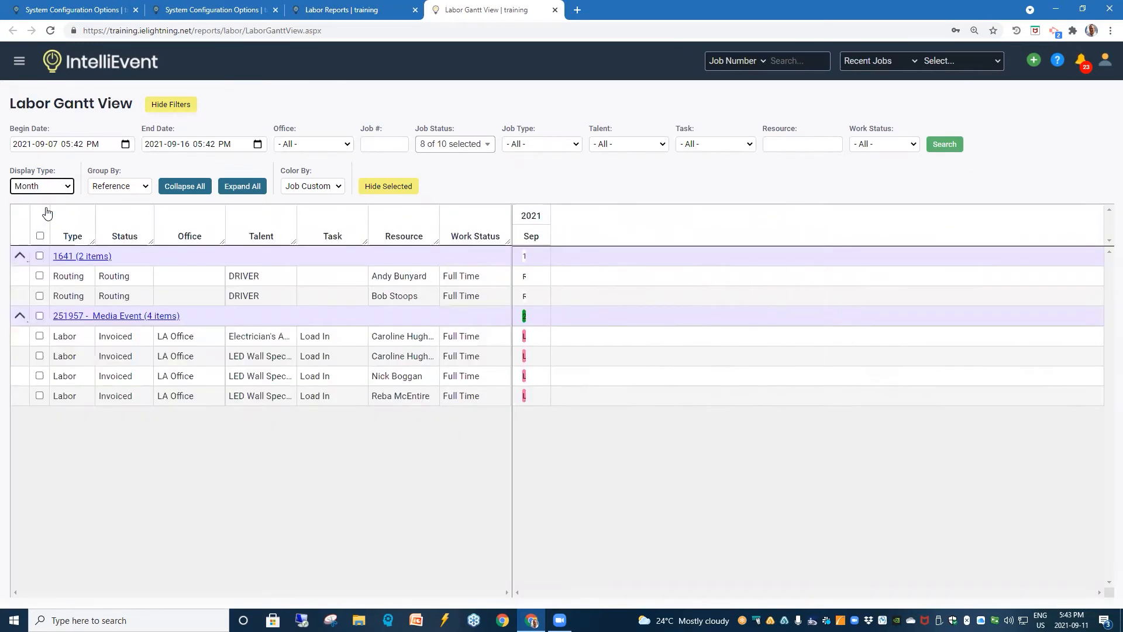
{"action": "left_click", "coordinate": [41, 186]}
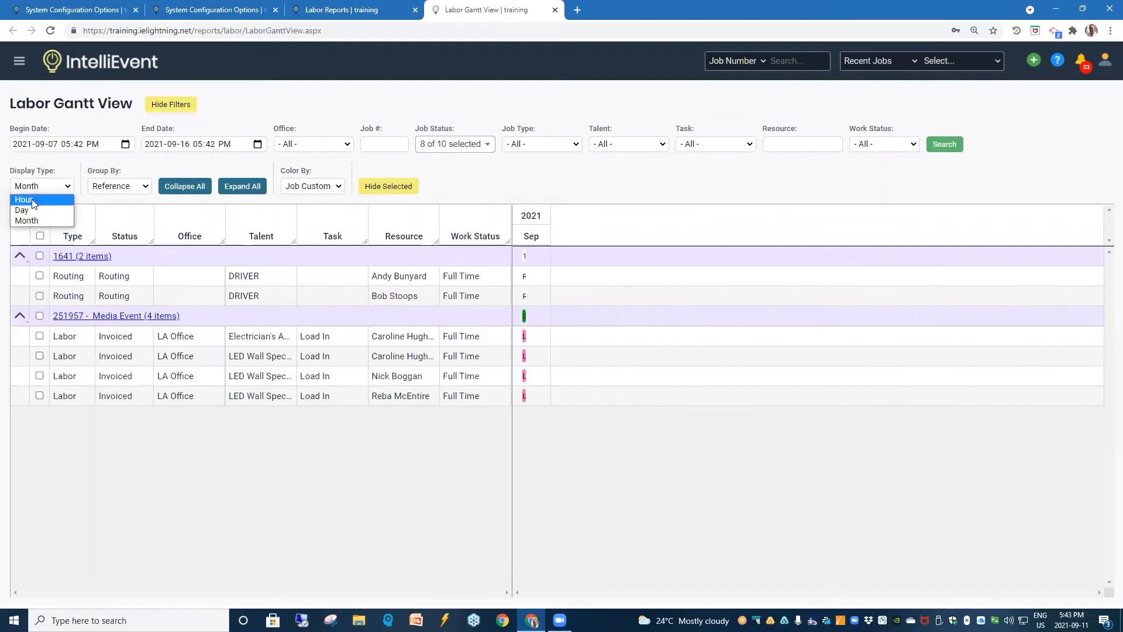
{"action": "left_click", "coordinate": [23, 198]}
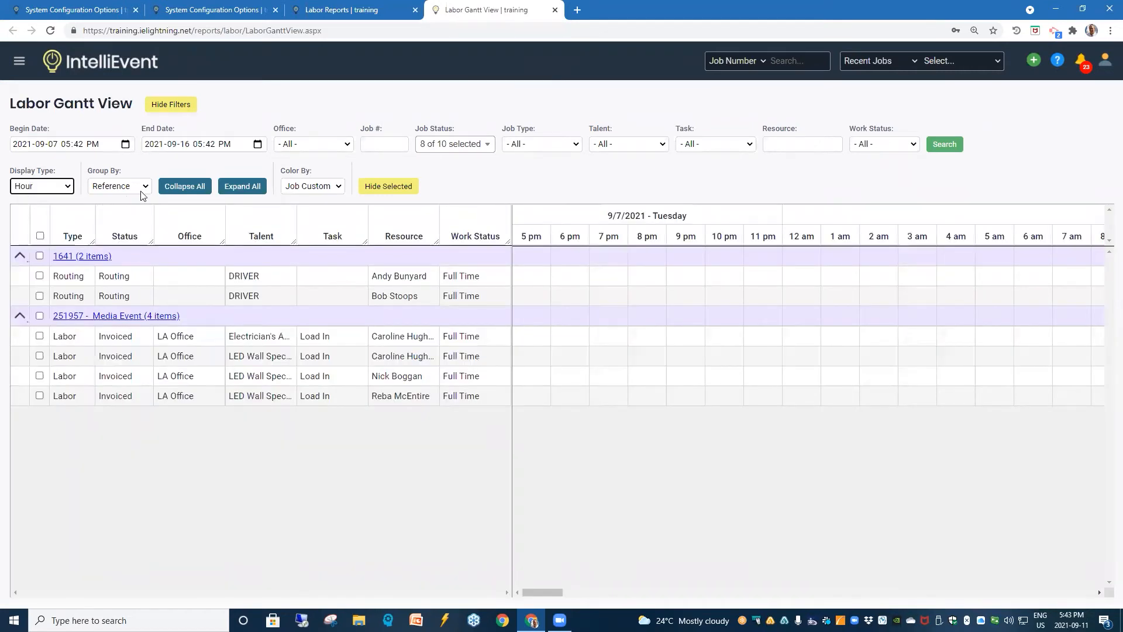
{"action": "mouse_move", "coordinate": [183, 186]}
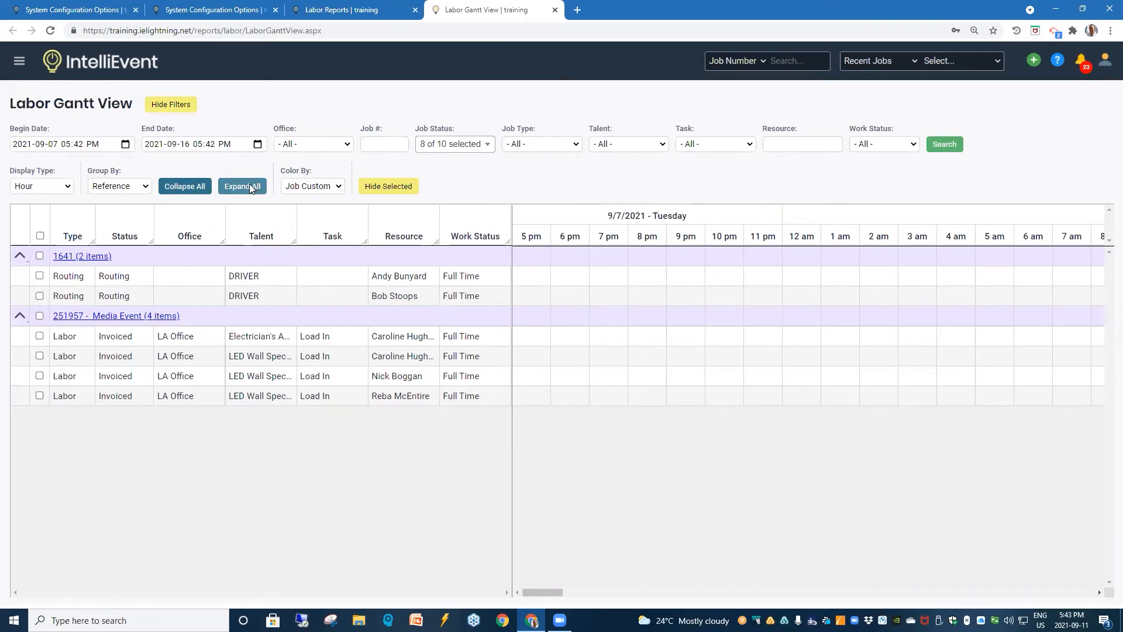
{"action": "left_click", "coordinate": [184, 186]}
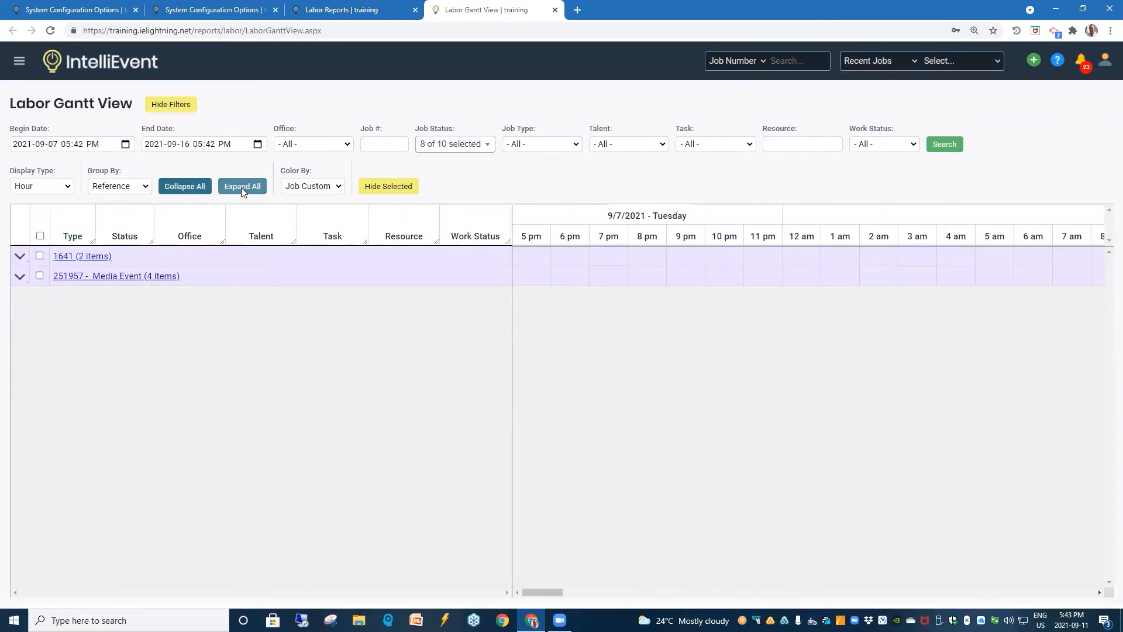
Step: Expand all rows, then set Group By to Talent, Task, and finally Resource
{"action": "left_click", "coordinate": [243, 186]}
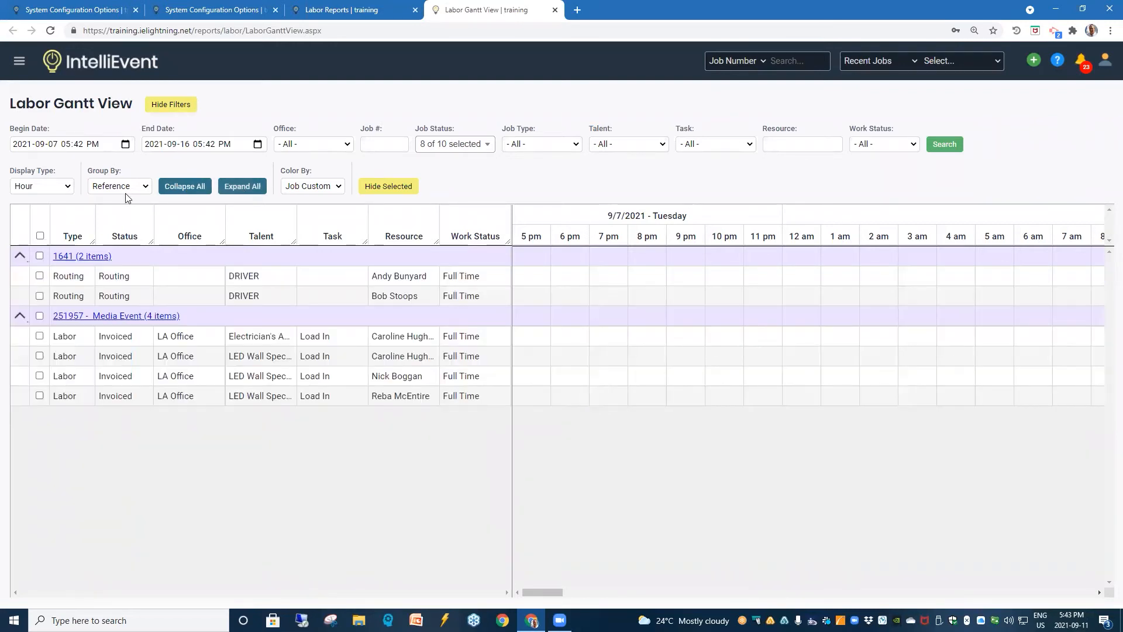
{"action": "left_click", "coordinate": [118, 186]}
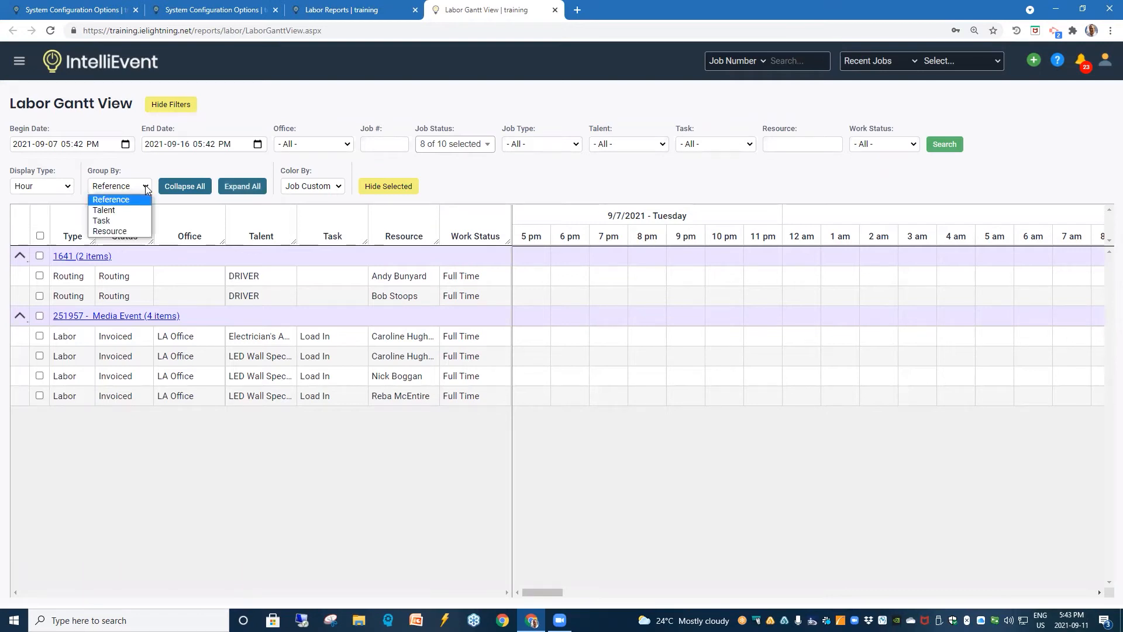
{"action": "mouse_move", "coordinate": [111, 203]}
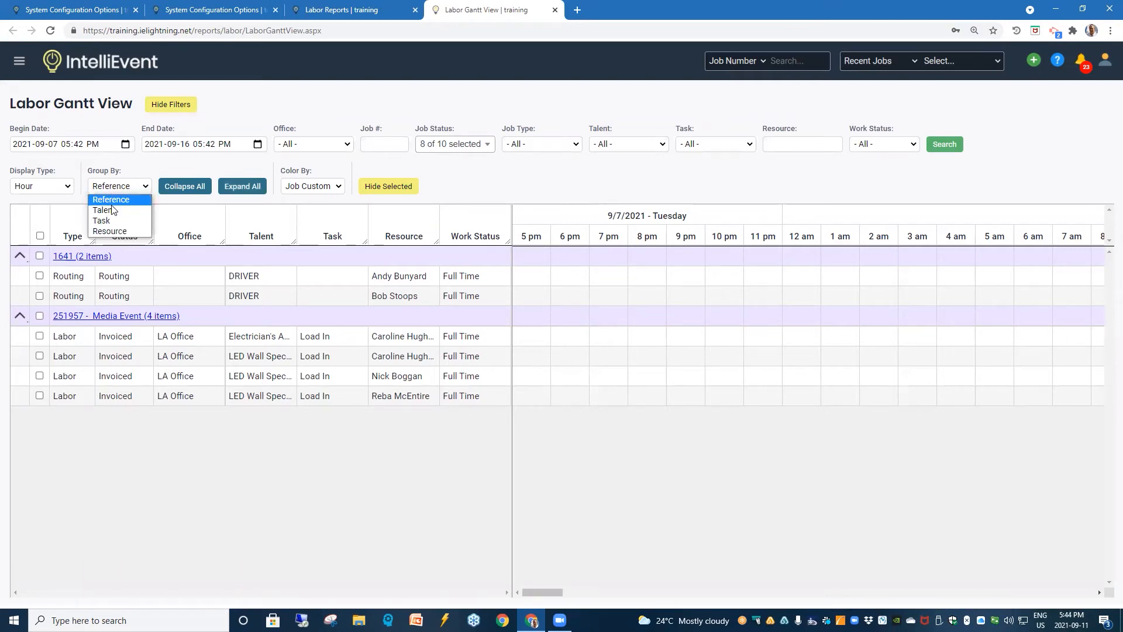
{"action": "left_click", "coordinate": [104, 210]}
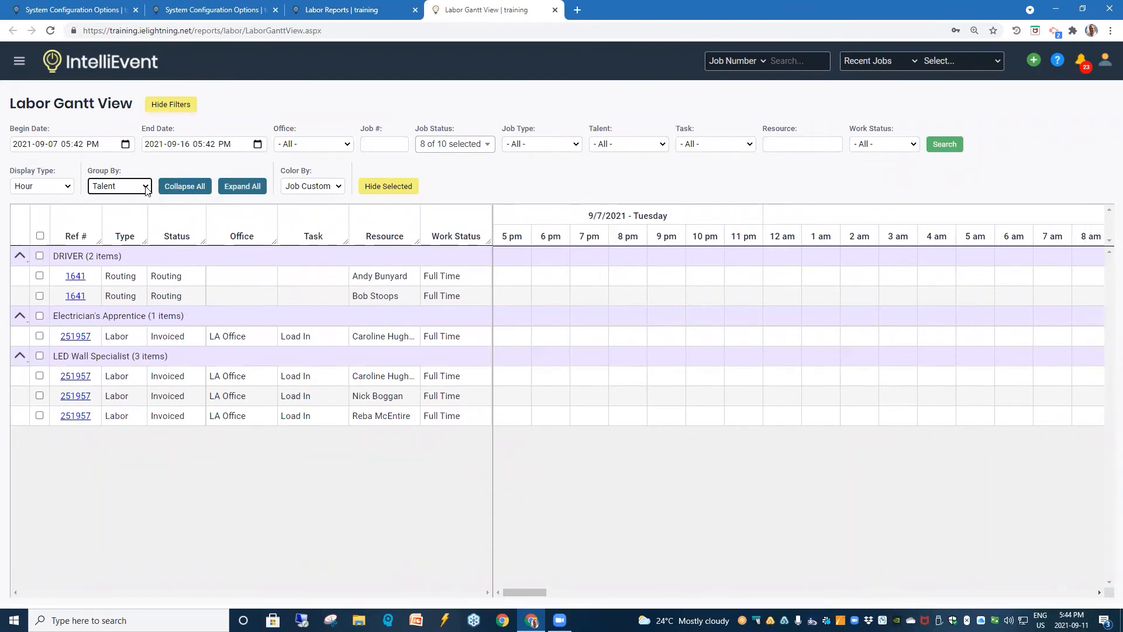
{"action": "left_click", "coordinate": [118, 186]}
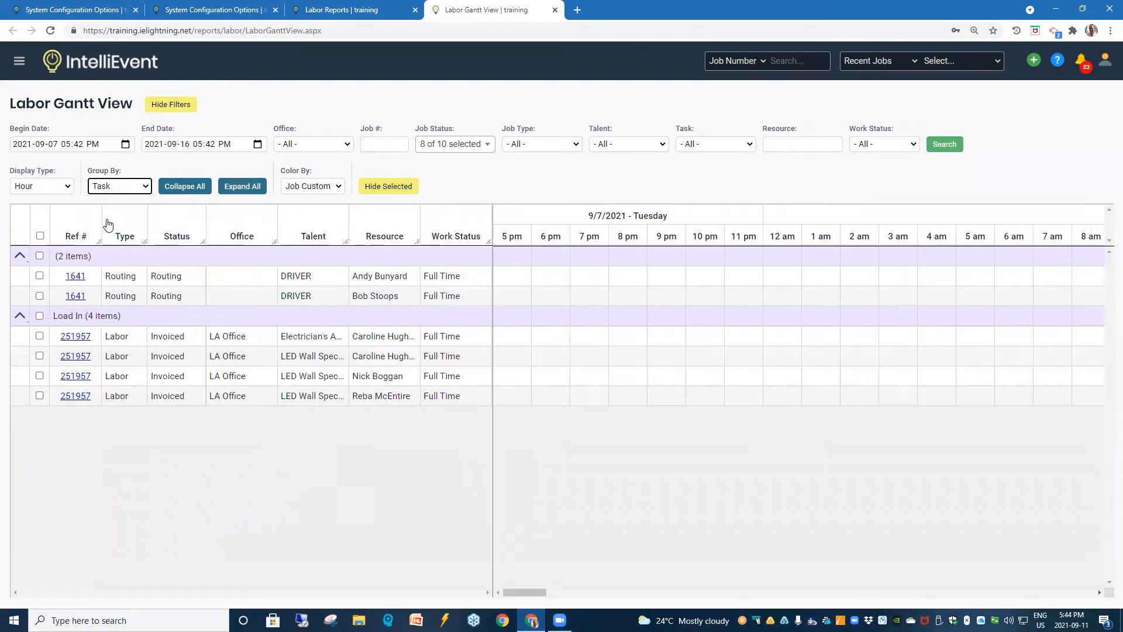
{"action": "mouse_move", "coordinate": [142, 187]}
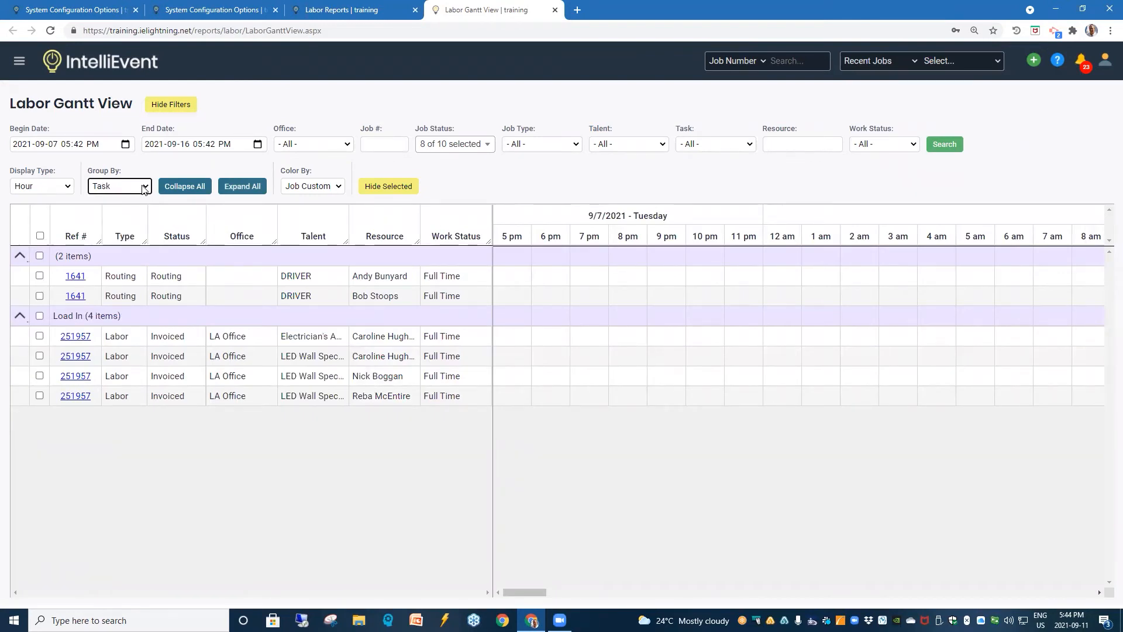
{"action": "left_click", "coordinate": [118, 186]}
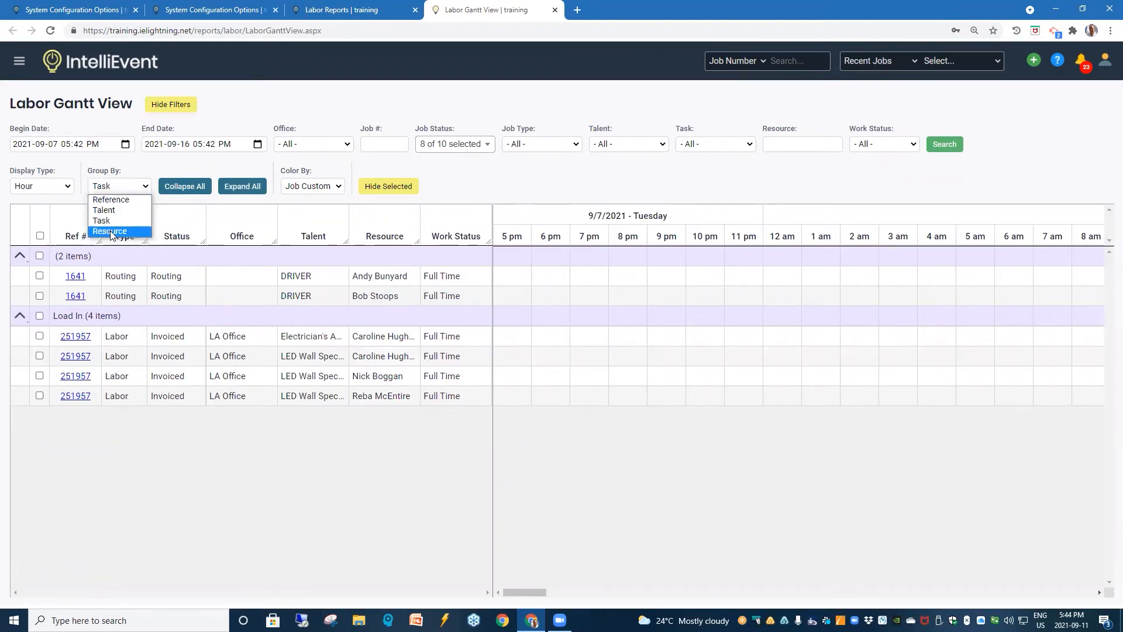
{"action": "left_click", "coordinate": [110, 232]}
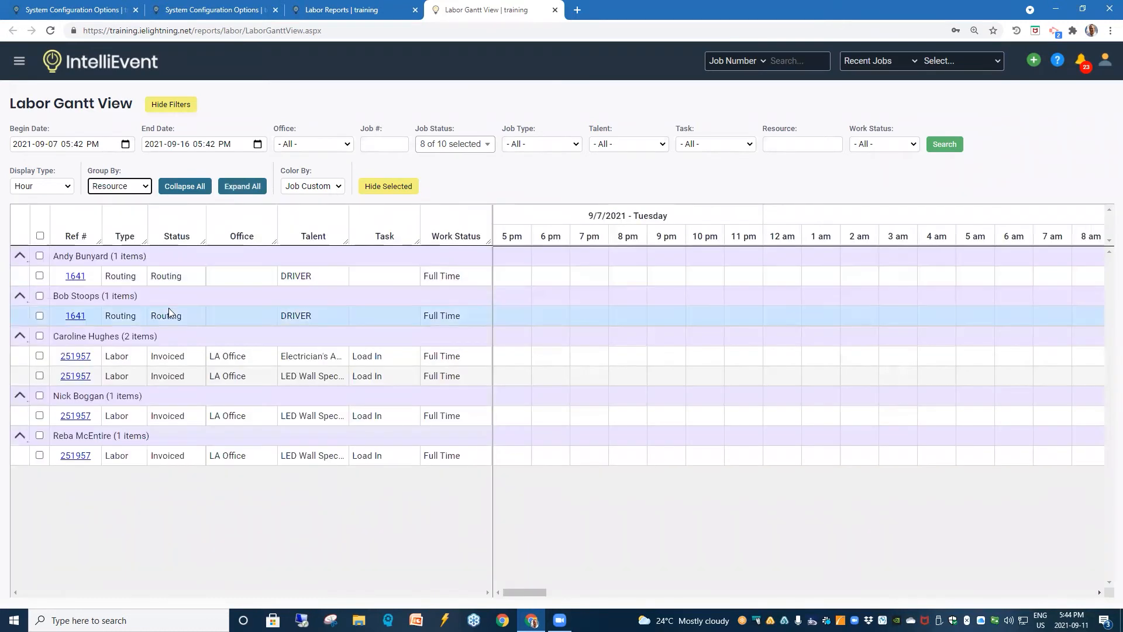
{"action": "mouse_move", "coordinate": [203, 356]}
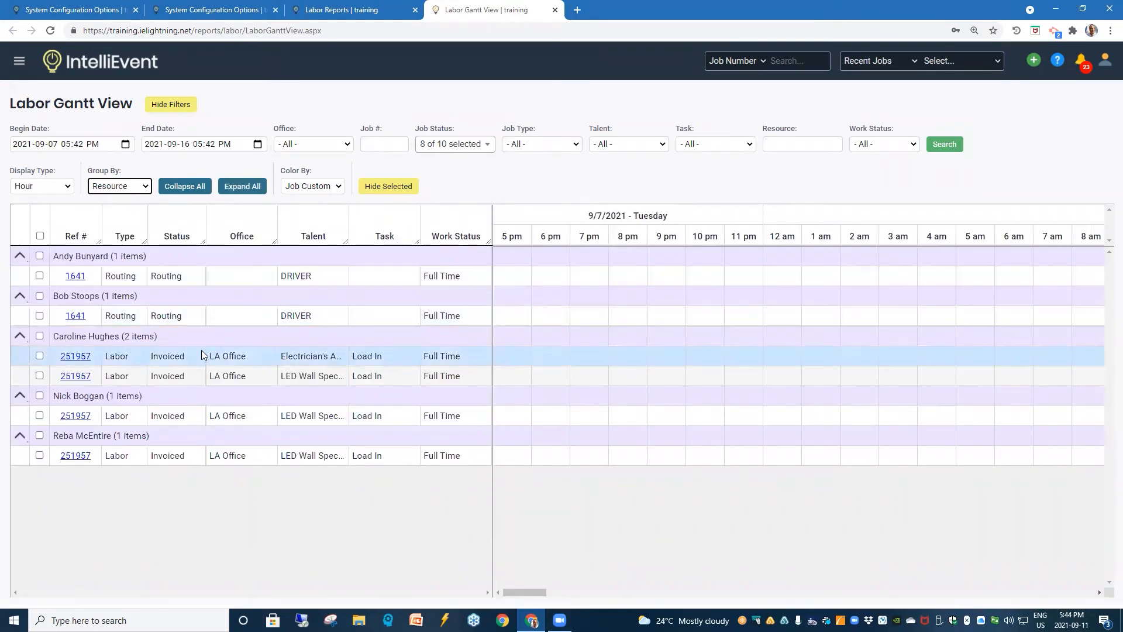
{"action": "mouse_move", "coordinate": [393, 496]}
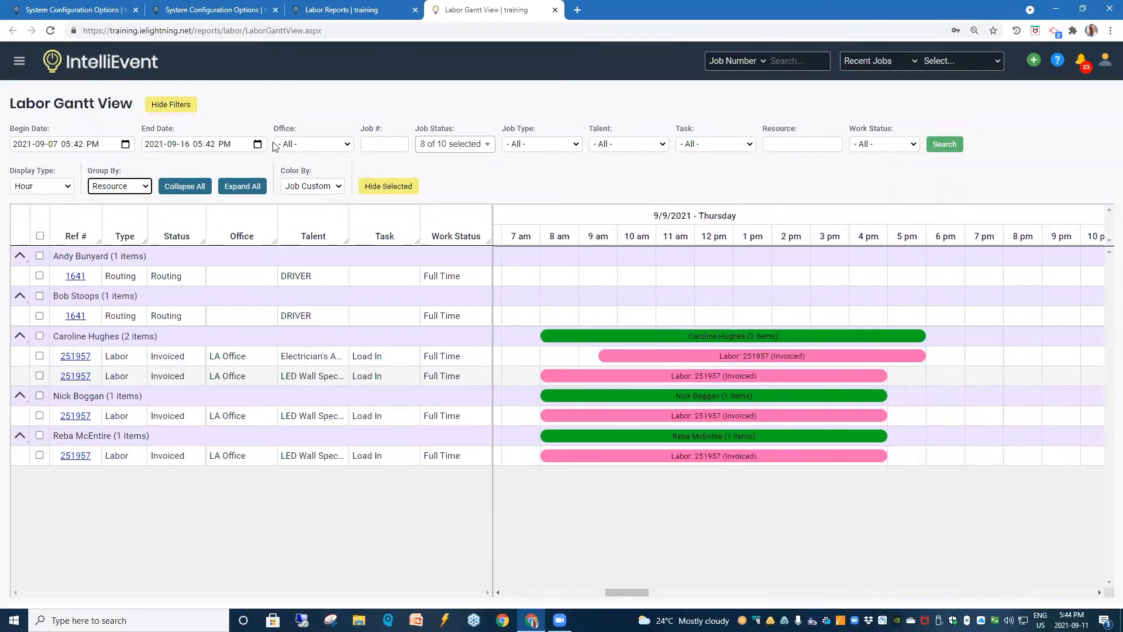
Step: Set Color By to Talent, Job Custom, Job Type, and finally Job Status so all bars turn green
{"action": "left_click", "coordinate": [311, 186]}
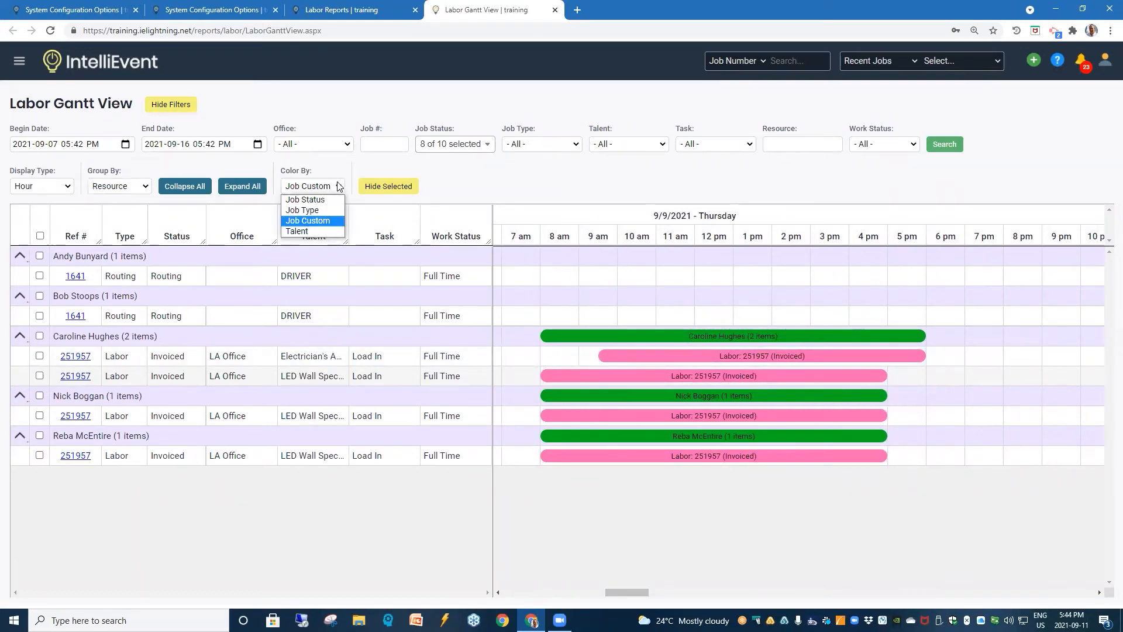
{"action": "mouse_move", "coordinate": [296, 230]}
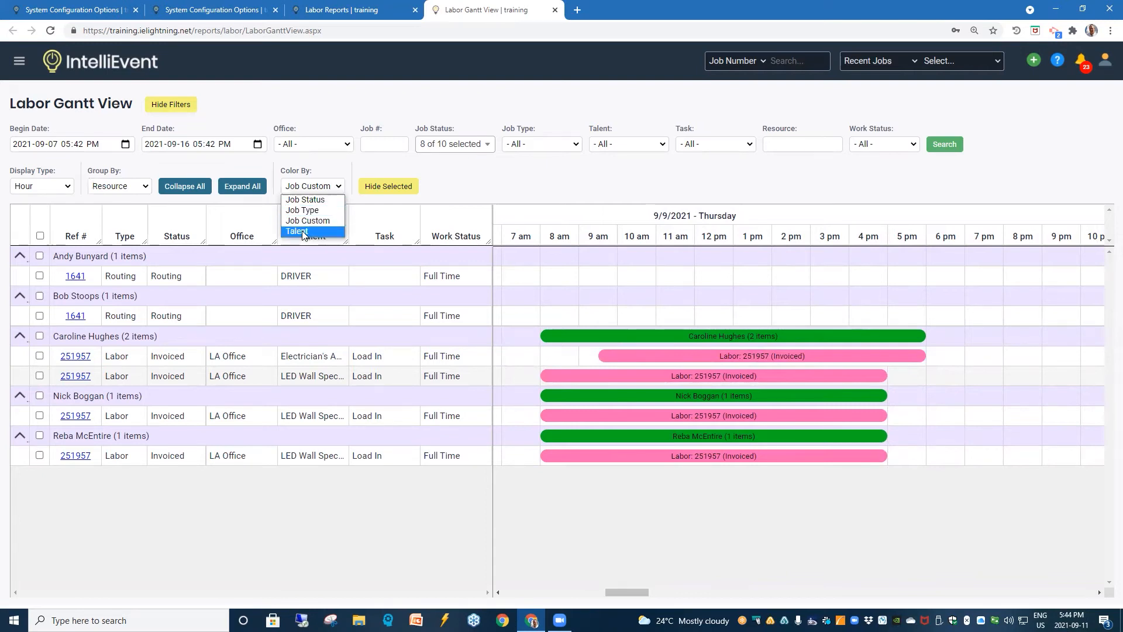
{"action": "left_click", "coordinate": [296, 231]}
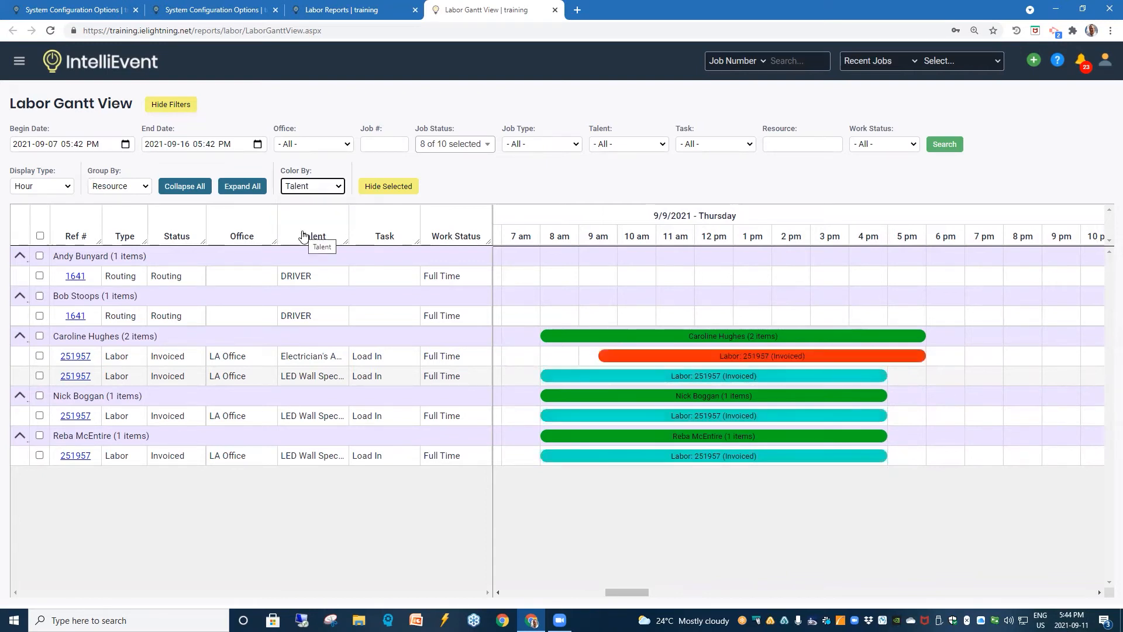
{"action": "left_click", "coordinate": [311, 186]}
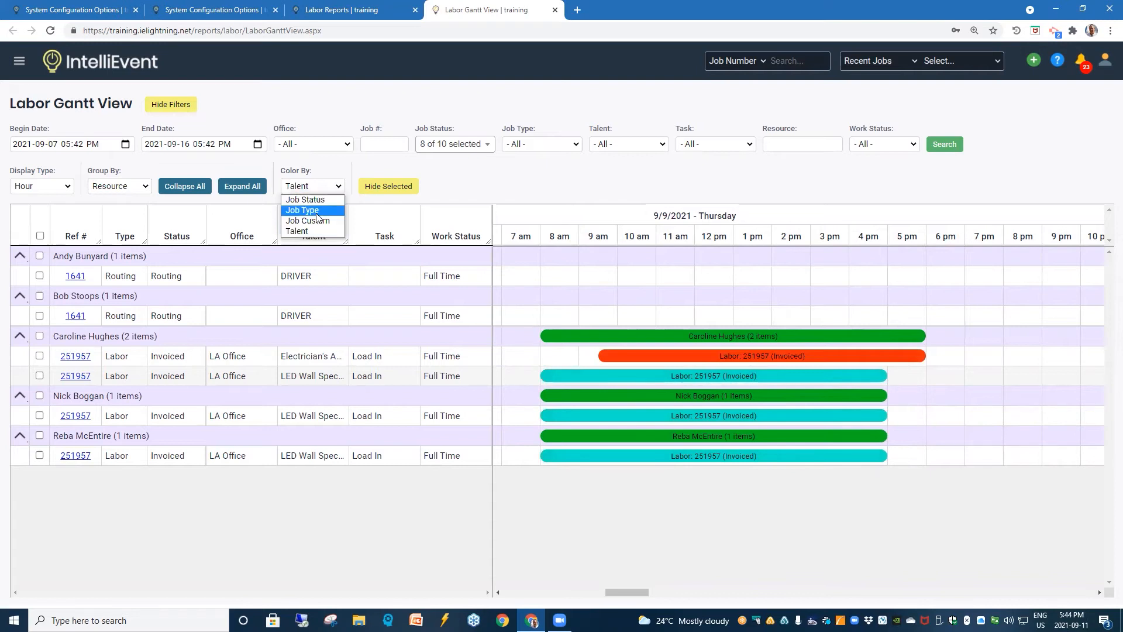
{"action": "mouse_move", "coordinate": [308, 221]}
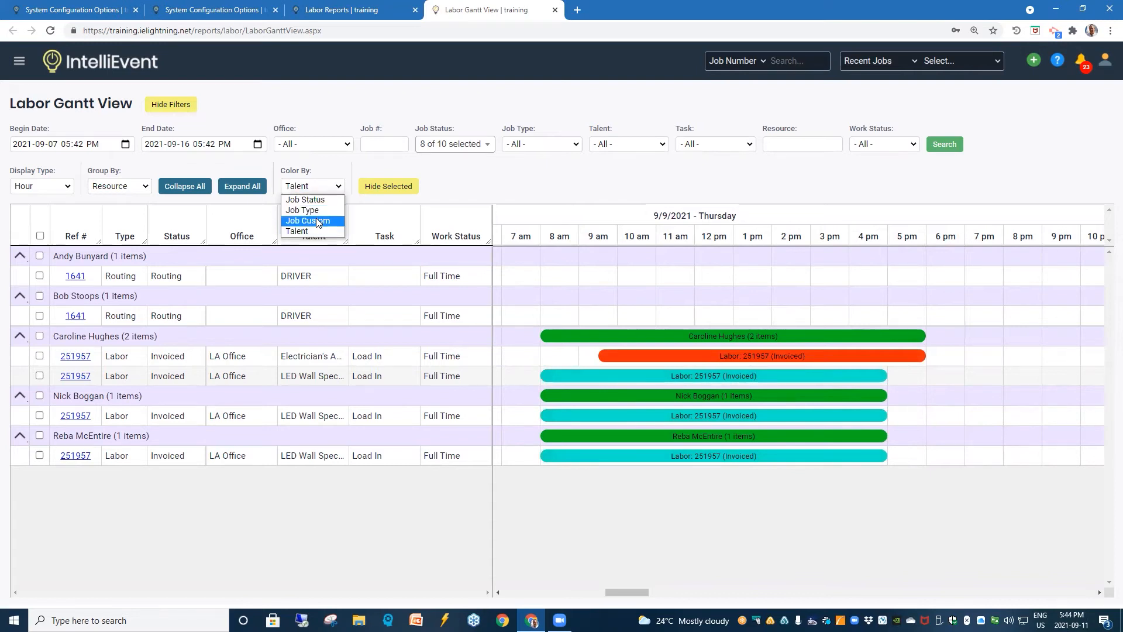
{"action": "left_click", "coordinate": [306, 221]}
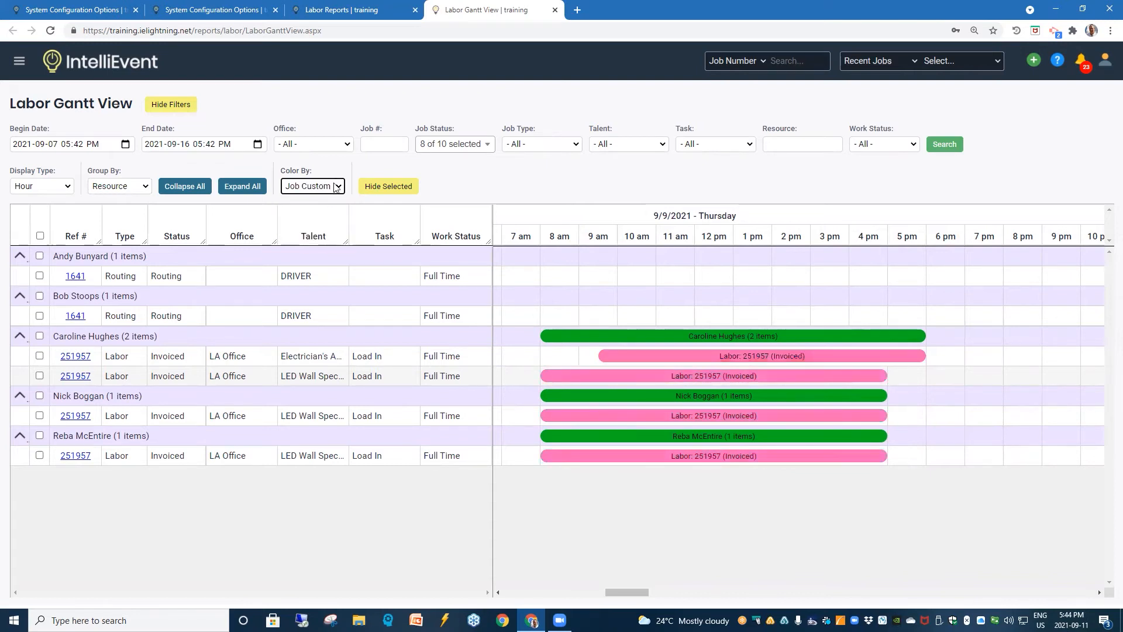
{"action": "left_click", "coordinate": [312, 186]}
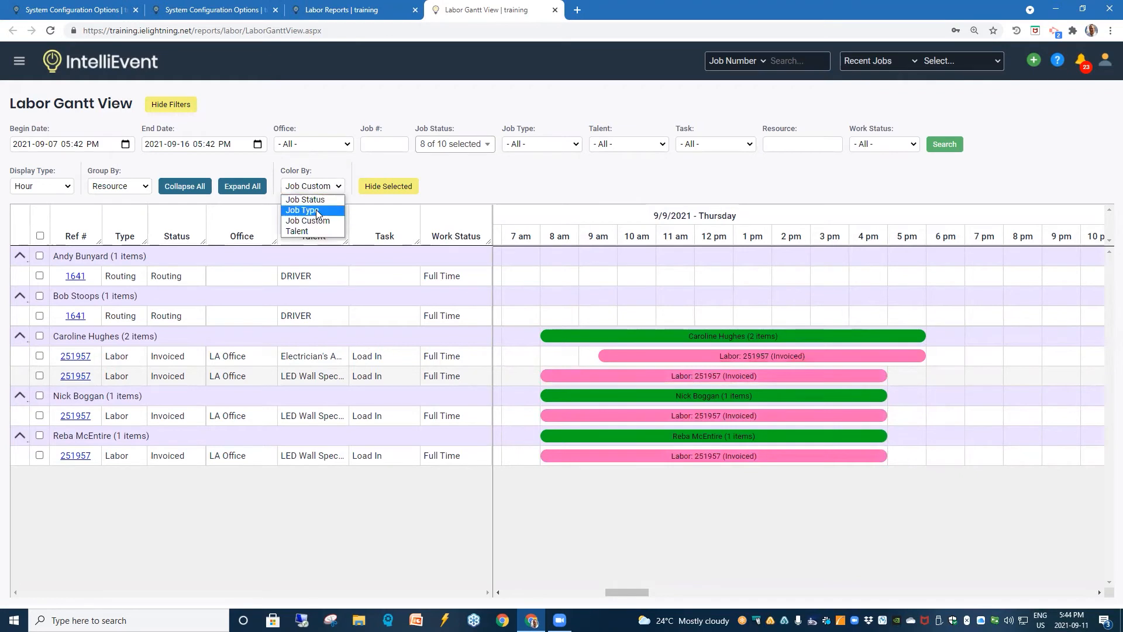
{"action": "left_click", "coordinate": [302, 209]}
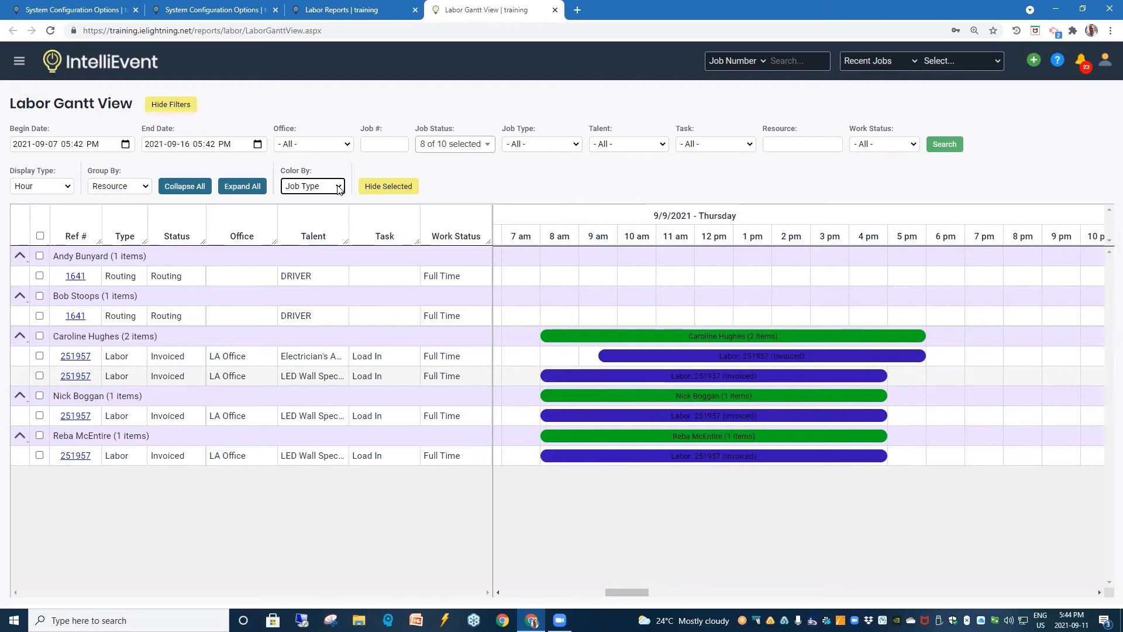
{"action": "left_click", "coordinate": [313, 186]}
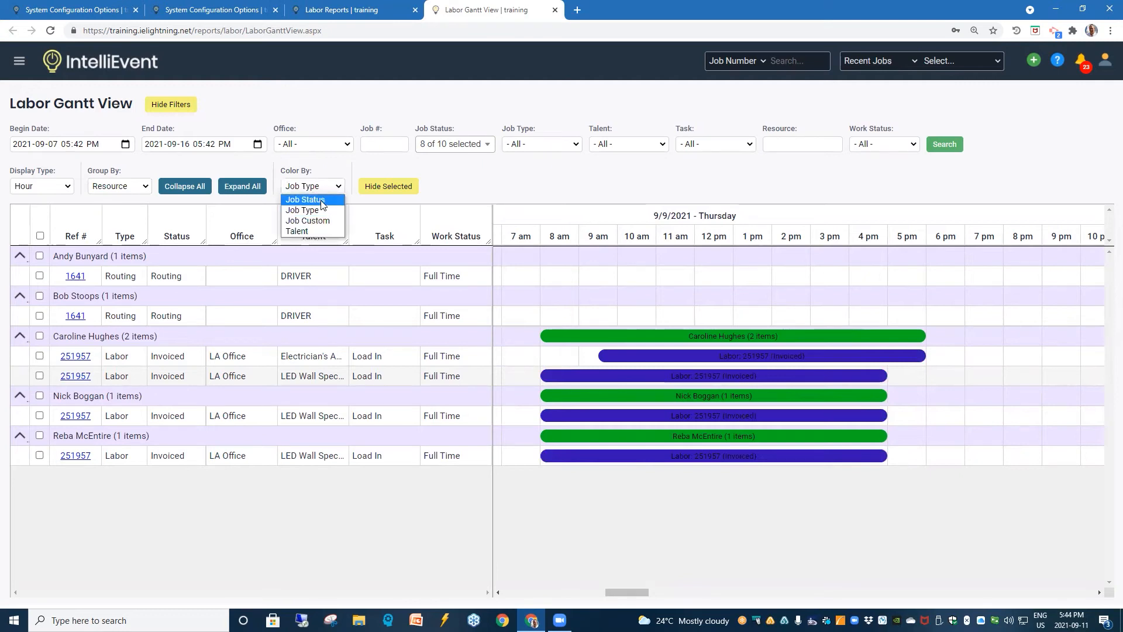
{"action": "left_click", "coordinate": [305, 199]}
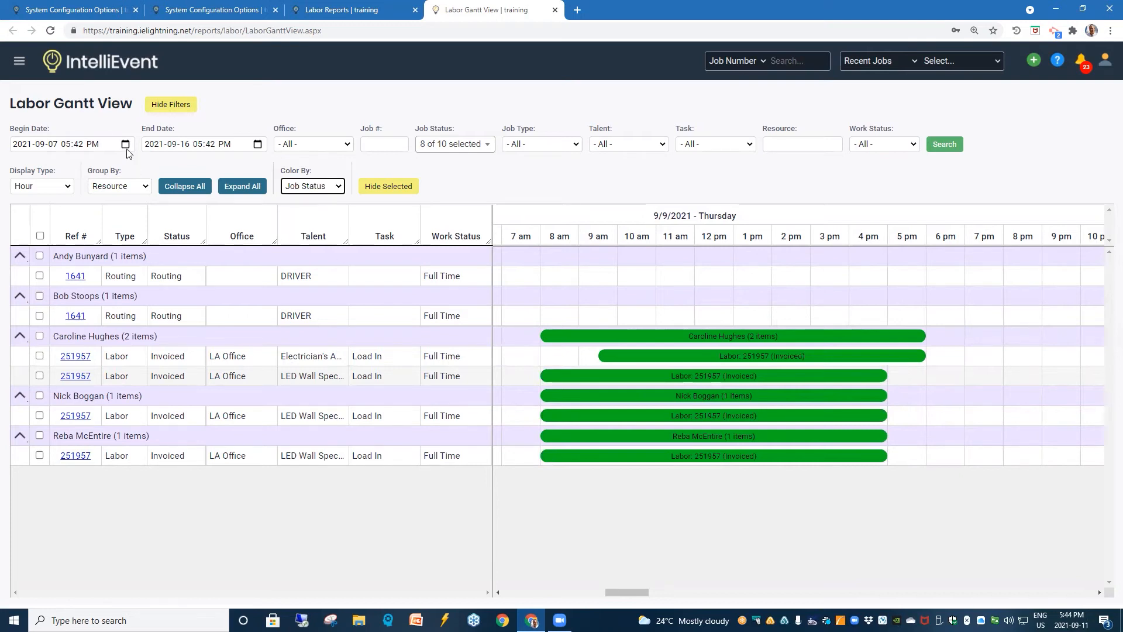
{"action": "mouse_move", "coordinate": [130, 119]}
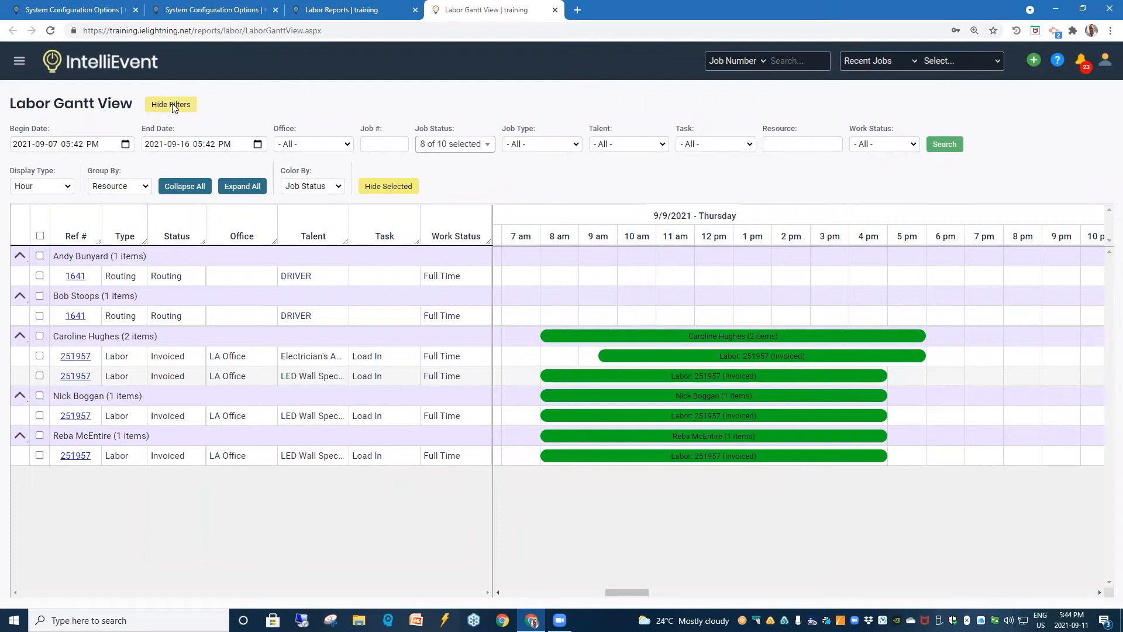
{"action": "left_click", "coordinate": [170, 104]}
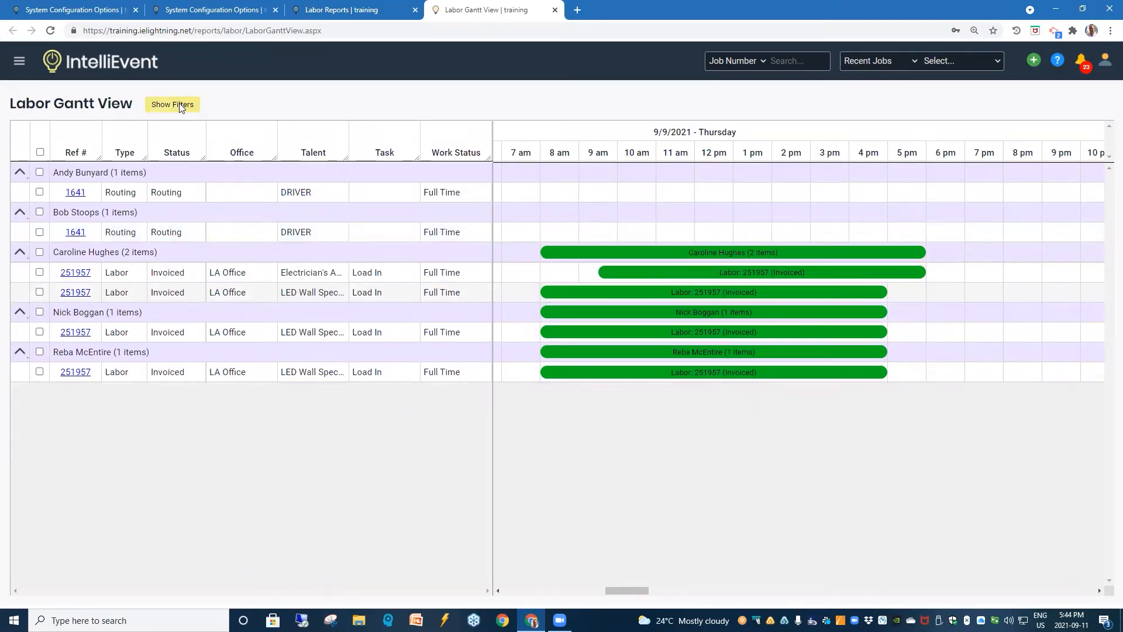
{"action": "left_click", "coordinate": [172, 104]}
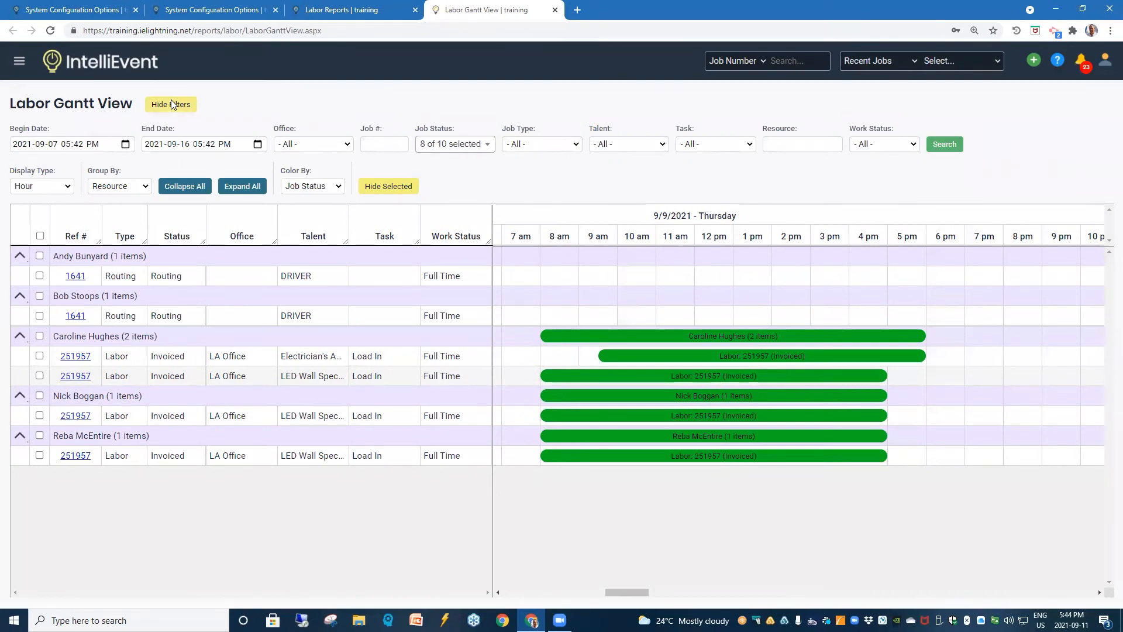
{"action": "mouse_move", "coordinate": [371, 222]}
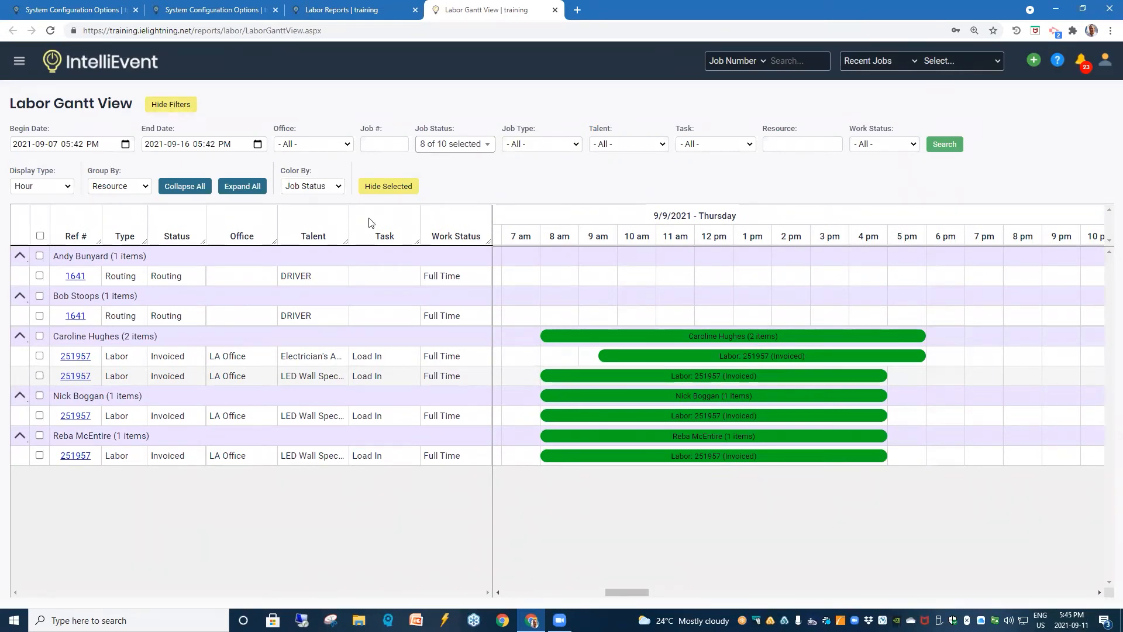
{"action": "mouse_move", "coordinate": [386, 195]}
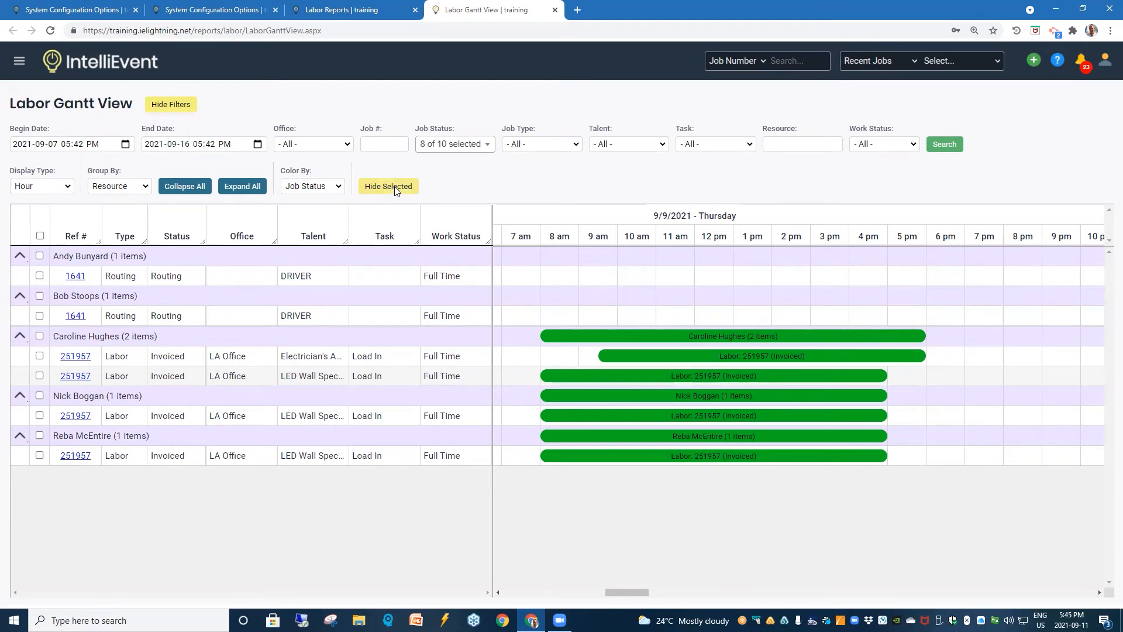
{"action": "mouse_move", "coordinate": [183, 186]}
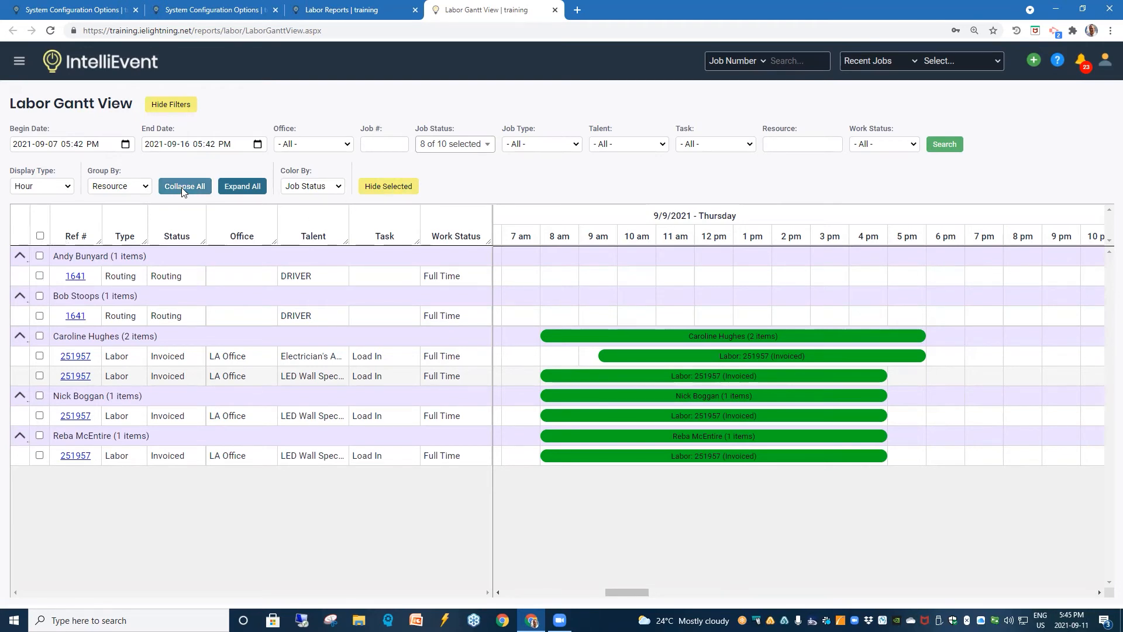
{"action": "left_click", "coordinate": [20, 256]}
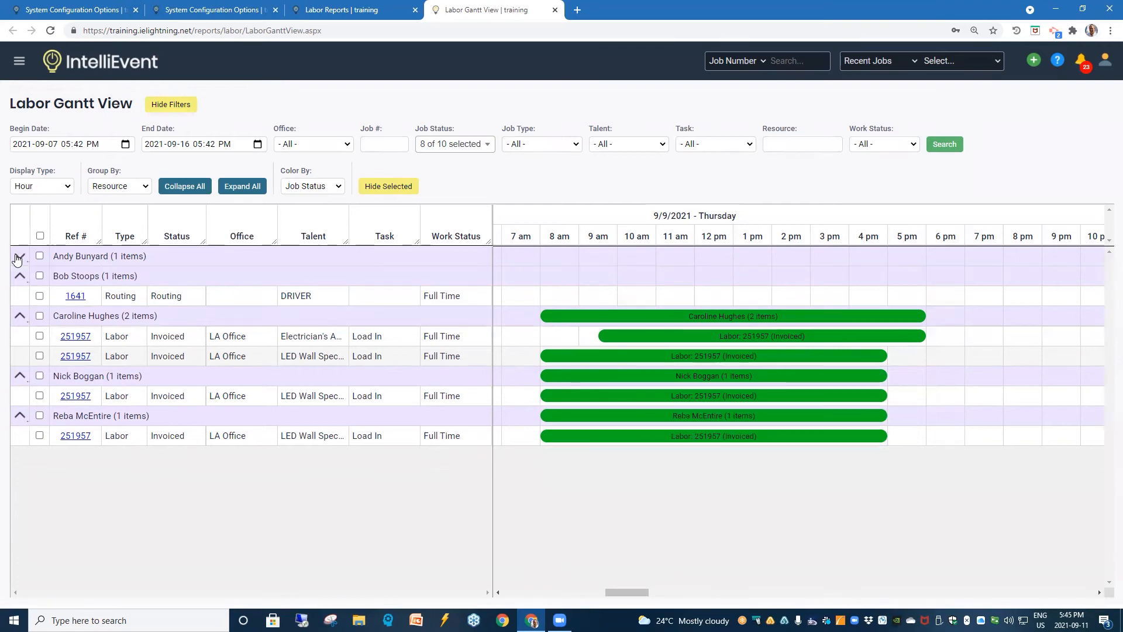
{"action": "left_click", "coordinate": [20, 257]}
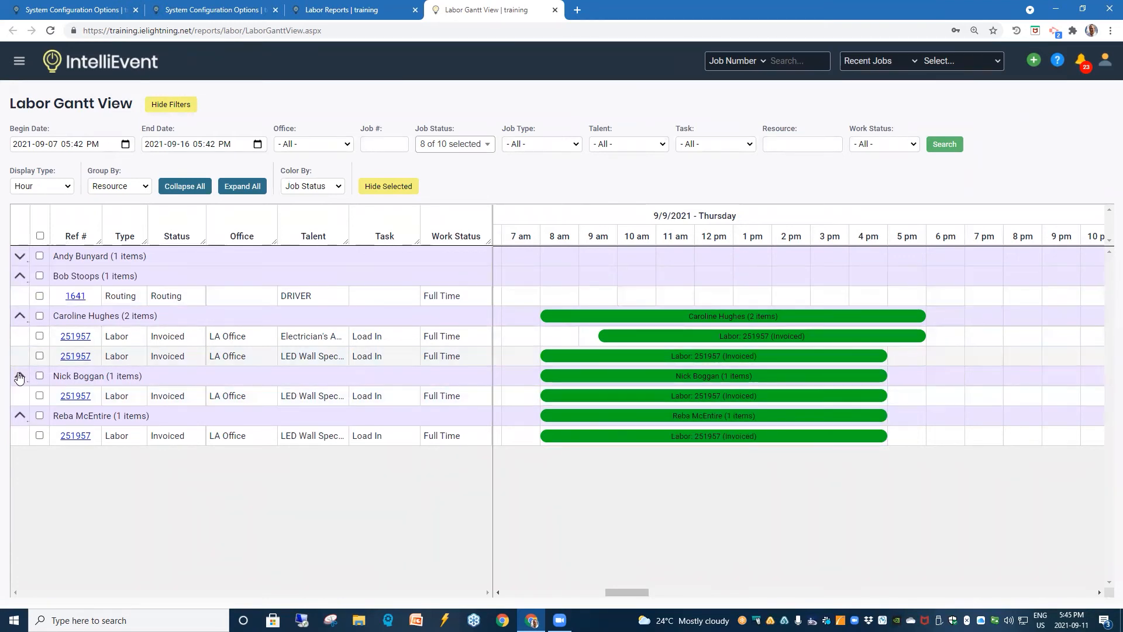
{"action": "left_click", "coordinate": [20, 375]}
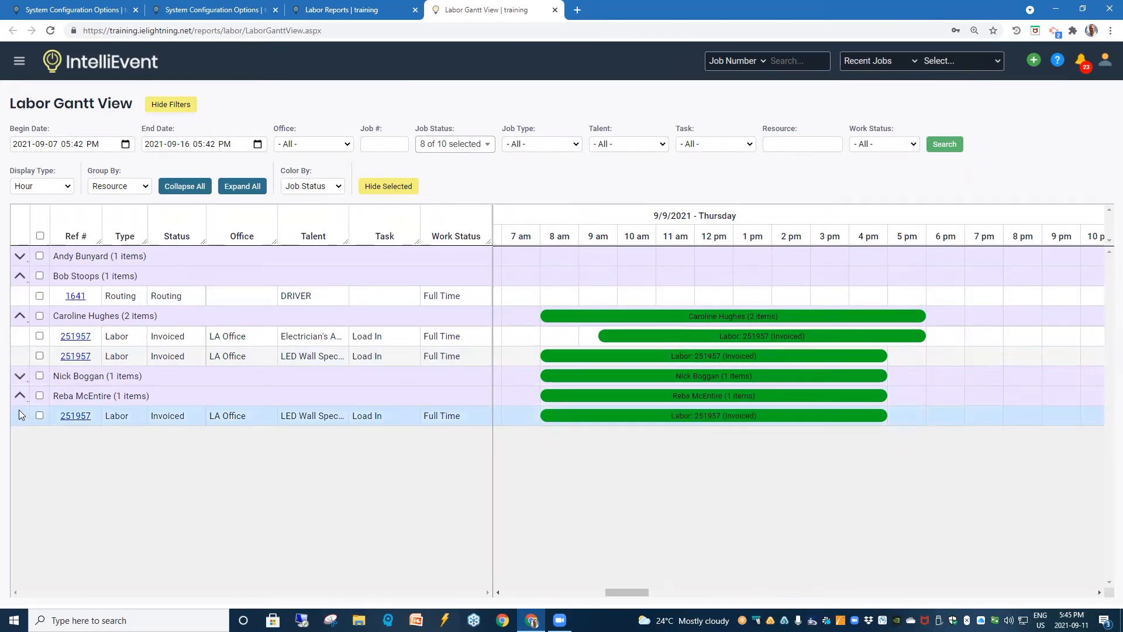
{"action": "left_click", "coordinate": [20, 319]}
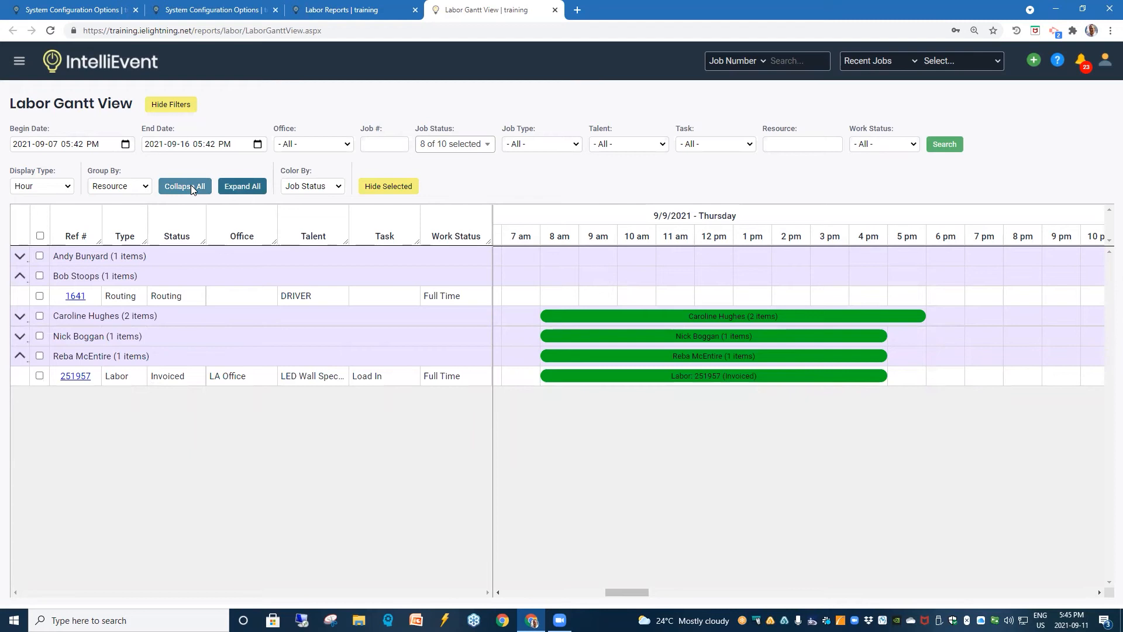
{"action": "left_click", "coordinate": [184, 186]}
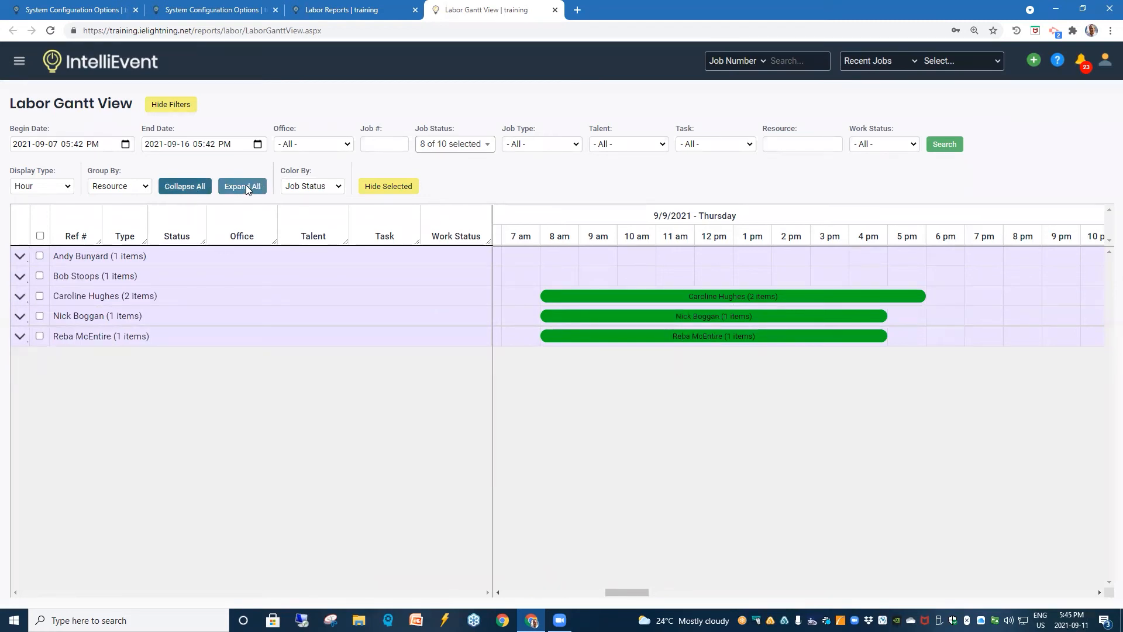
{"action": "left_click", "coordinate": [242, 187]}
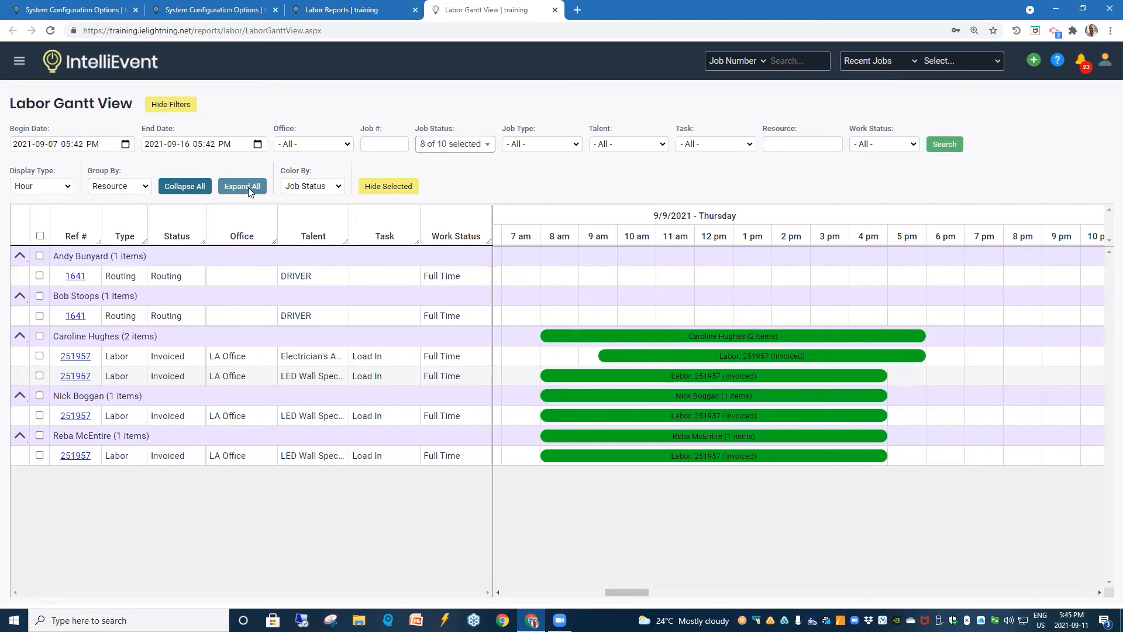
{"action": "mouse_move", "coordinate": [245, 229]}
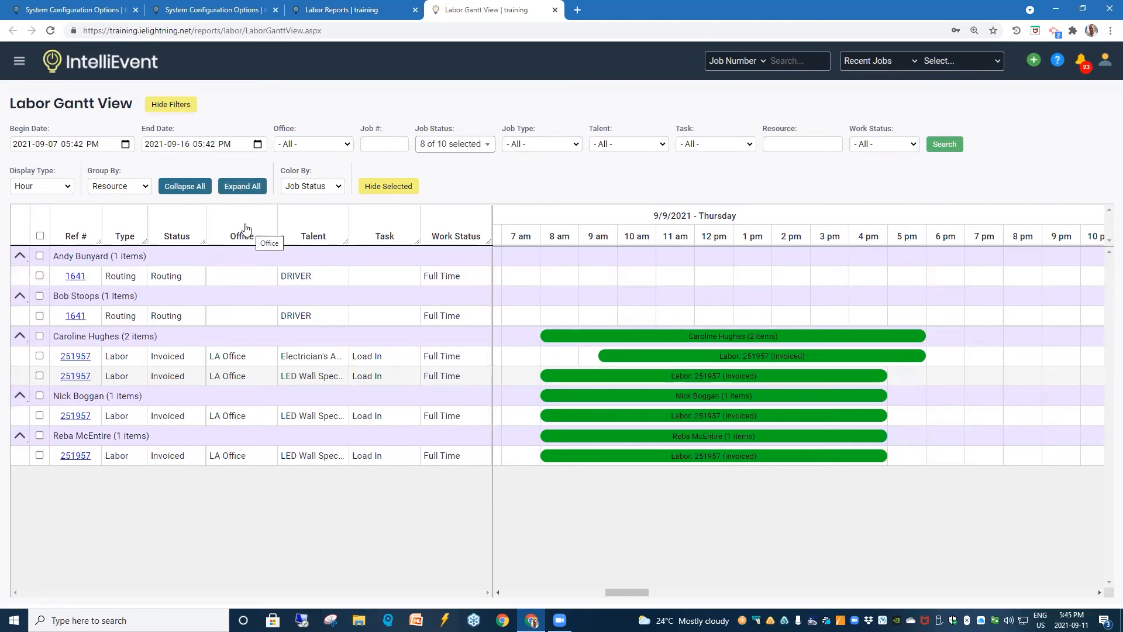
{"action": "mouse_move", "coordinate": [242, 226]}
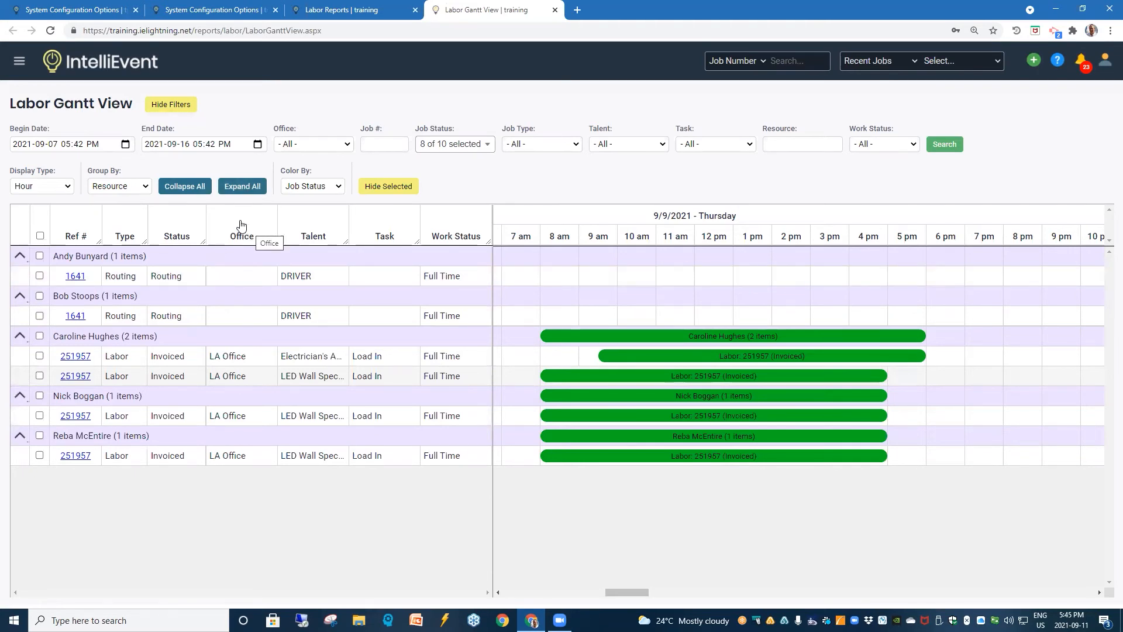
{"action": "mouse_move", "coordinate": [209, 215]}
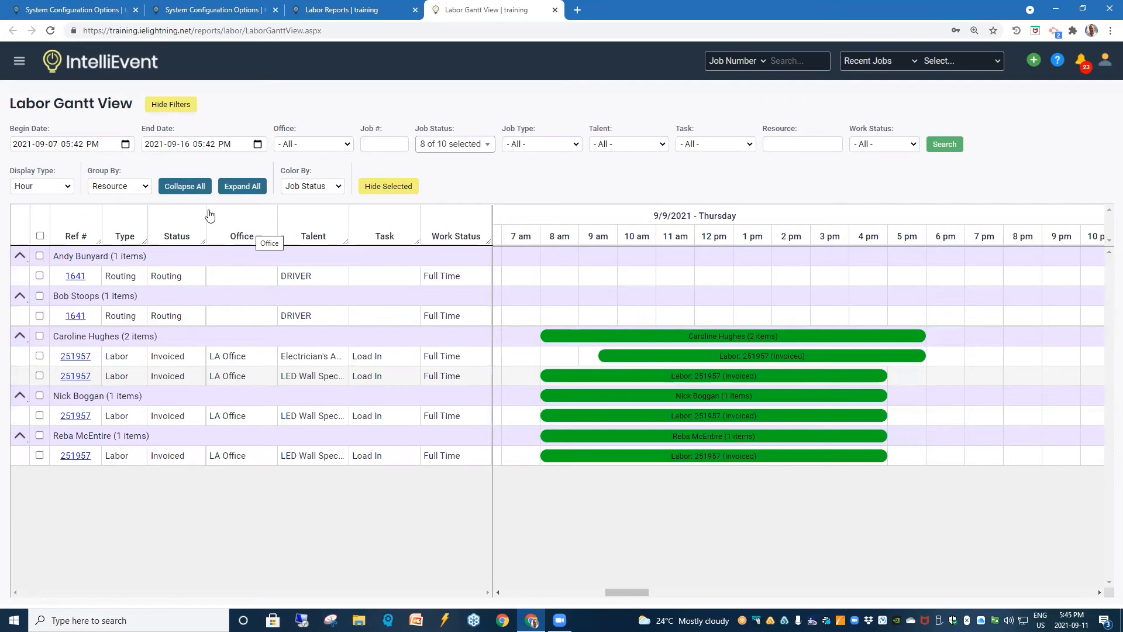
{"action": "mouse_move", "coordinate": [3, 241]}
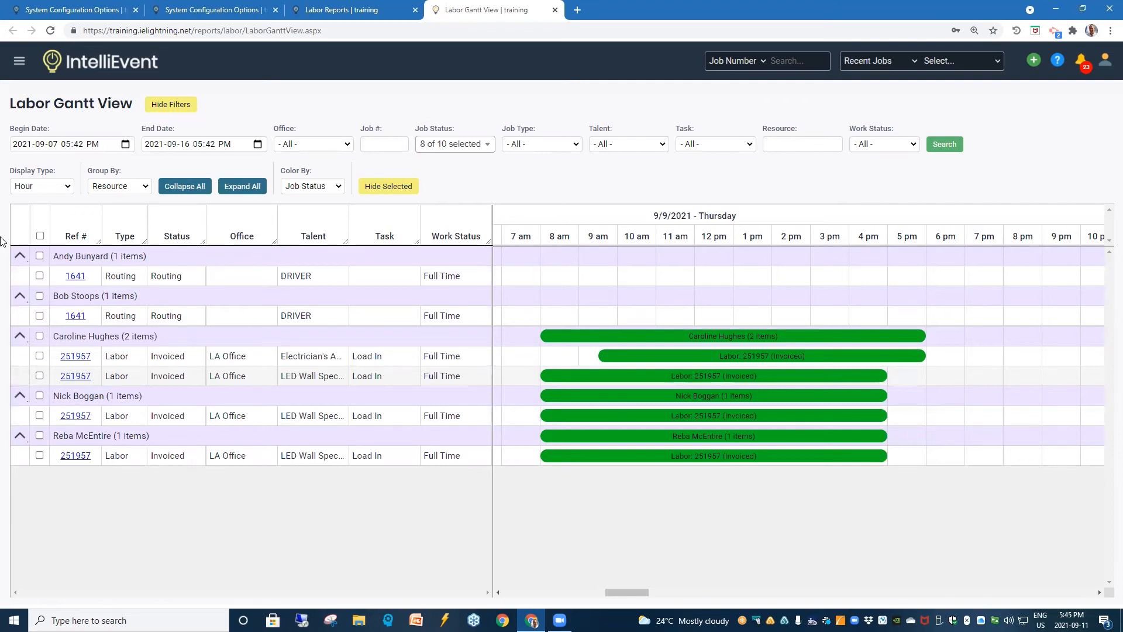
{"action": "mouse_move", "coordinate": [18, 61]}
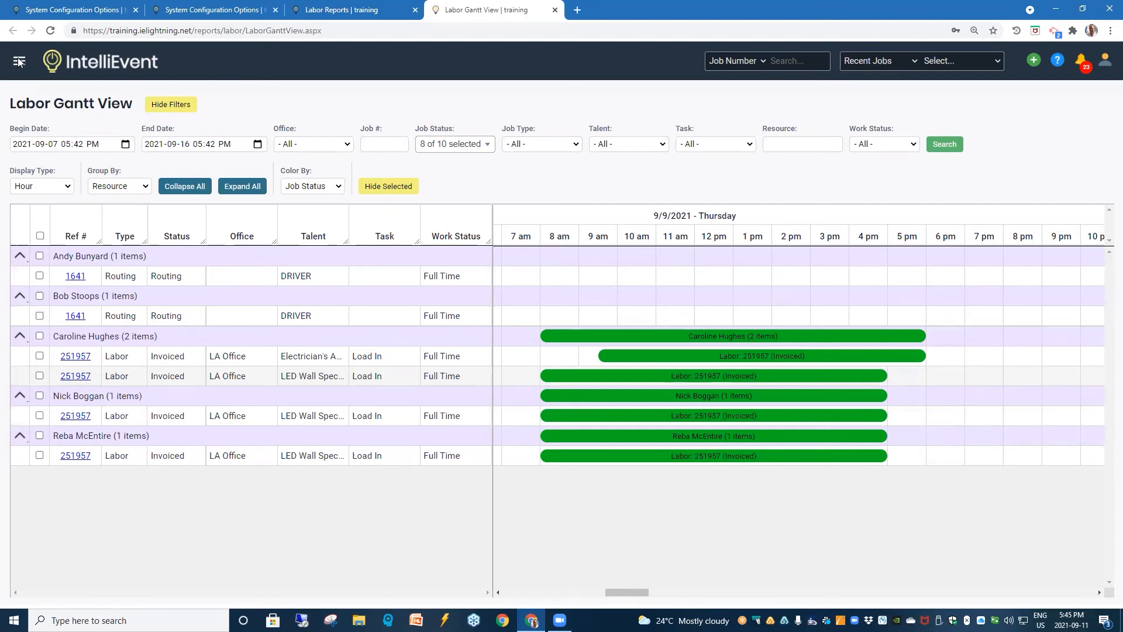
Step: Navigate via the main menu to Reports > Inventory and launch Usage Gantt View
{"action": "left_click", "coordinate": [19, 59]}
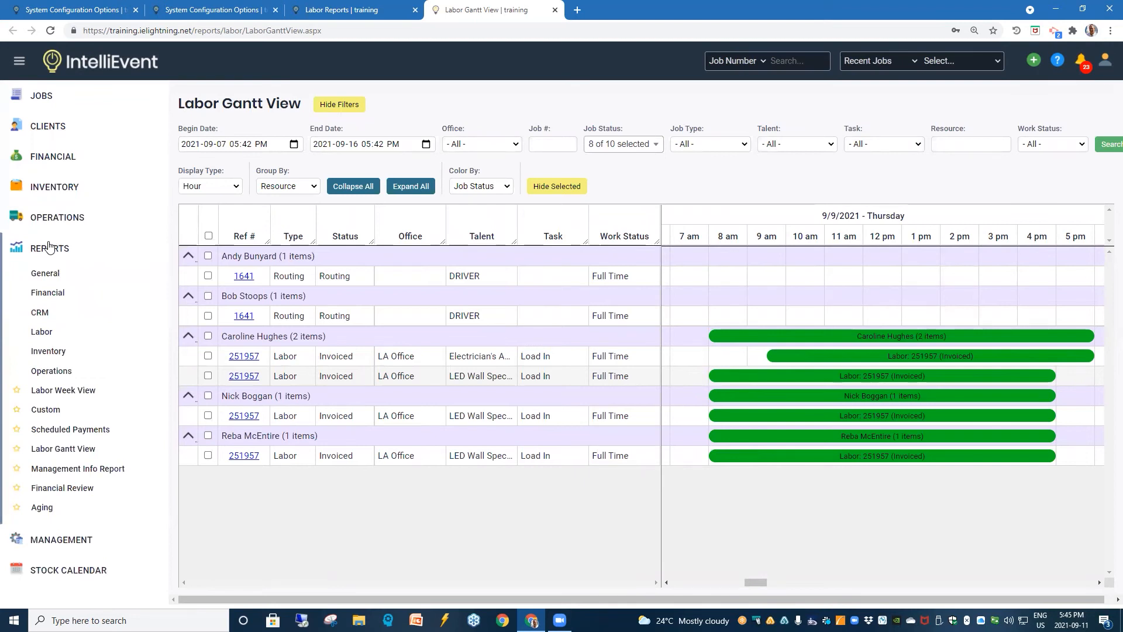
{"action": "mouse_move", "coordinate": [48, 351]}
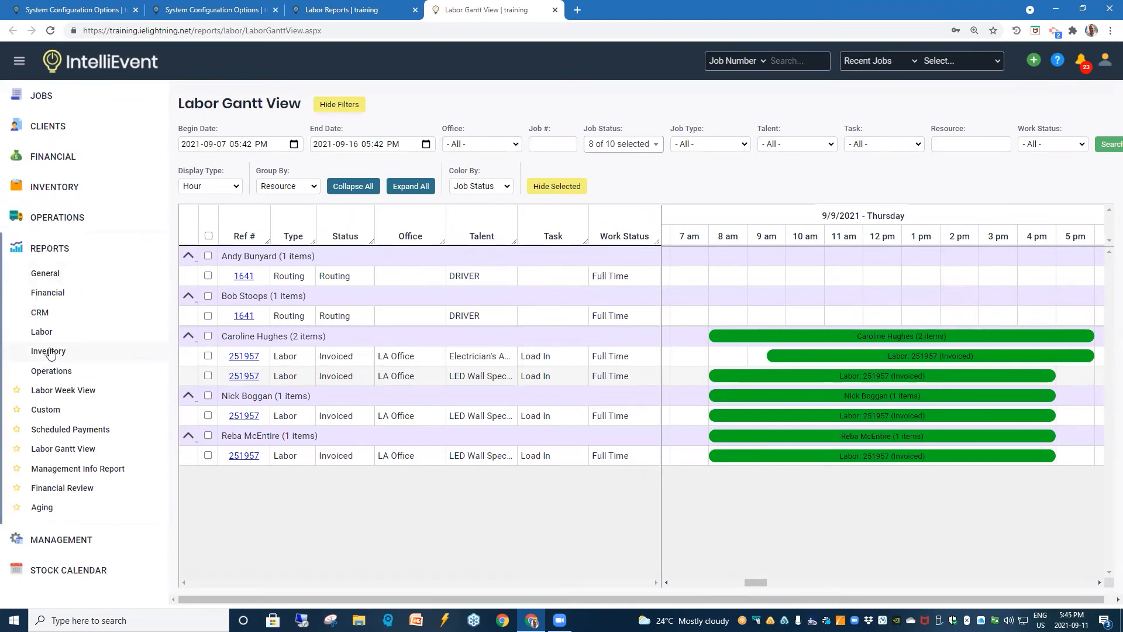
{"action": "left_click", "coordinate": [47, 351]}
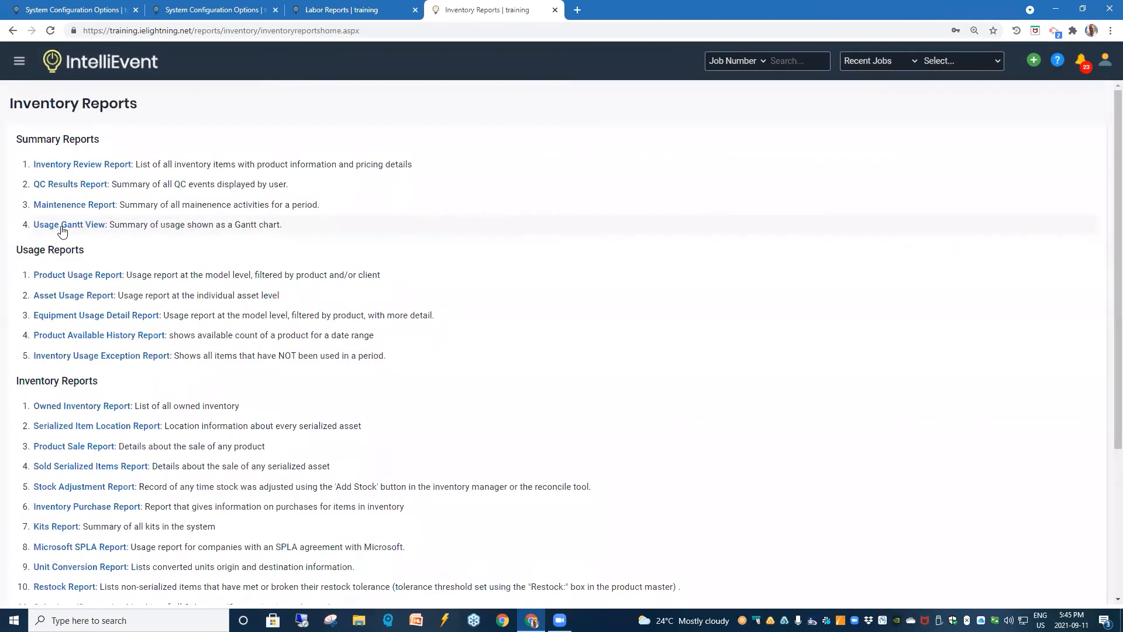
{"action": "left_click", "coordinate": [69, 224]}
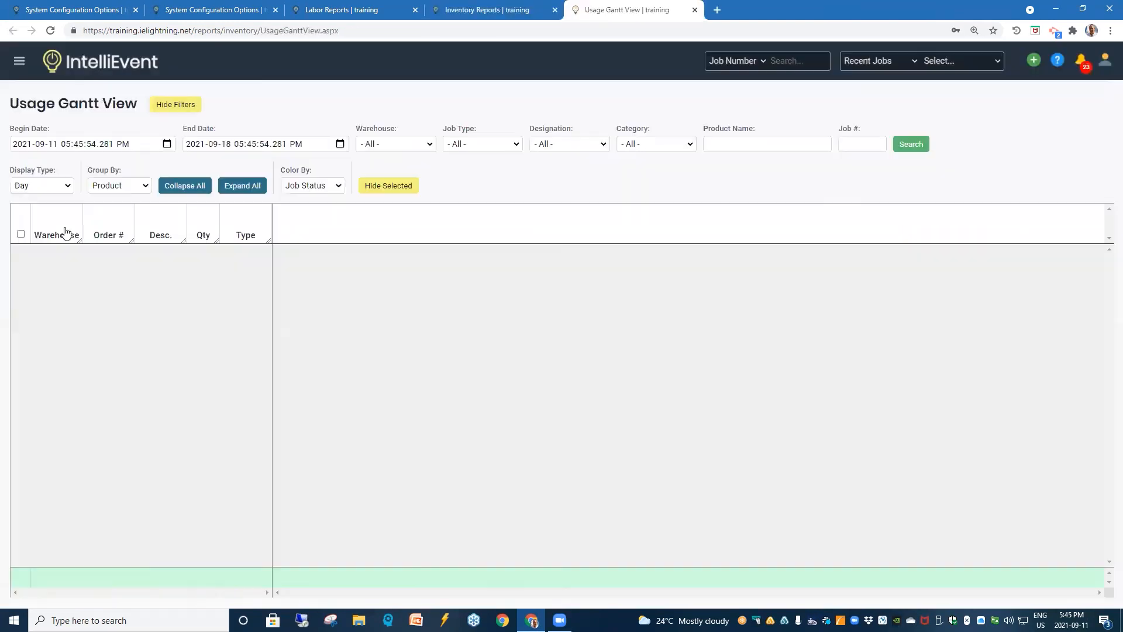
{"action": "mouse_move", "coordinate": [54, 234]}
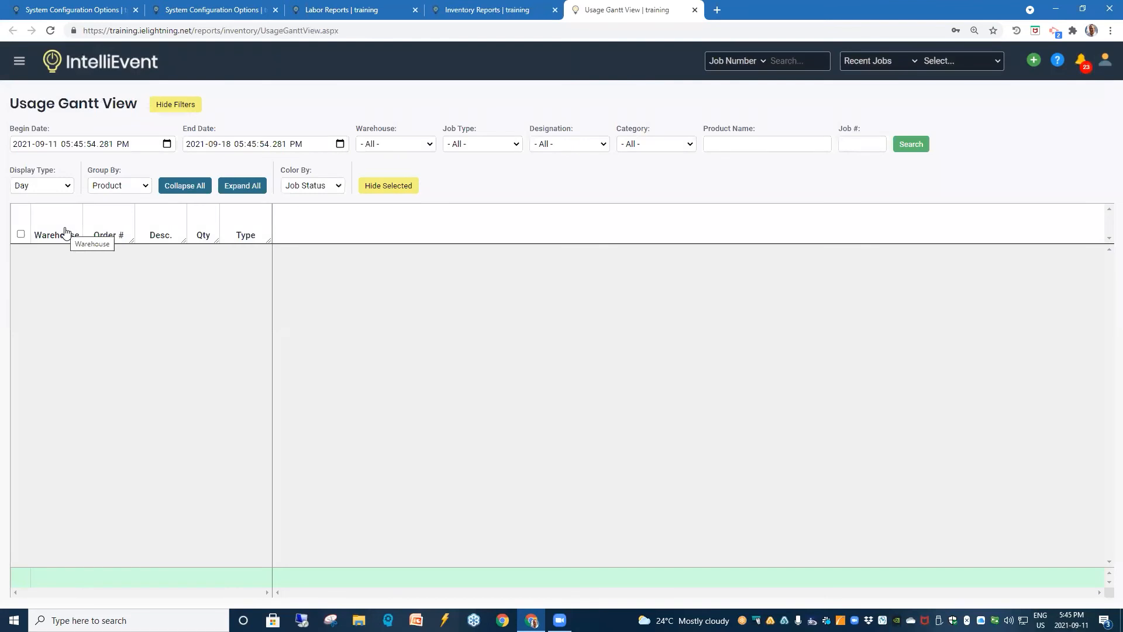
{"action": "mouse_move", "coordinate": [169, 147]}
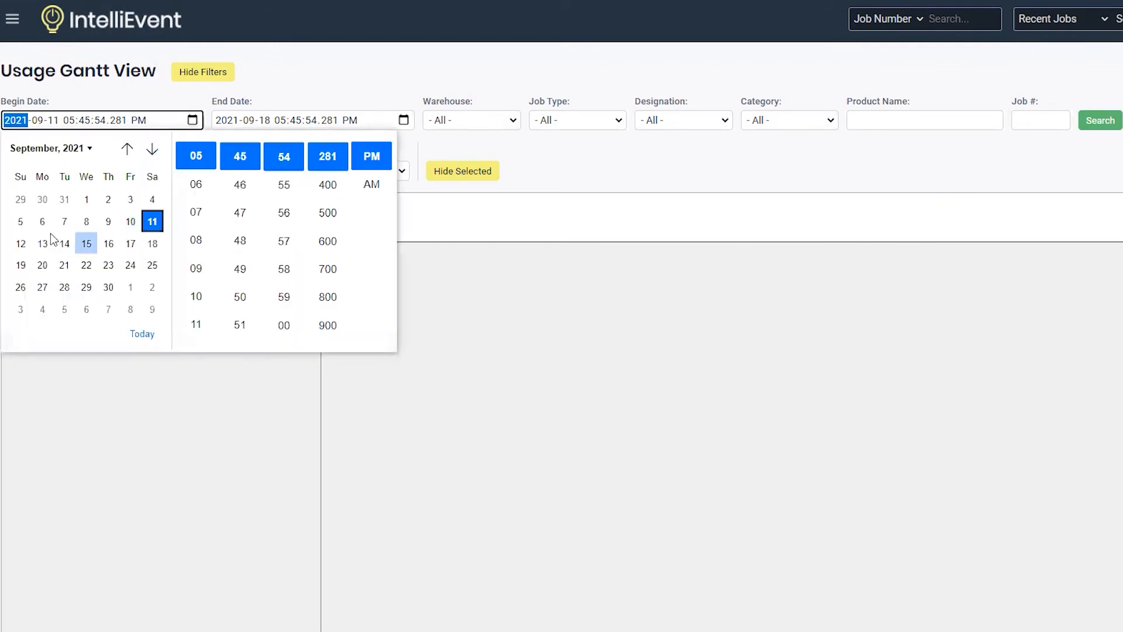
Step: Keep the 2021-09-07 to 2021-09-18 range, review the filter dropdowns at All, and run Search
{"action": "left_click", "coordinate": [63, 221]}
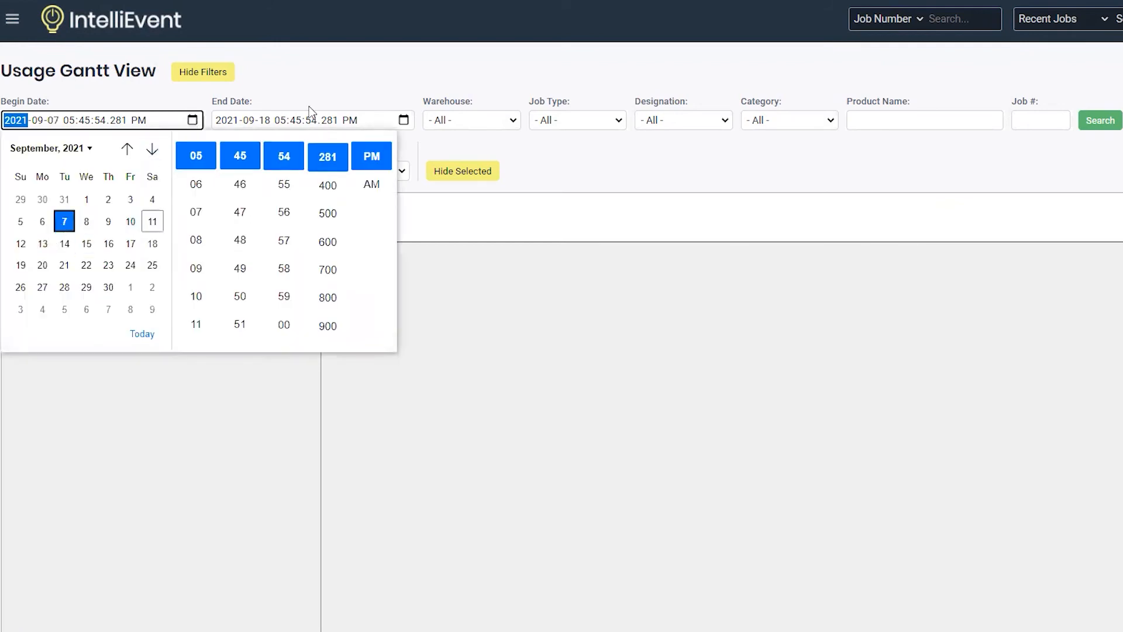
{"action": "left_click", "coordinate": [524, 136]}
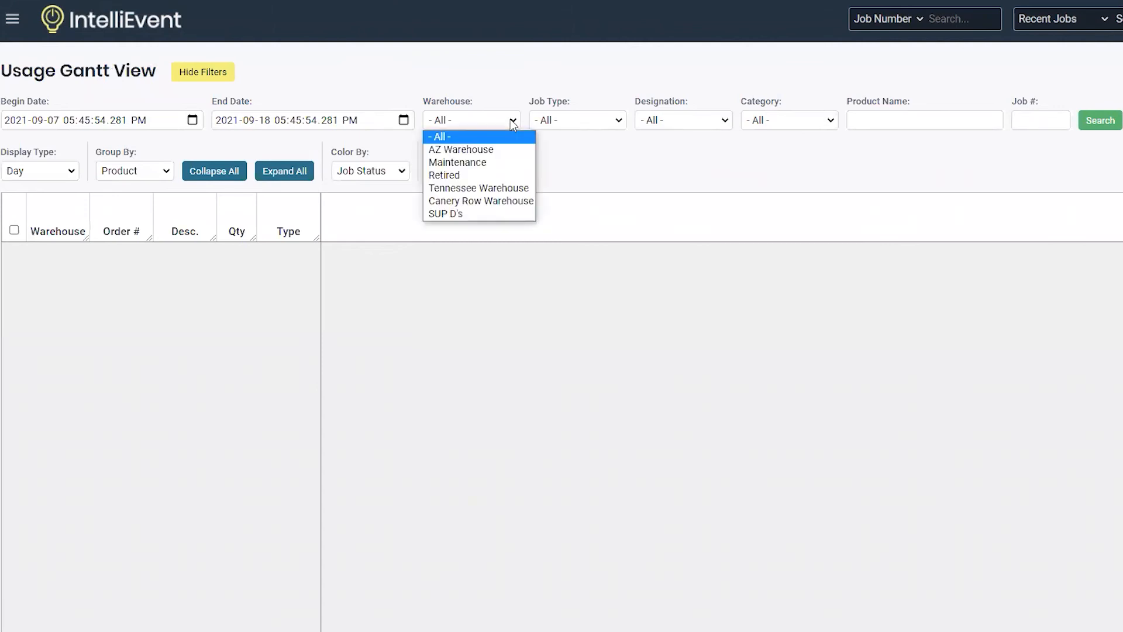
{"action": "left_click", "coordinate": [476, 135]}
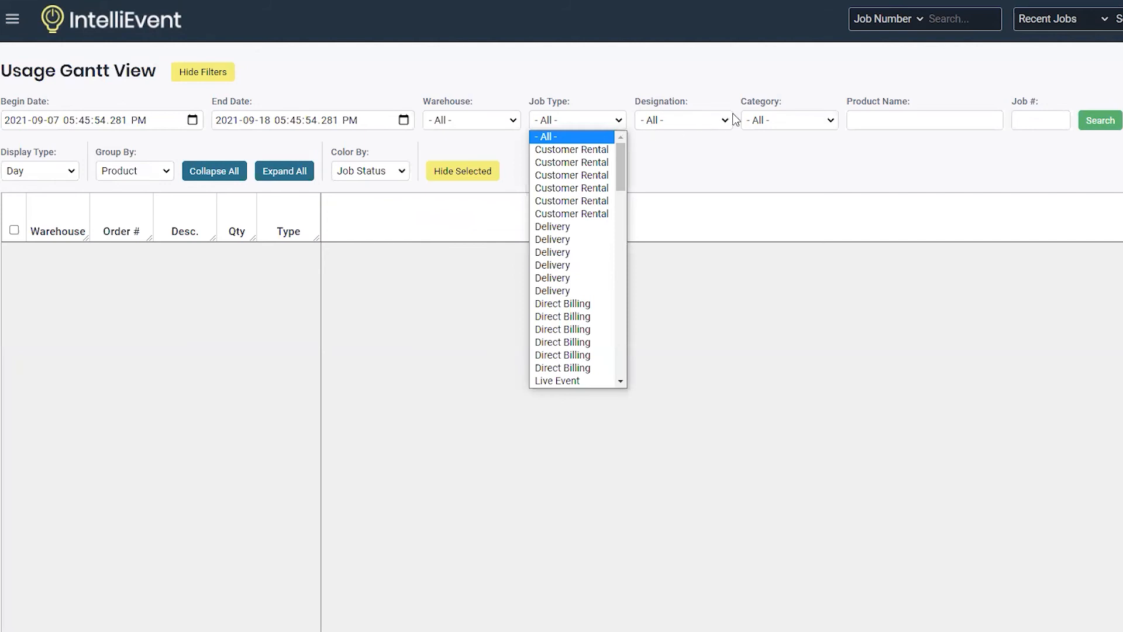
{"action": "left_click", "coordinate": [683, 119]}
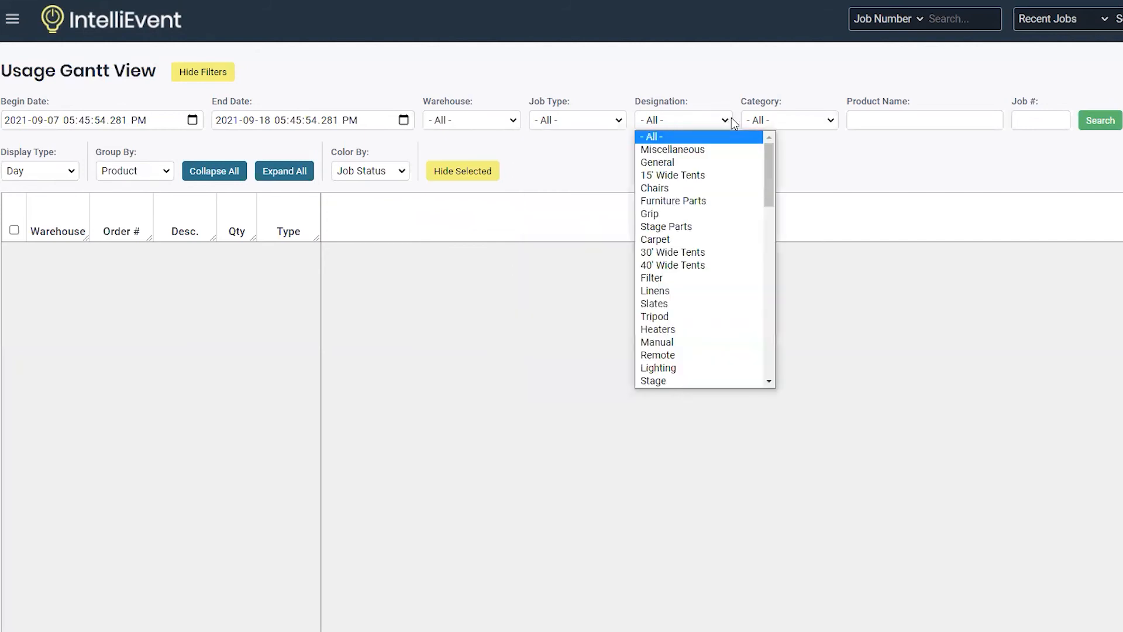
{"action": "mouse_move", "coordinate": [833, 120]}
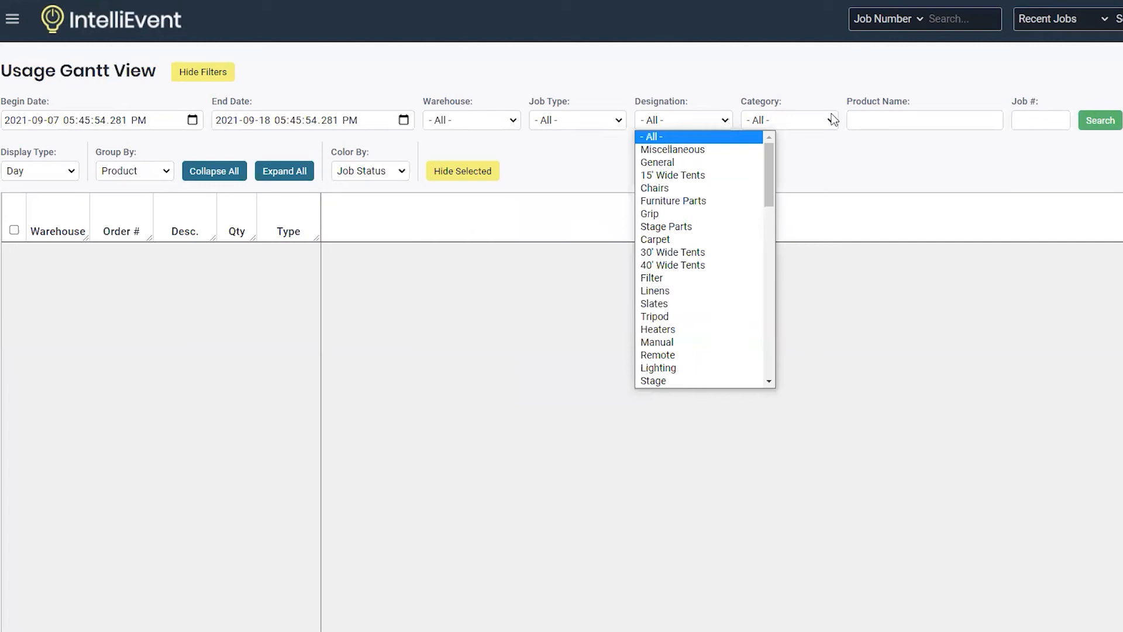
{"action": "left_click", "coordinate": [787, 119]}
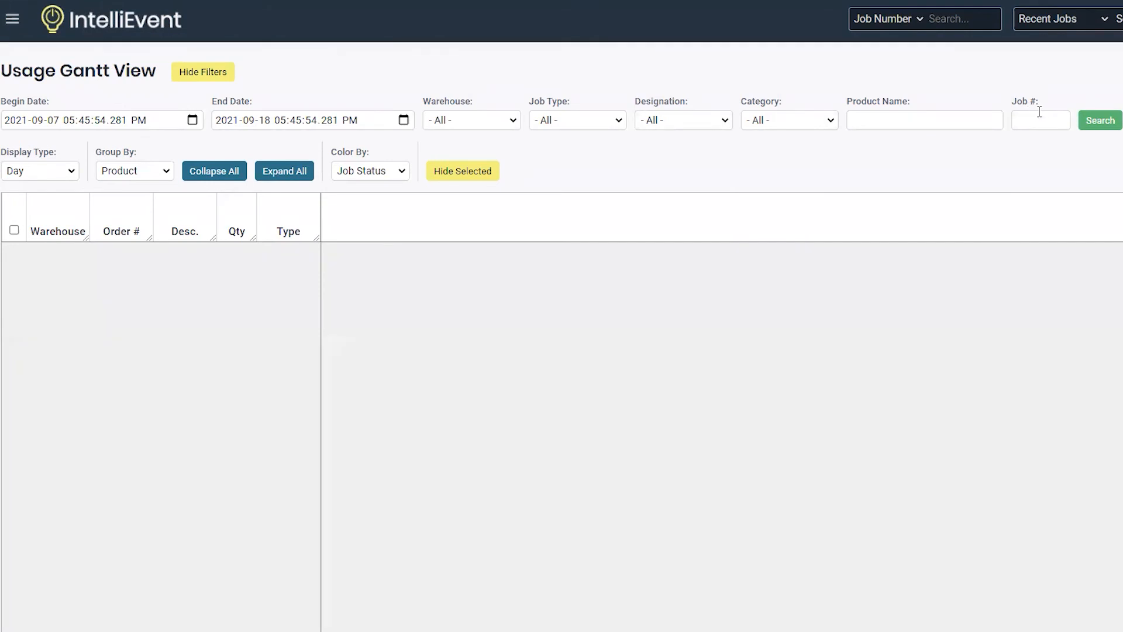
{"action": "left_click", "coordinate": [1098, 120]}
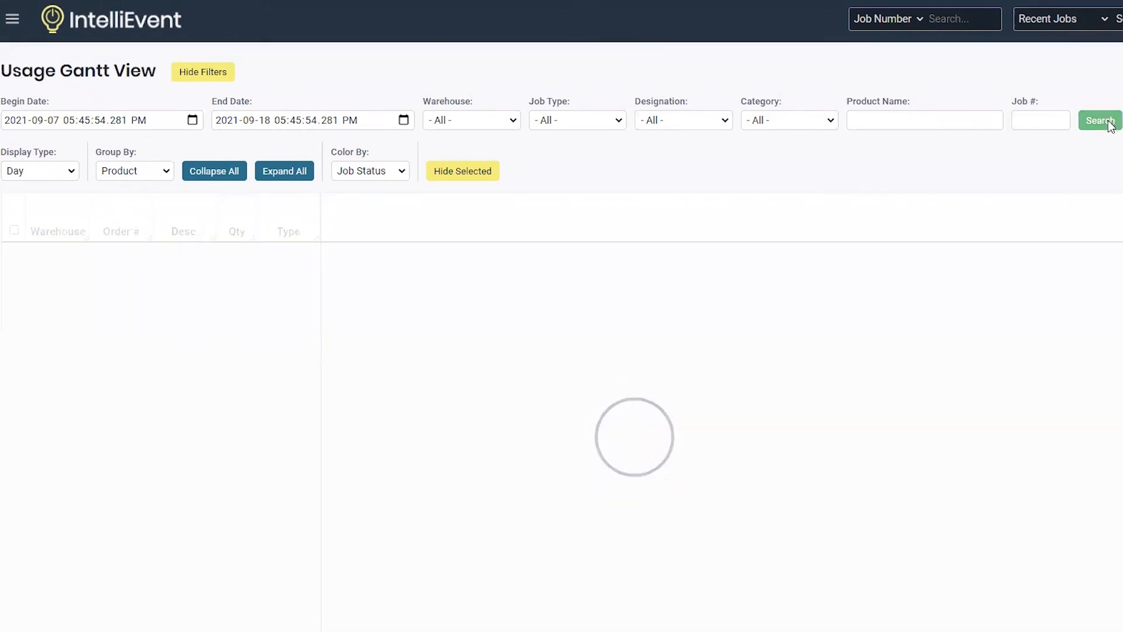
Step: Let the usage results load and review the Display Type choices, keeping Day
{"action": "left_click", "coordinate": [1098, 119]}
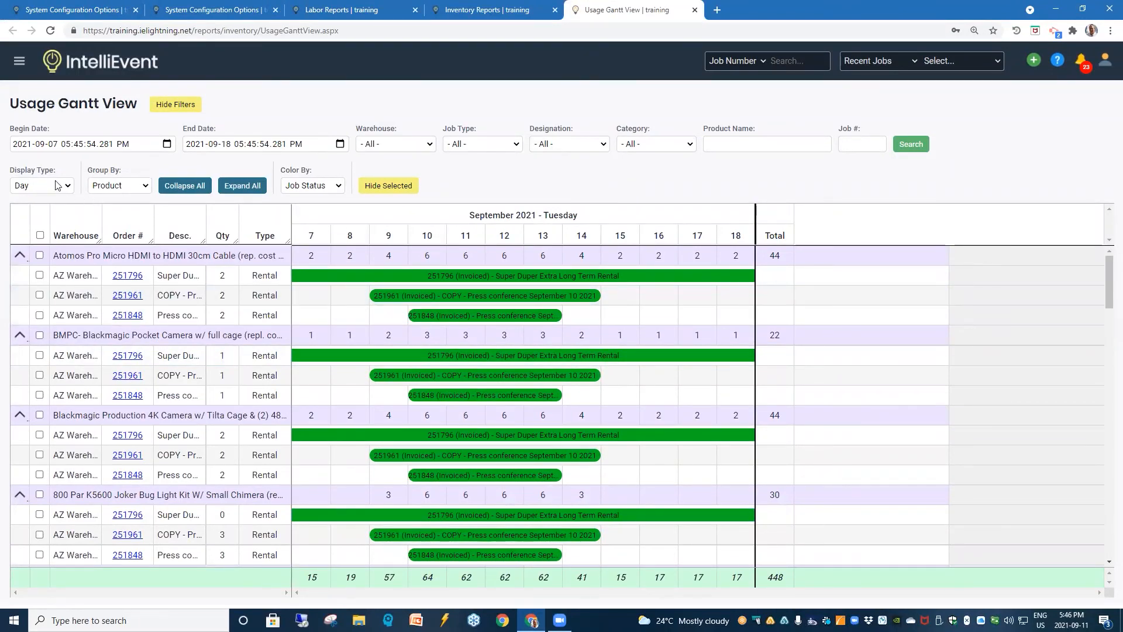
{"action": "left_click", "coordinate": [41, 185]}
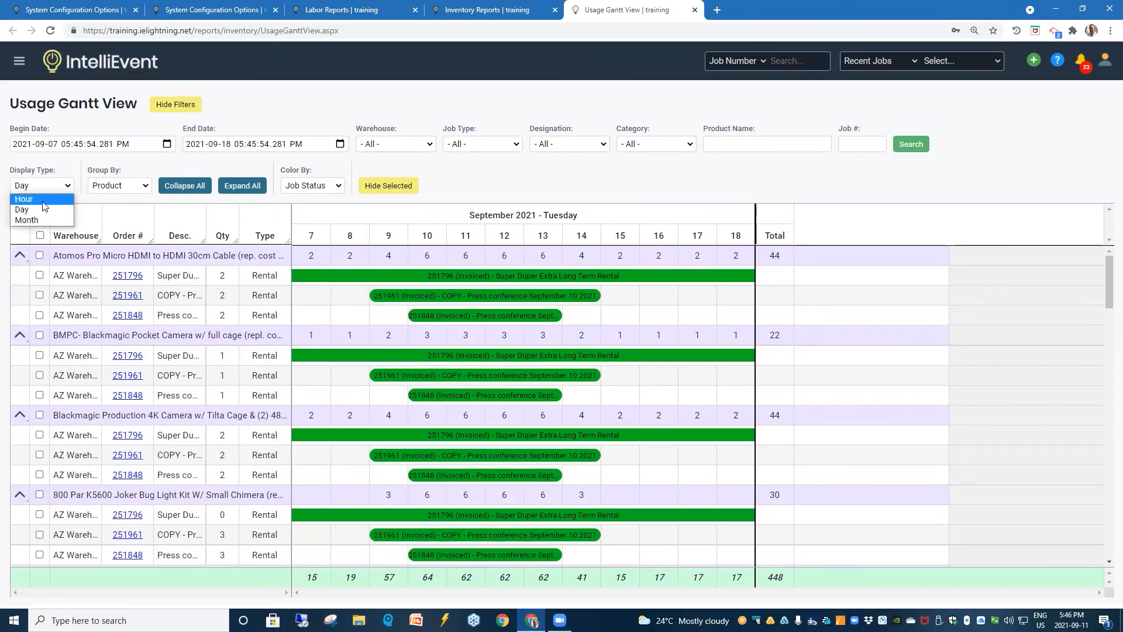
{"action": "mouse_move", "coordinate": [38, 220]}
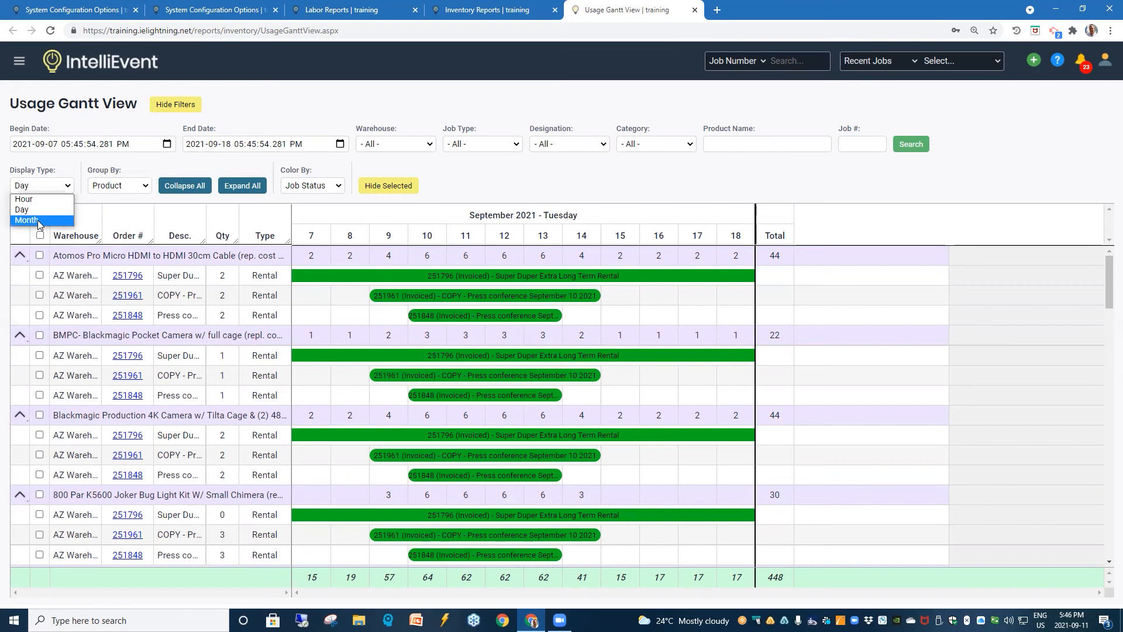
{"action": "mouse_move", "coordinate": [23, 198]}
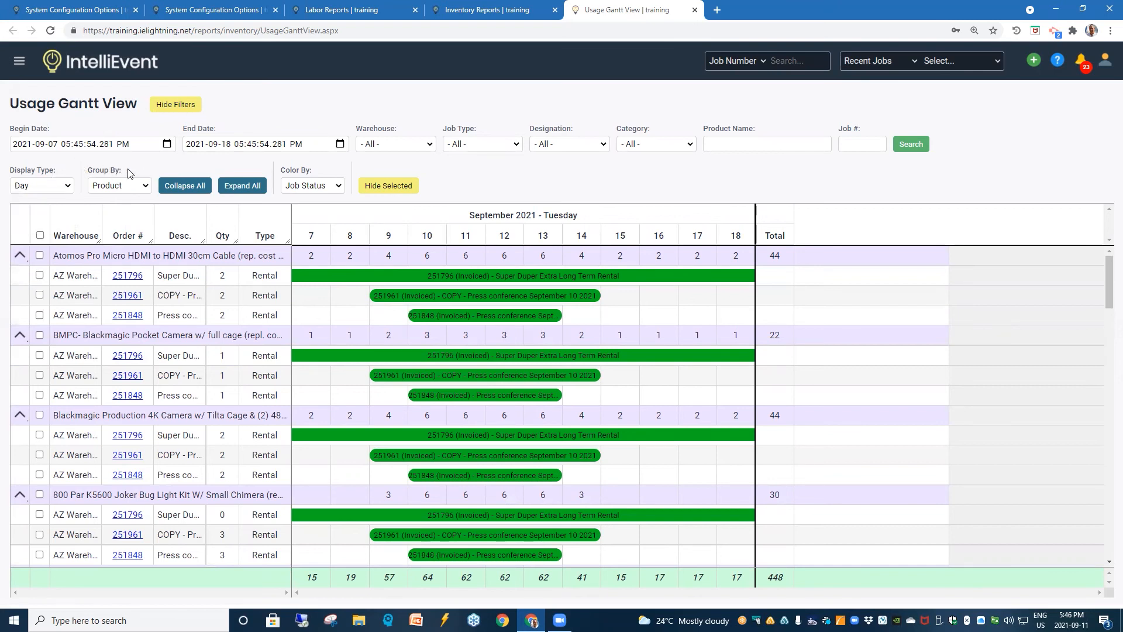
Step: Set Group By to Warehouse, then to Order
{"action": "left_click", "coordinate": [118, 185]}
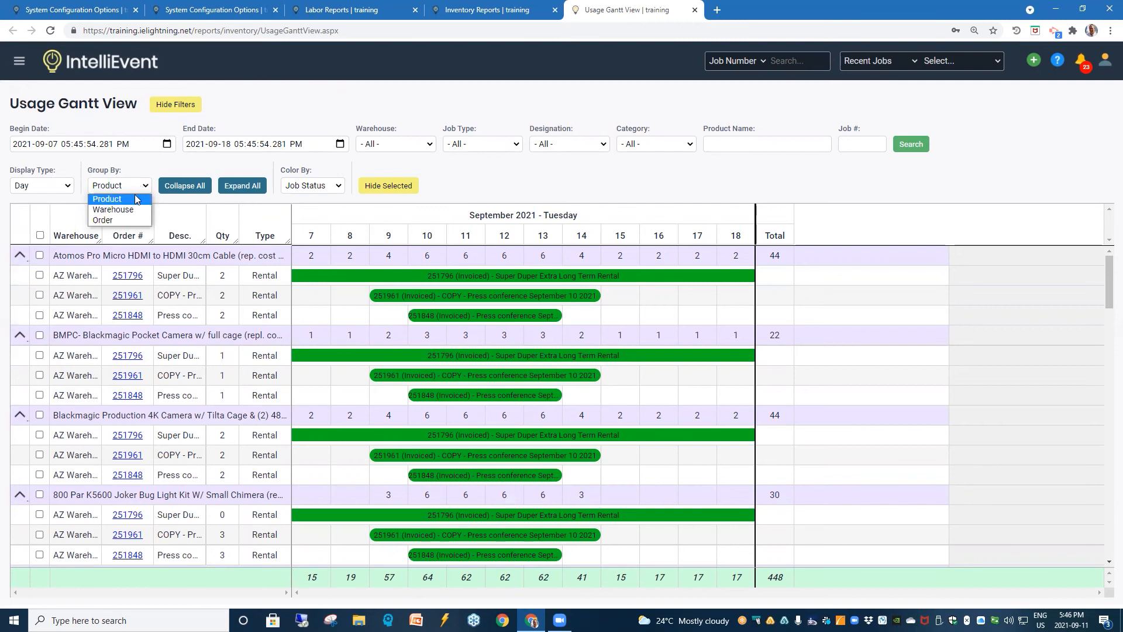
{"action": "mouse_move", "coordinate": [118, 209]}
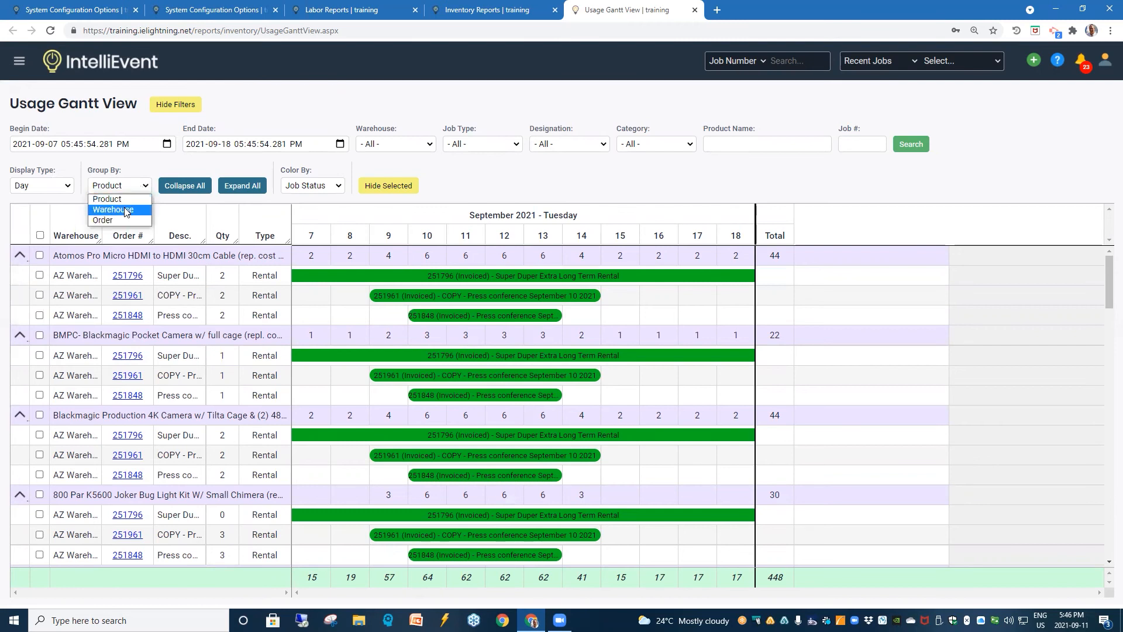
{"action": "left_click", "coordinate": [119, 209]}
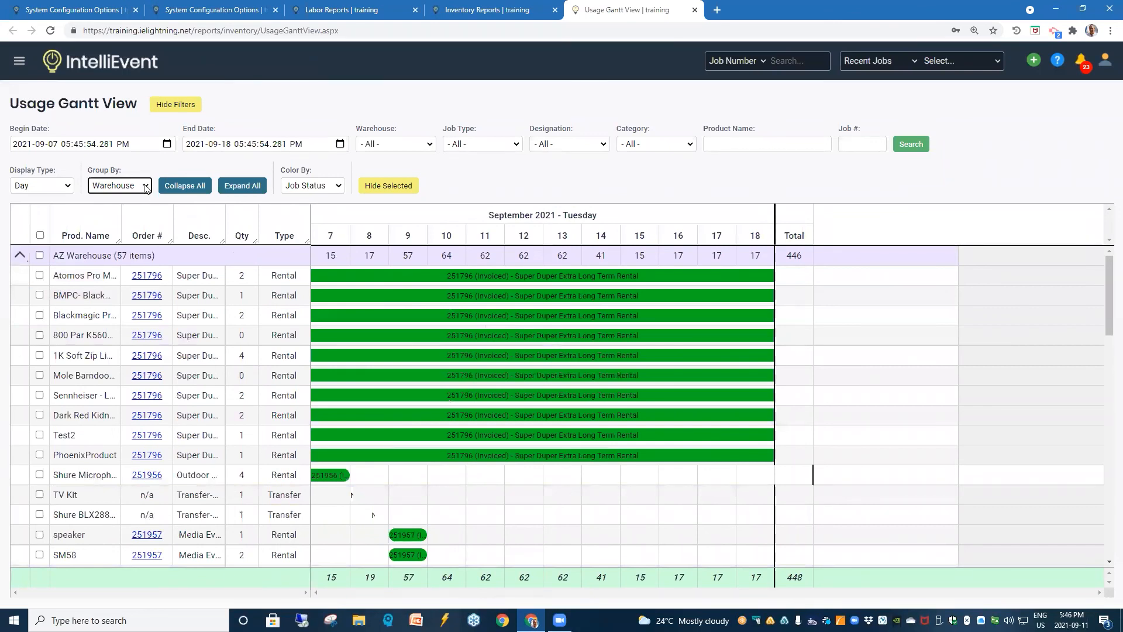
{"action": "left_click", "coordinate": [119, 184]}
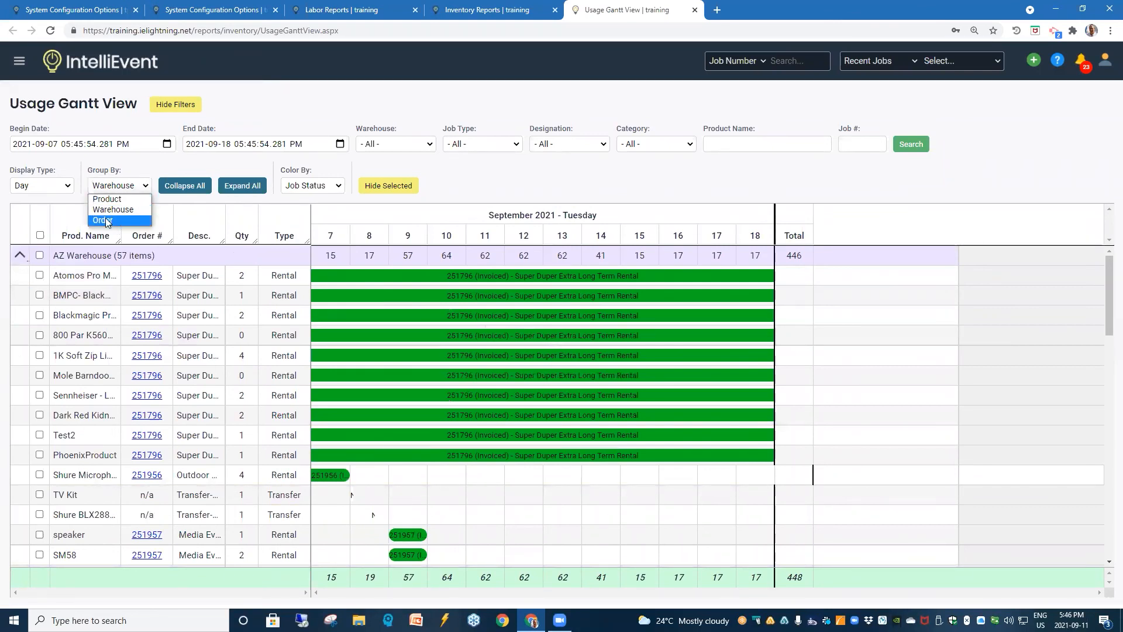
{"action": "left_click", "coordinate": [103, 219]}
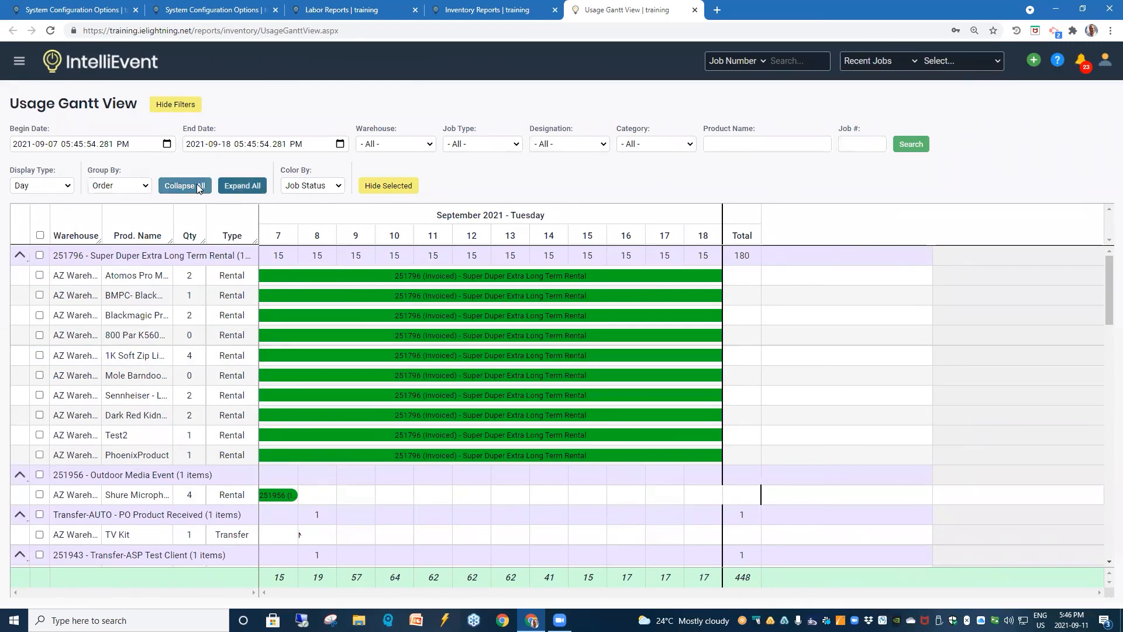
Step: Collapse all order groups, expand the first, collapse again, then expand all groups
{"action": "left_click", "coordinate": [184, 186]}
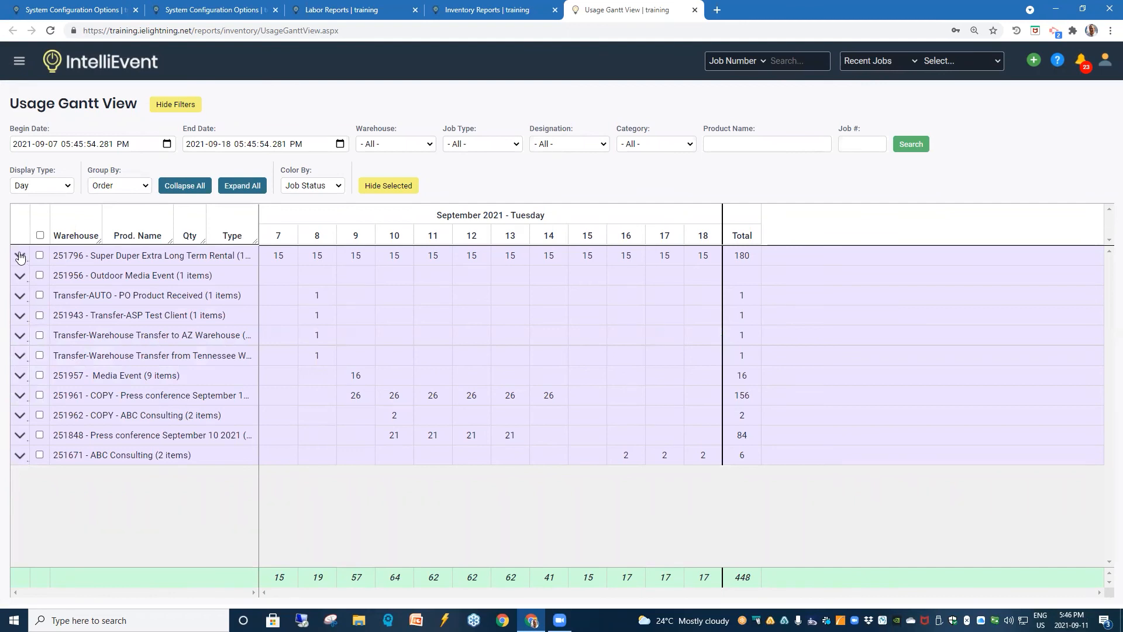
{"action": "left_click", "coordinate": [20, 256]}
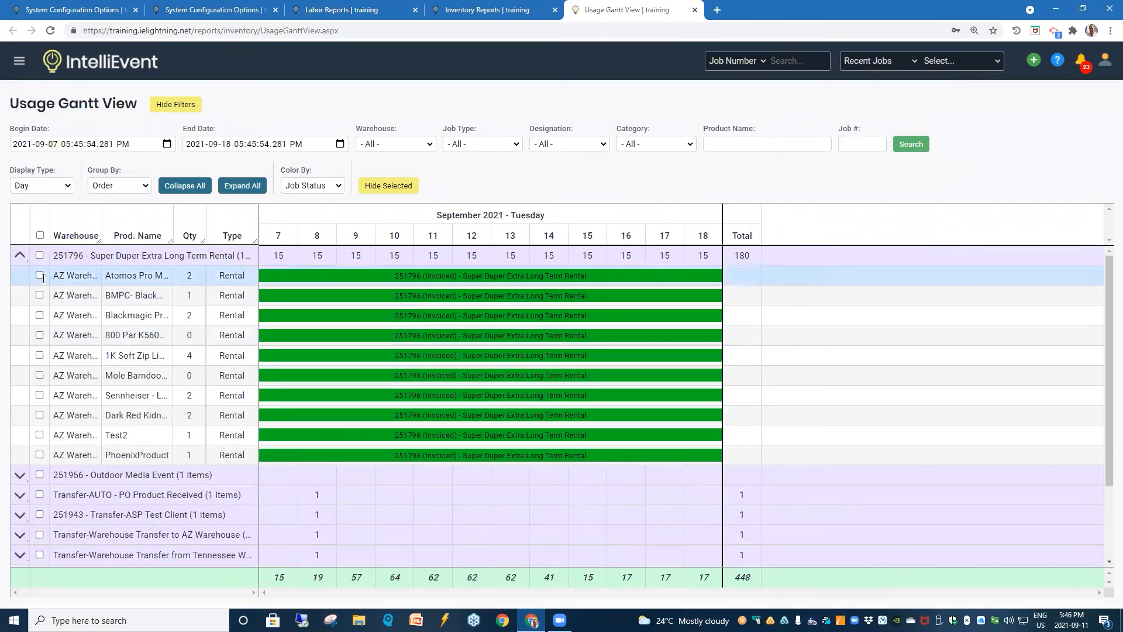
{"action": "mouse_move", "coordinate": [275, 354]}
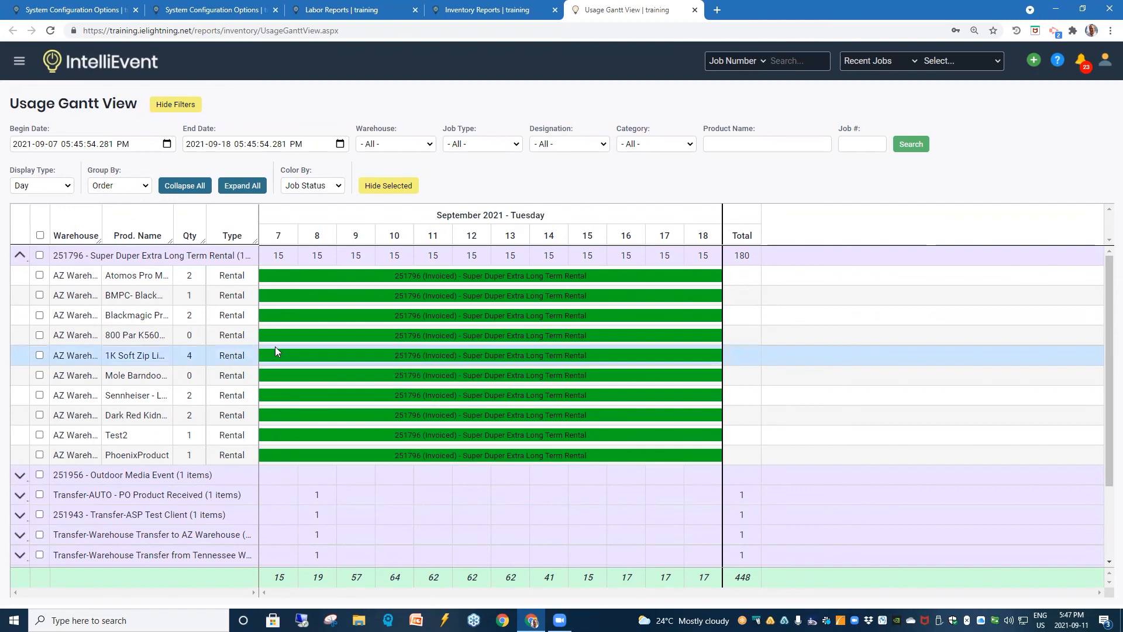
{"action": "mouse_move", "coordinate": [174, 238]}
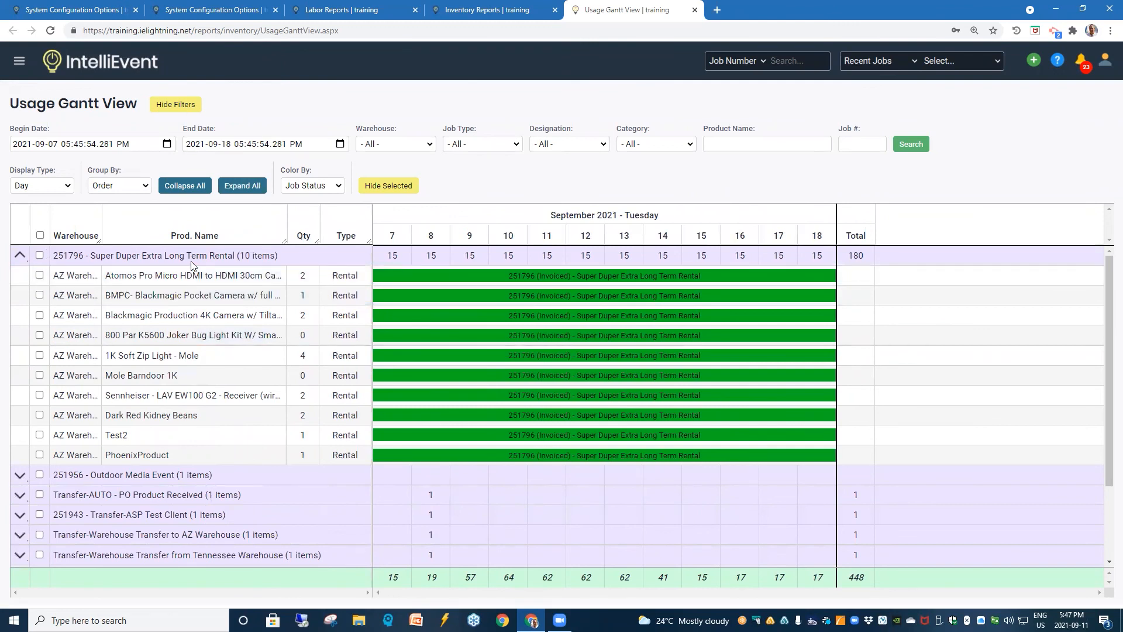
{"action": "mouse_move", "coordinate": [261, 482]}
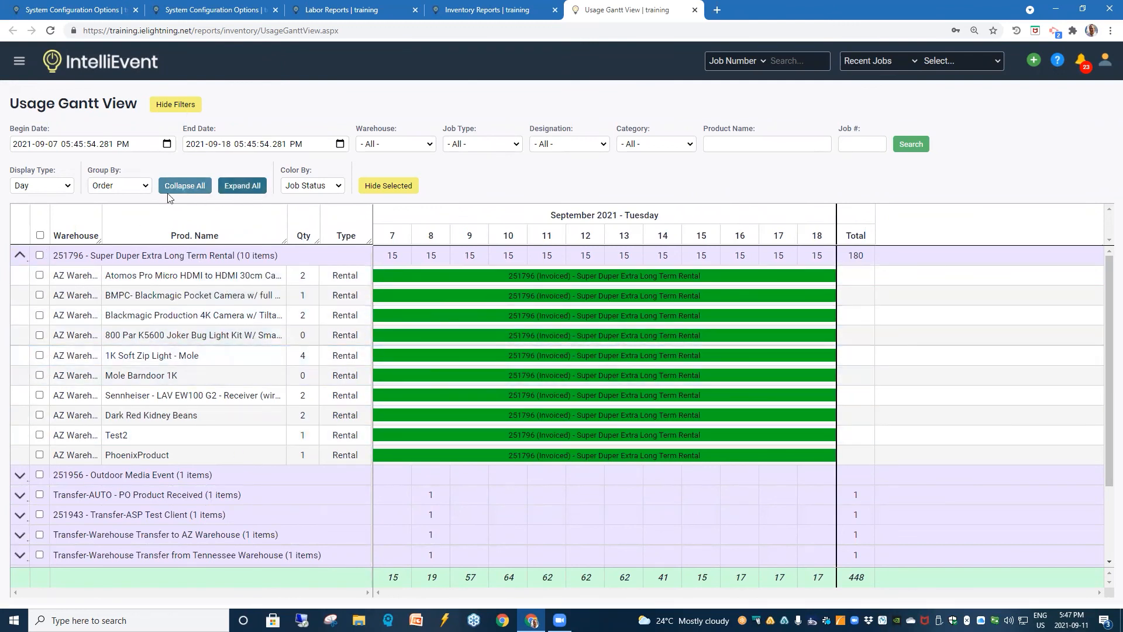
{"action": "left_click", "coordinate": [184, 184]}
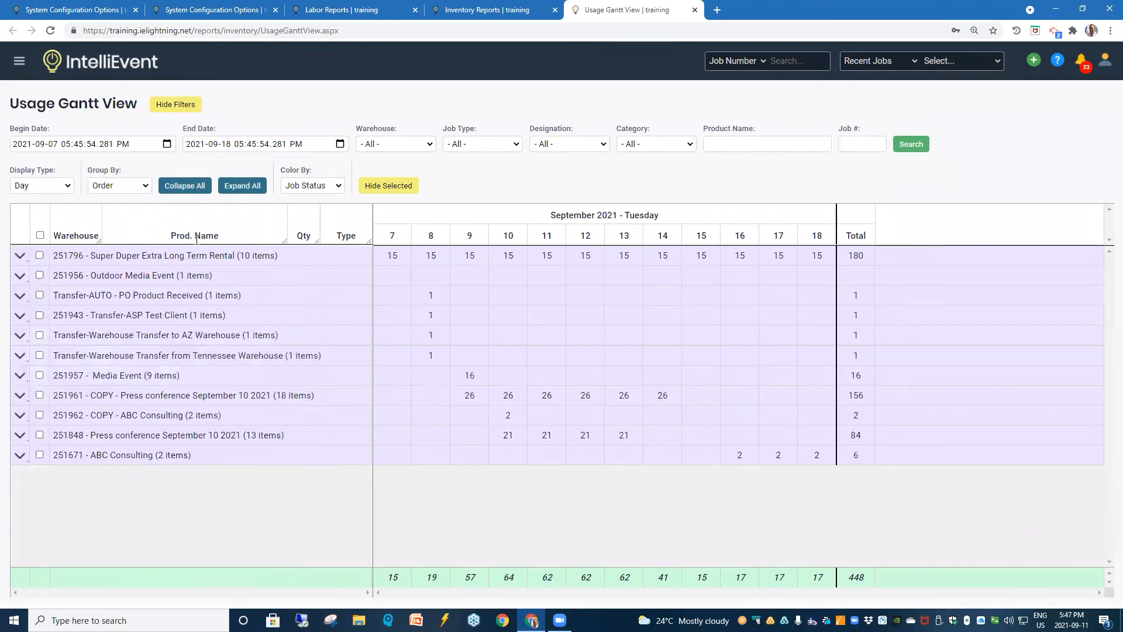
{"action": "mouse_move", "coordinate": [403, 285]}
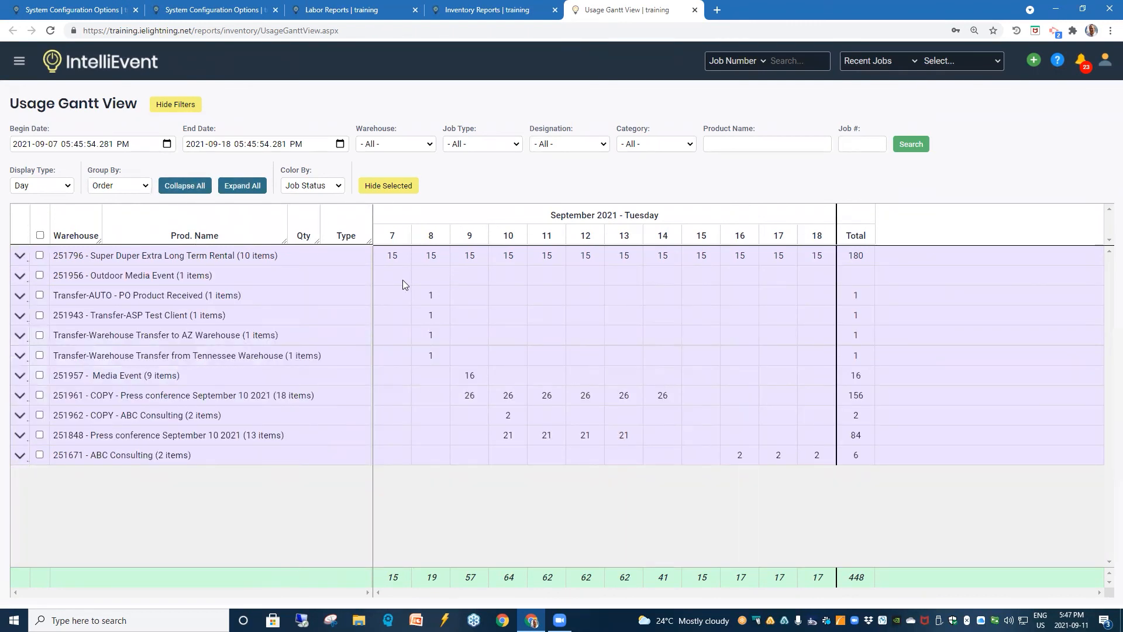
{"action": "mouse_move", "coordinate": [499, 275]}
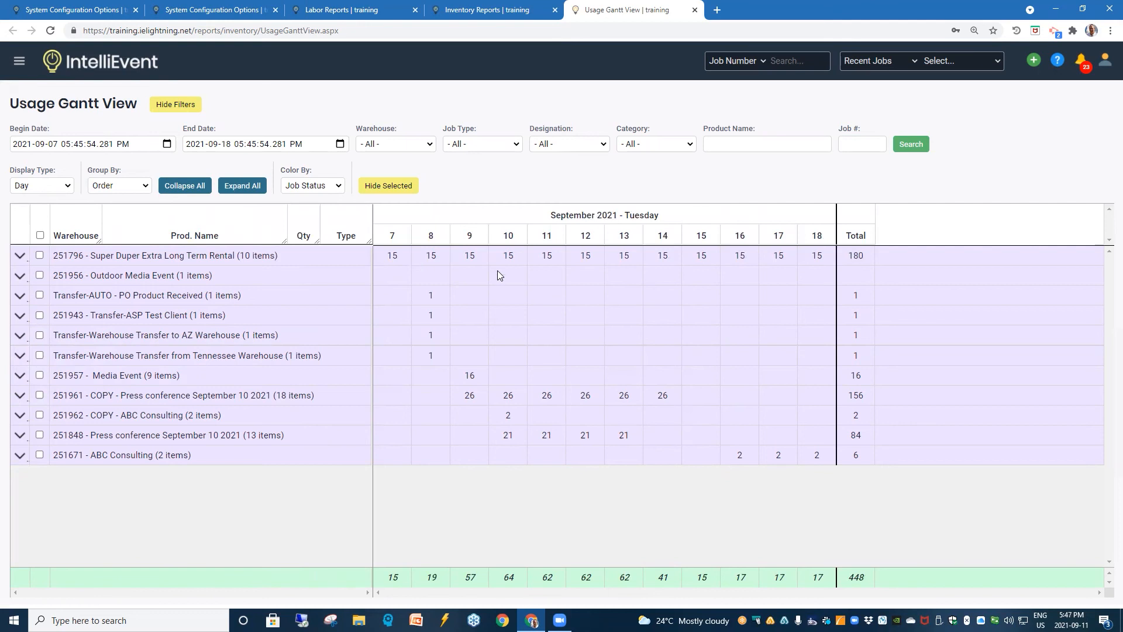
{"action": "mouse_move", "coordinate": [760, 272]}
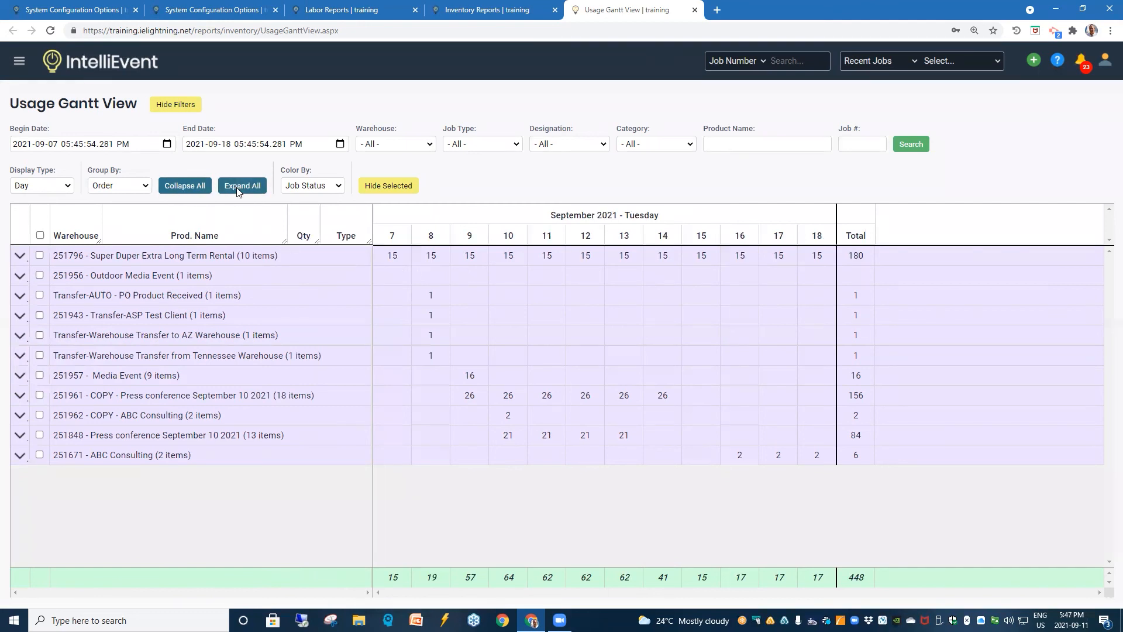
{"action": "left_click", "coordinate": [242, 186]}
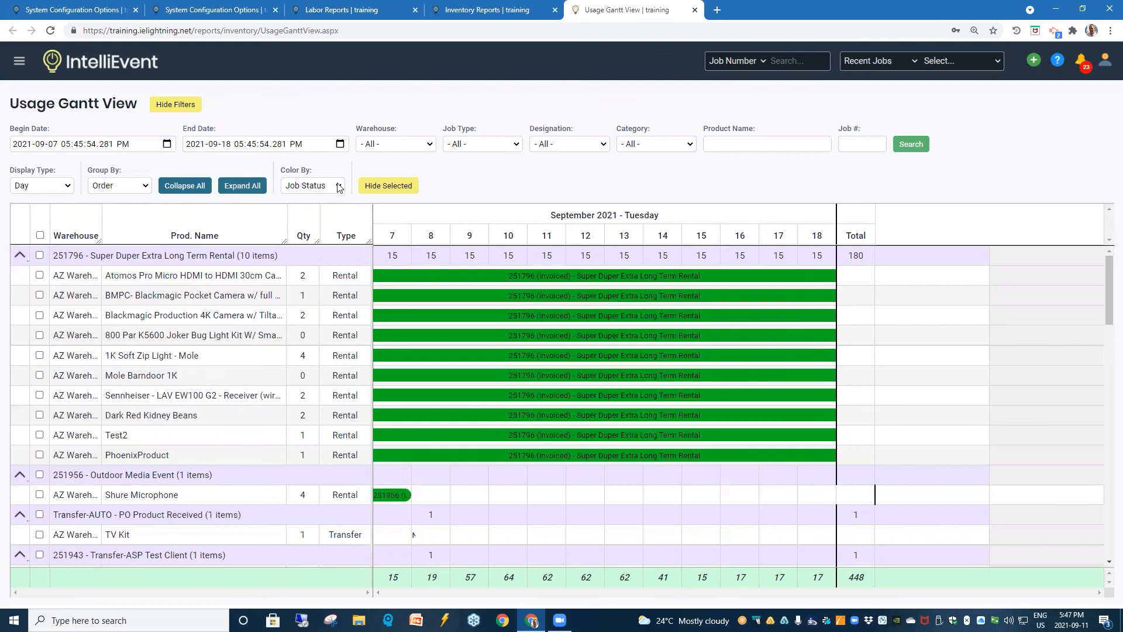
Step: Set Color By to Job Type then Job Custom, and collapse the 251796 order group
{"action": "left_click", "coordinate": [311, 186]}
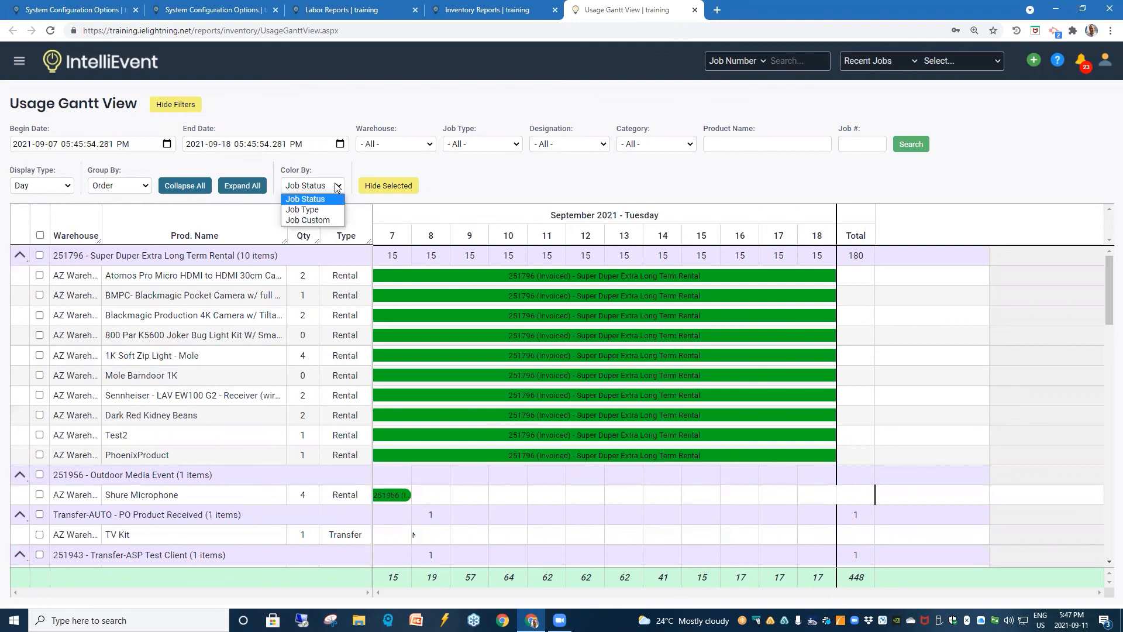
{"action": "mouse_move", "coordinate": [305, 212]}
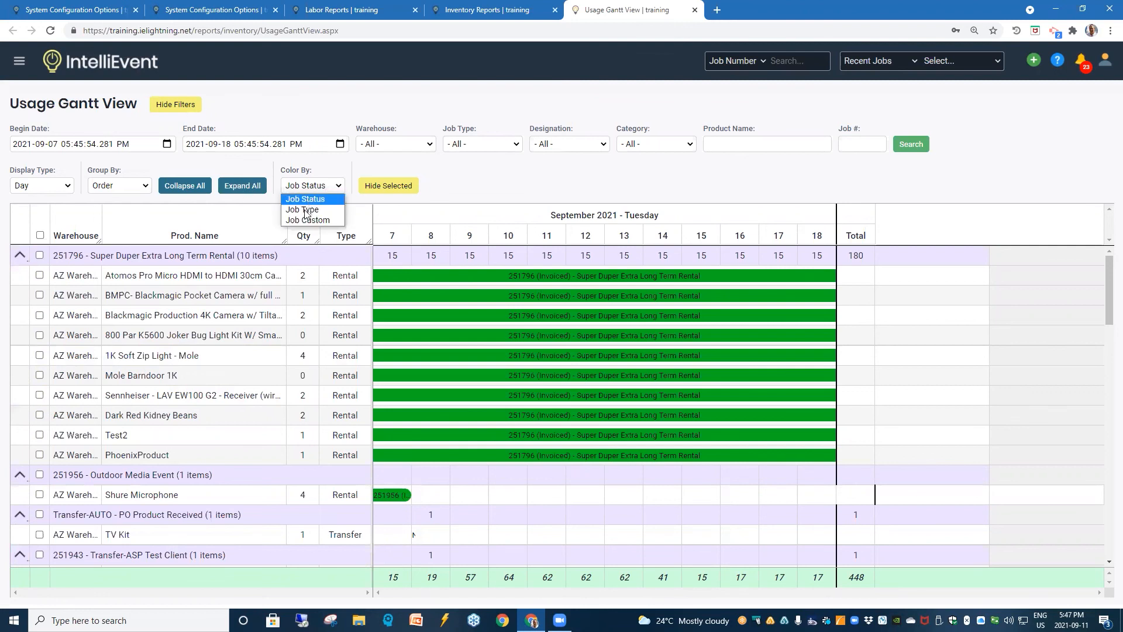
{"action": "left_click", "coordinate": [302, 209]}
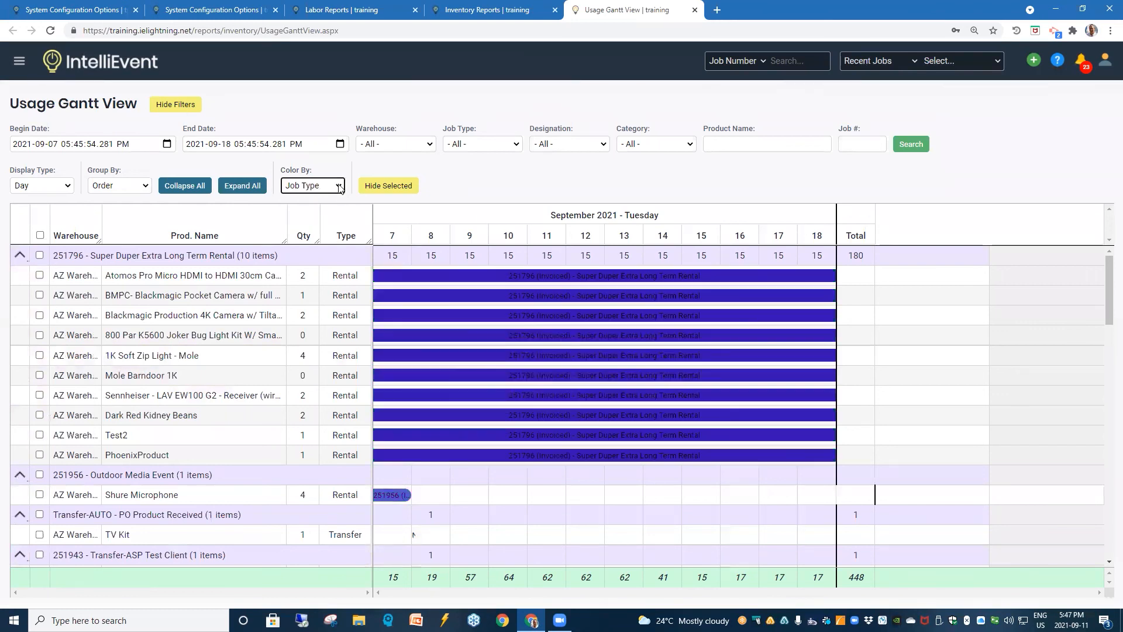
{"action": "left_click", "coordinate": [311, 186]}
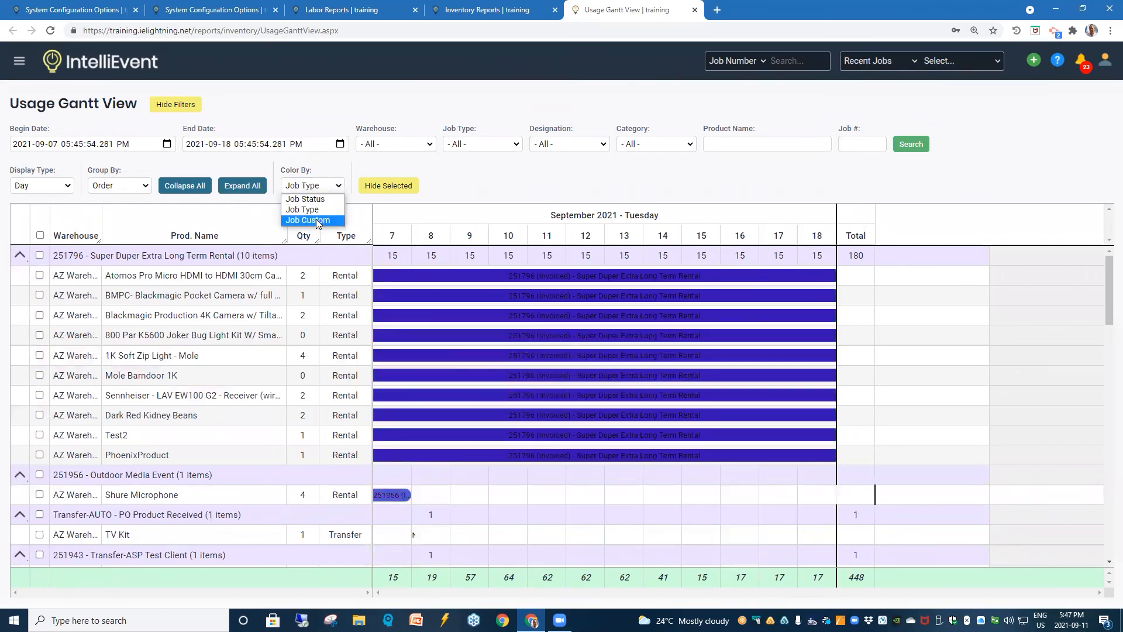
{"action": "left_click", "coordinate": [307, 220]}
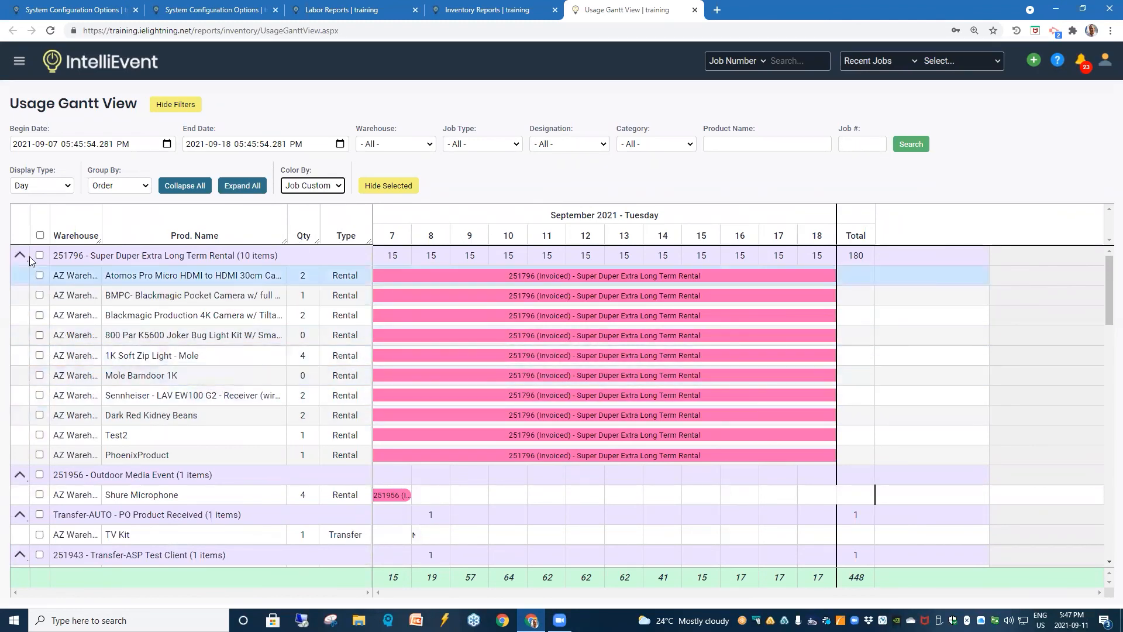
{"action": "left_click", "coordinate": [21, 255]}
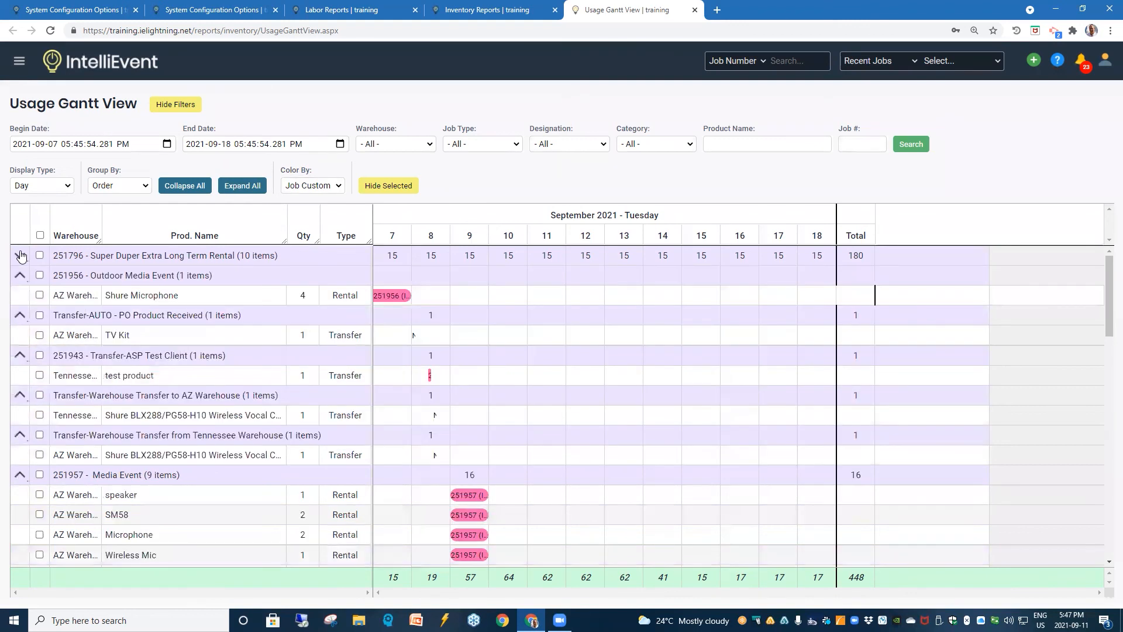
{"action": "mouse_move", "coordinate": [104, 331]}
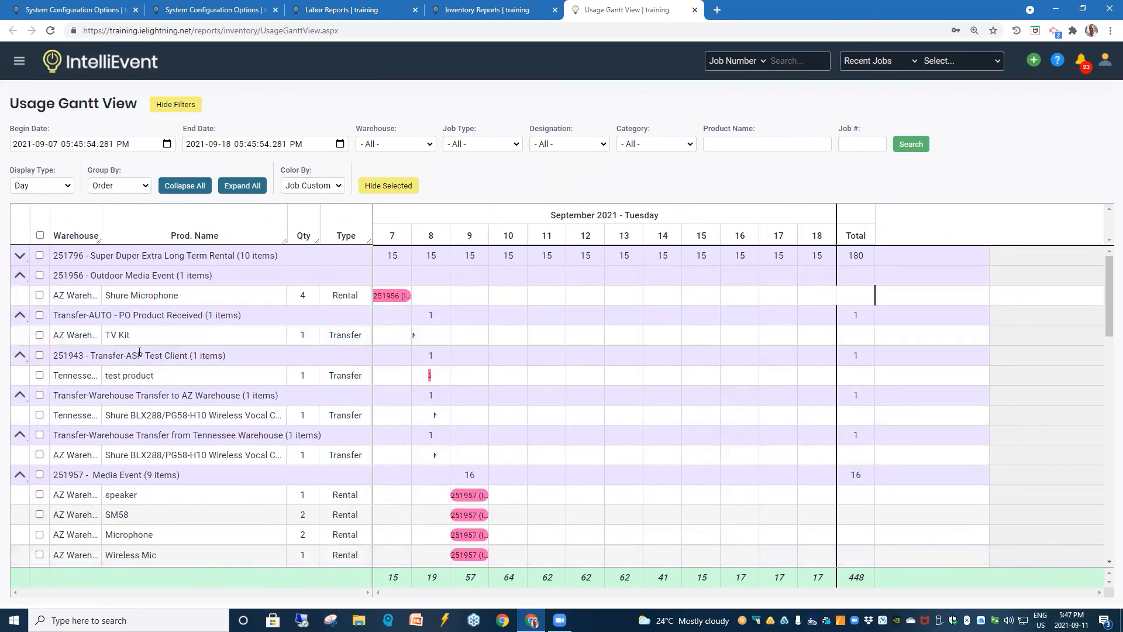
{"action": "mouse_move", "coordinate": [203, 334]}
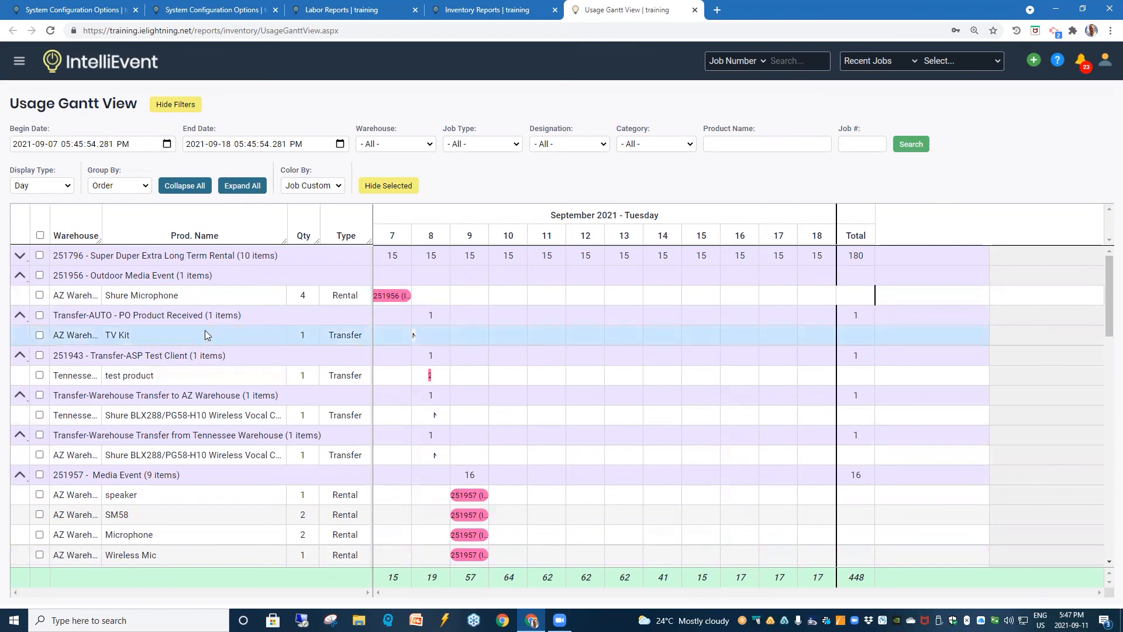
{"action": "mouse_move", "coordinate": [206, 334]}
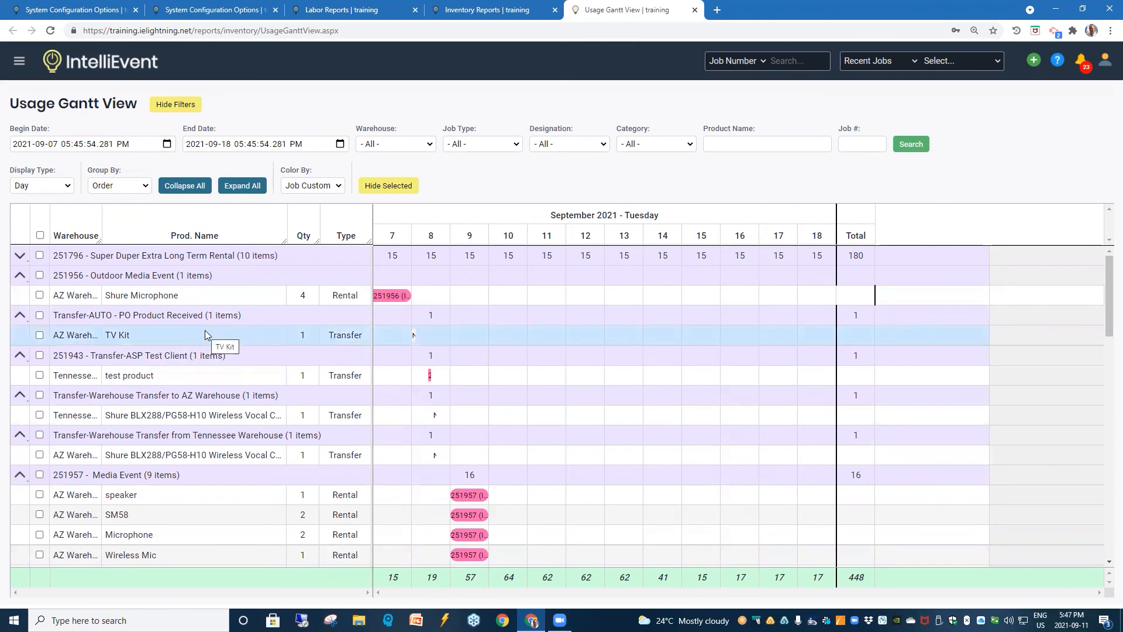